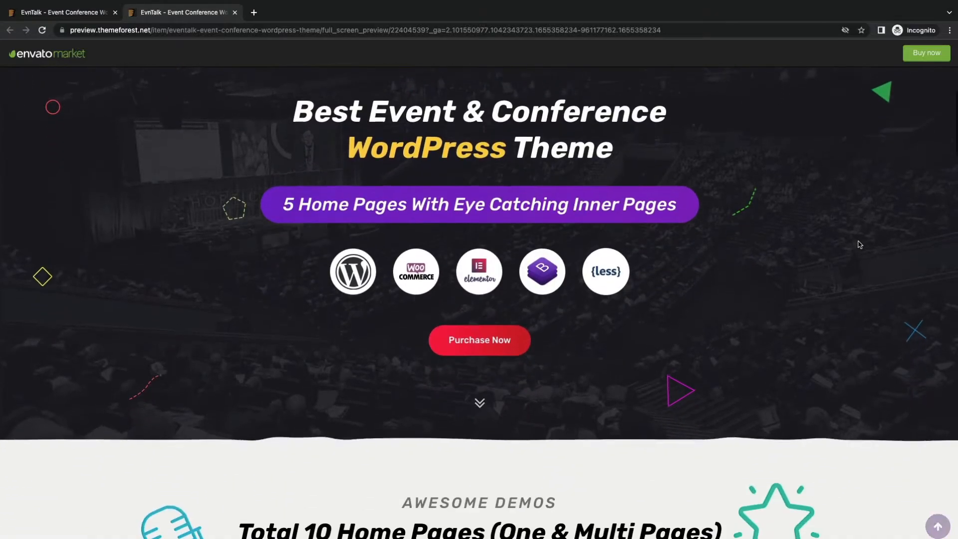
- Scroll the EvenTalk ThemeForest preview past demos, schedule layouts, inner pages and features to testimonials
{"action": "scroll", "scroll_direction": "down", "scroll_amount": 3}
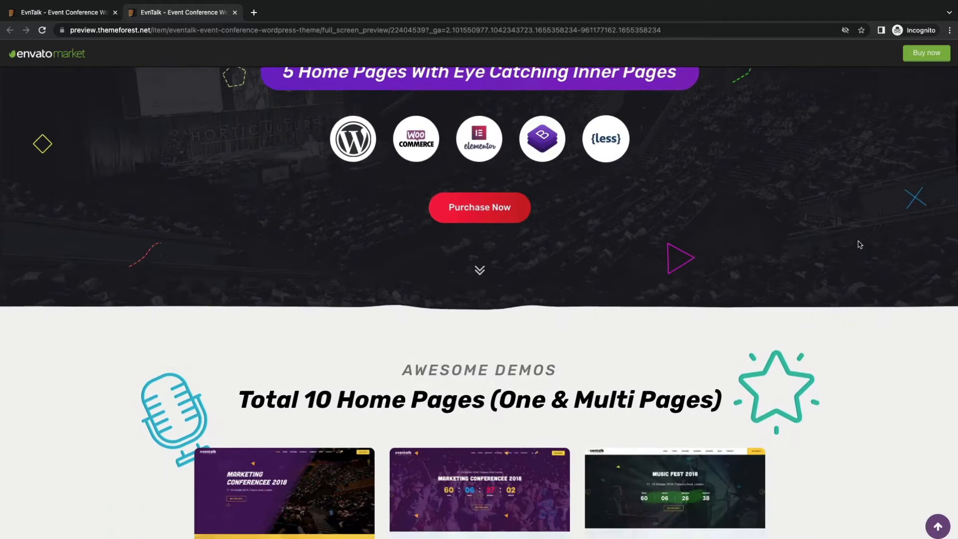
{"action": "scroll", "scroll_direction": "down", "scroll_amount": 3}
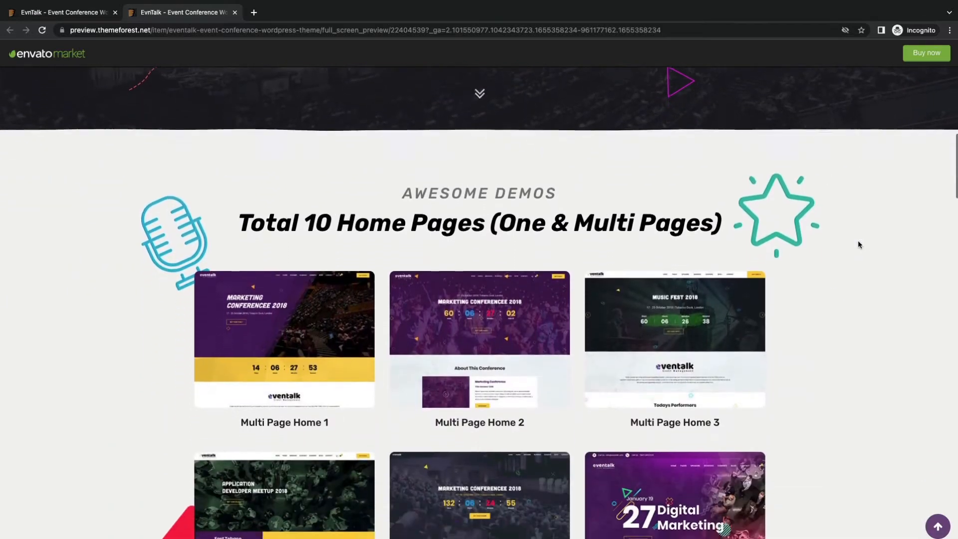
{"action": "scroll", "scroll_direction": "down", "scroll_amount": 3}
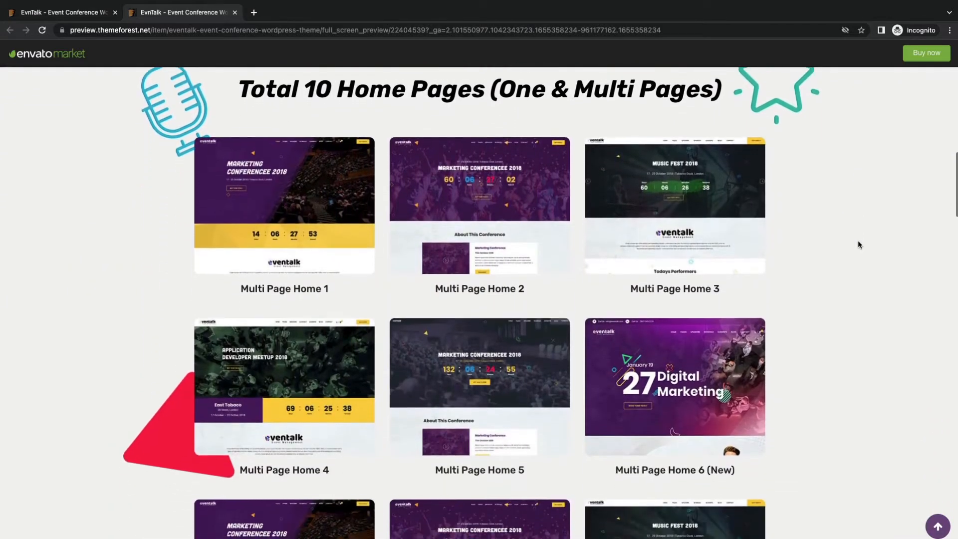
{"action": "scroll", "scroll_direction": "down", "scroll_amount": 3}
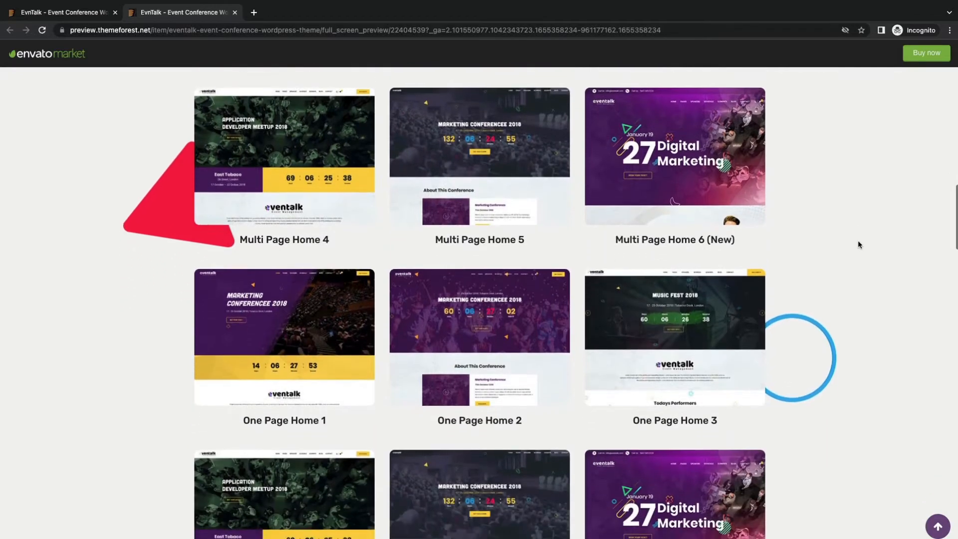
{"action": "scroll", "scroll_direction": "down", "scroll_amount": 3}
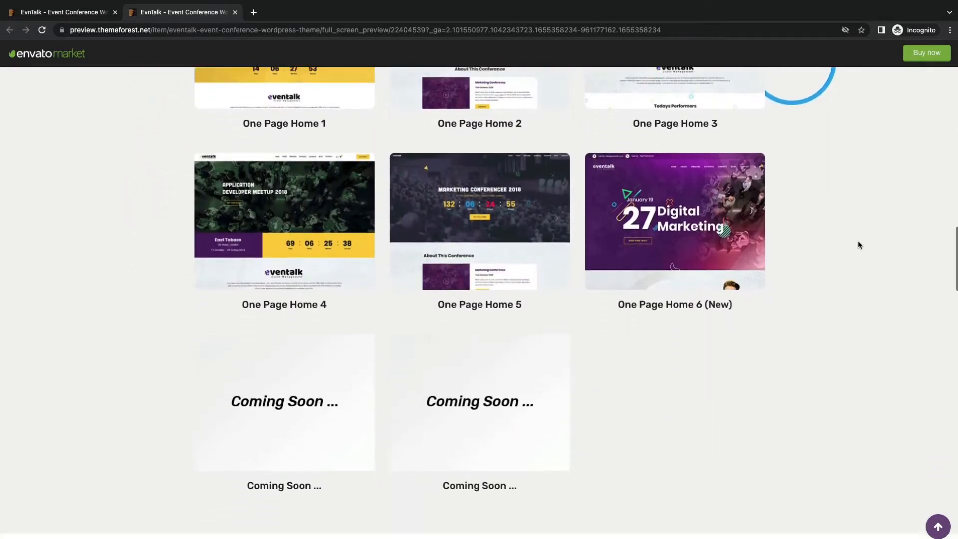
{"action": "scroll", "scroll_direction": "down", "scroll_amount": 3}
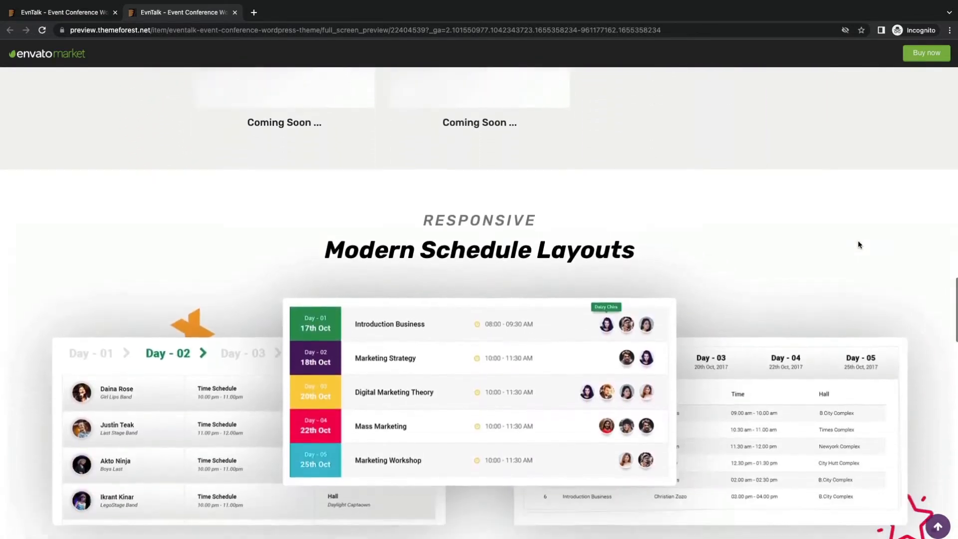
{"action": "scroll", "scroll_direction": "down", "scroll_amount": 3}
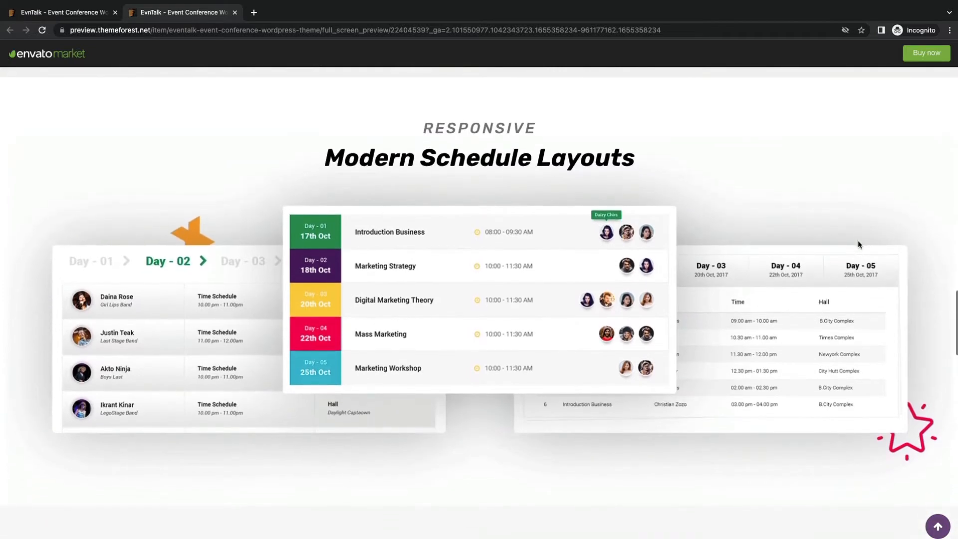
{"action": "scroll", "scroll_direction": "down", "scroll_amount": 3}
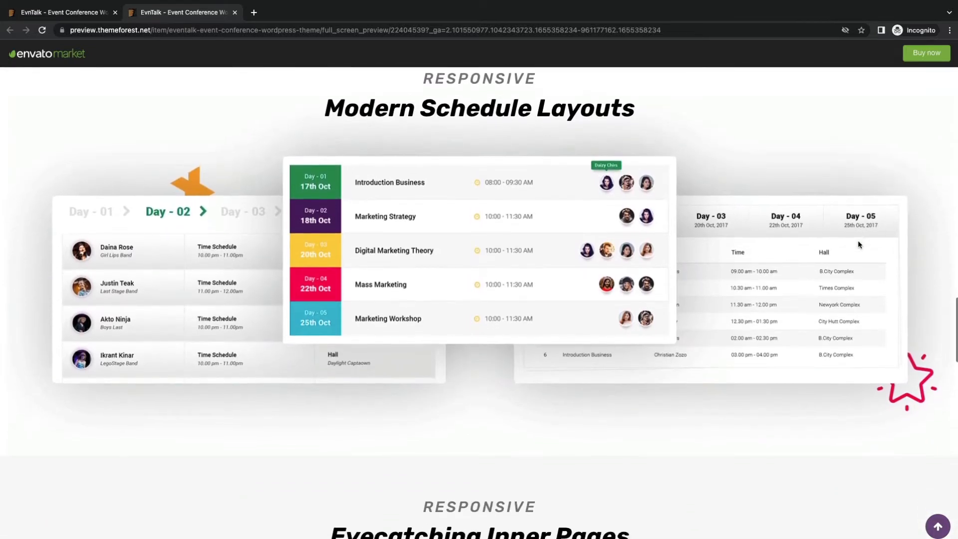
{"action": "scroll", "scroll_direction": "down", "scroll_amount": 3}
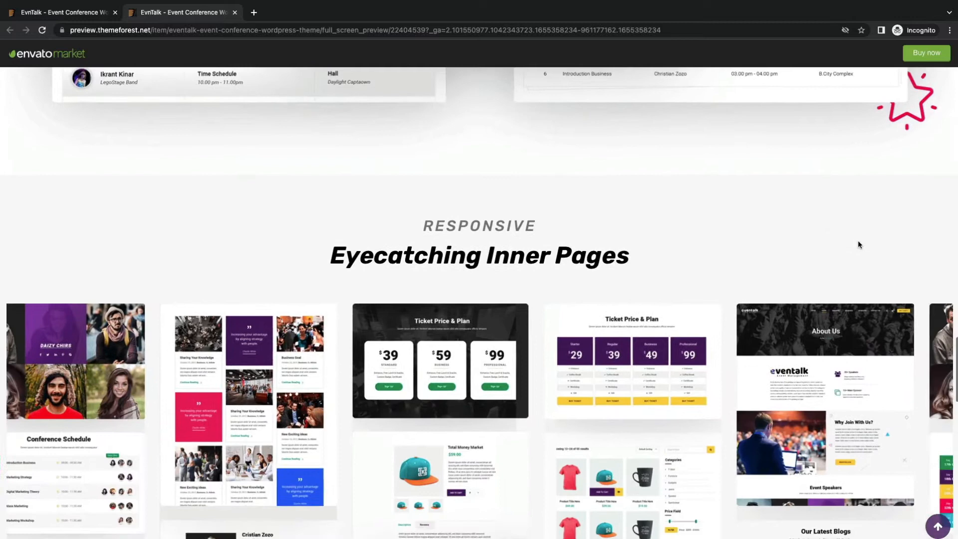
{"action": "scroll", "scroll_direction": "down", "scroll_amount": 3}
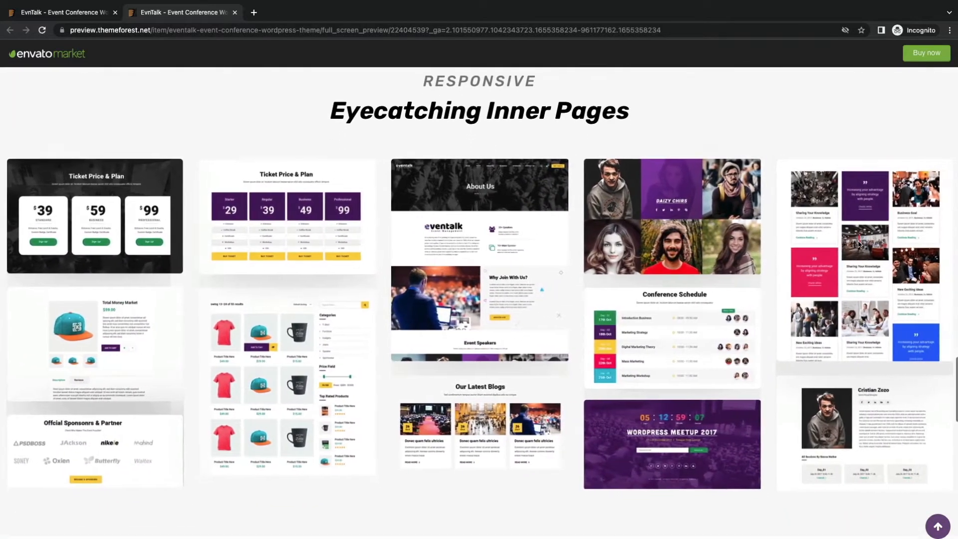
{"action": "scroll", "scroll_direction": "down", "scroll_amount": 3}
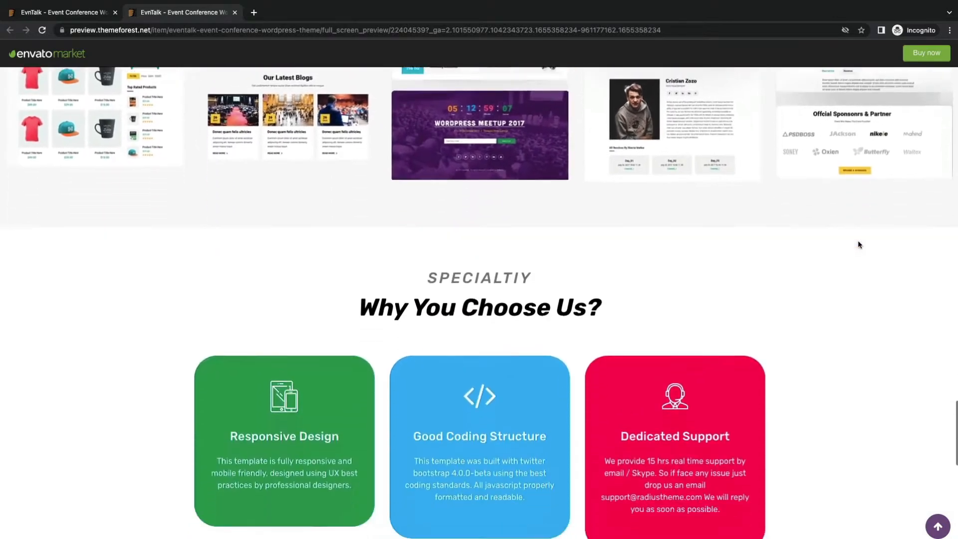
{"action": "scroll", "scroll_direction": "down", "scroll_amount": 3}
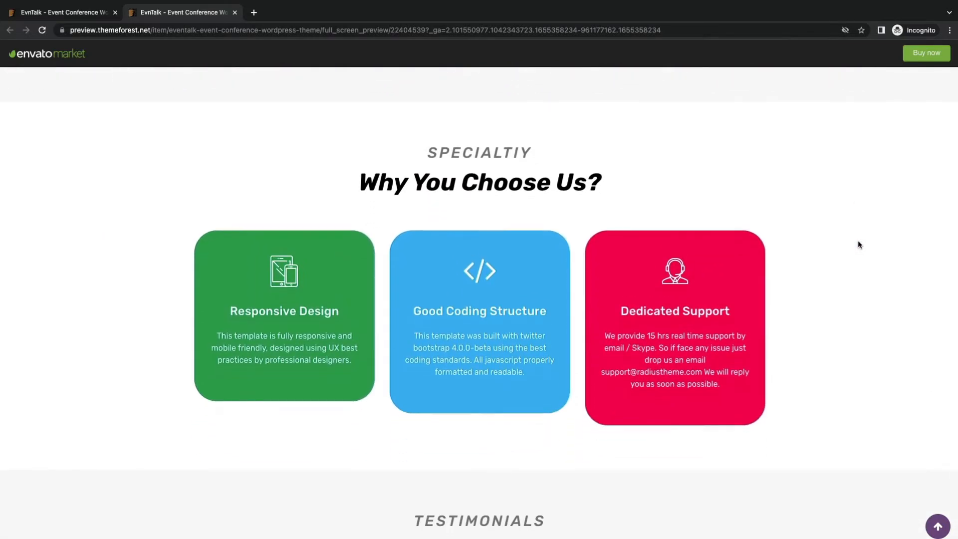
{"action": "scroll", "scroll_direction": "down", "scroll_amount": 3}
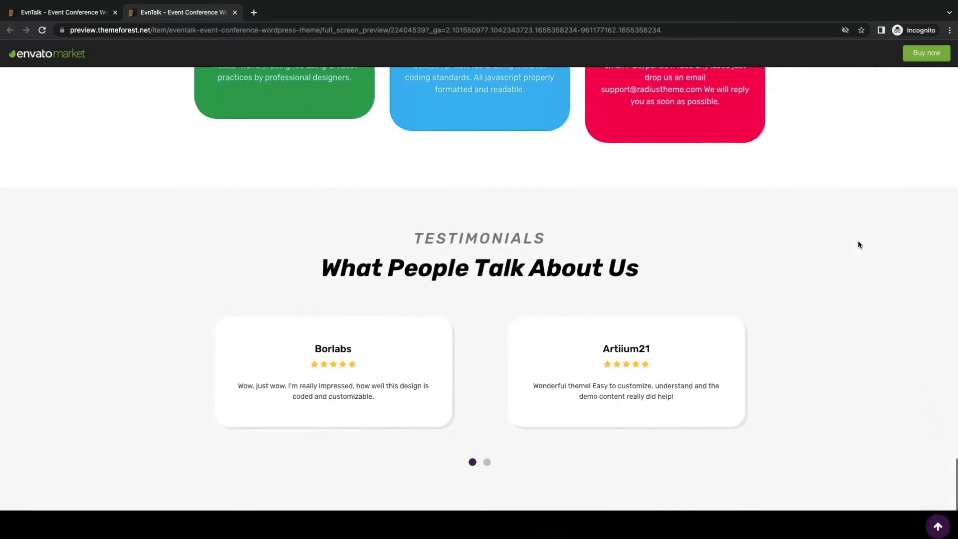
{"action": "scroll", "scroll_direction": "down", "scroll_amount": 3}
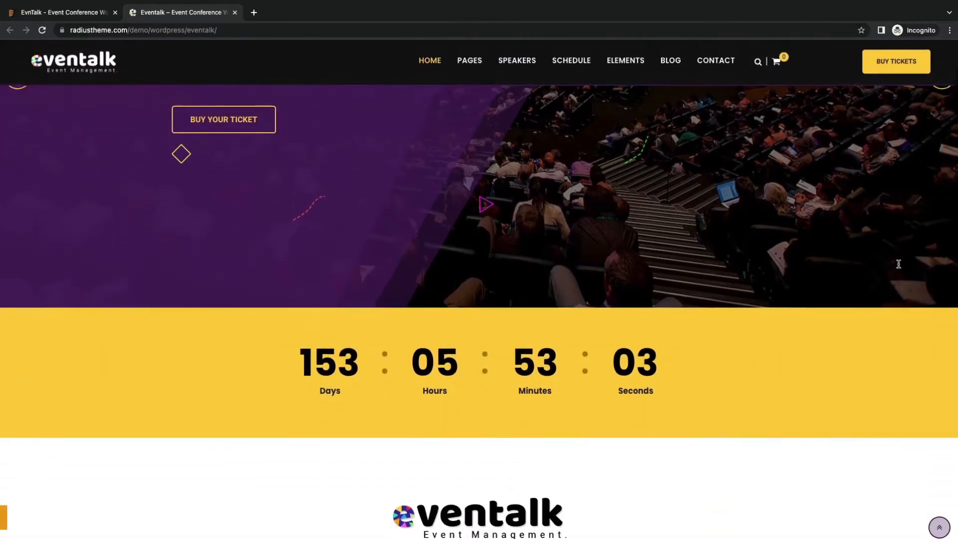
- Scroll the EvenTalk demo homepage through Event Speakers, Conference Schedule, Sponsors and Our Latest Blogs
{"action": "scroll", "scroll_direction": "down", "scroll_amount": 3}
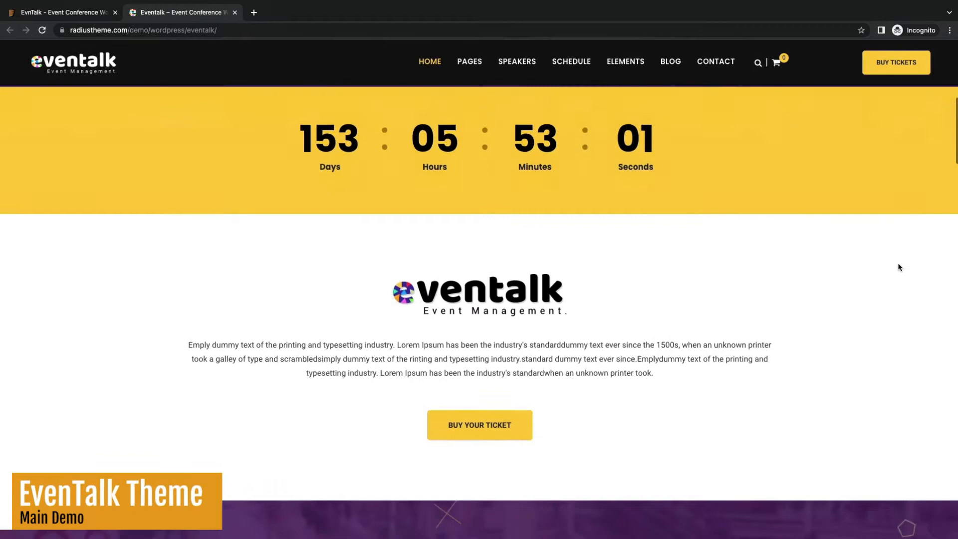
{"action": "scroll", "scroll_direction": "down", "scroll_amount": 3}
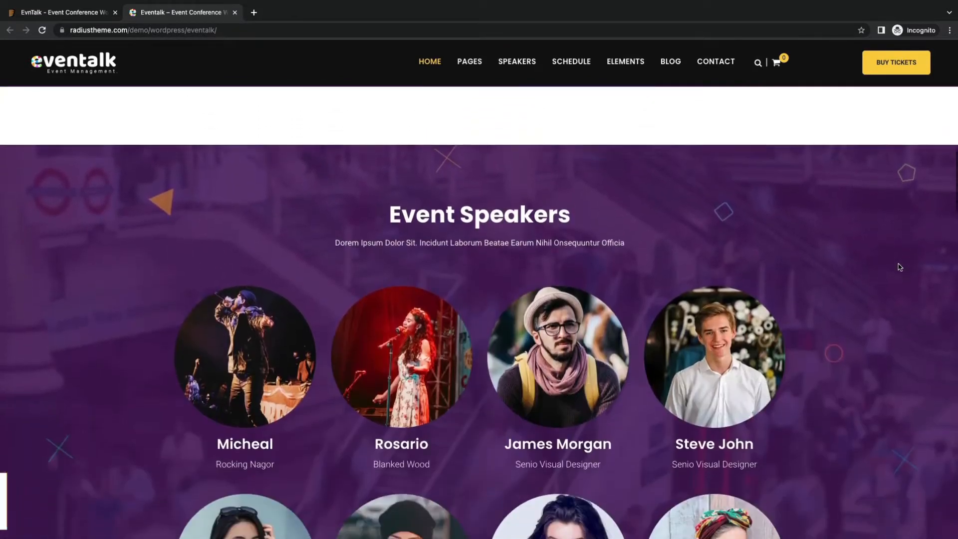
{"action": "scroll", "scroll_direction": "down", "scroll_amount": 3}
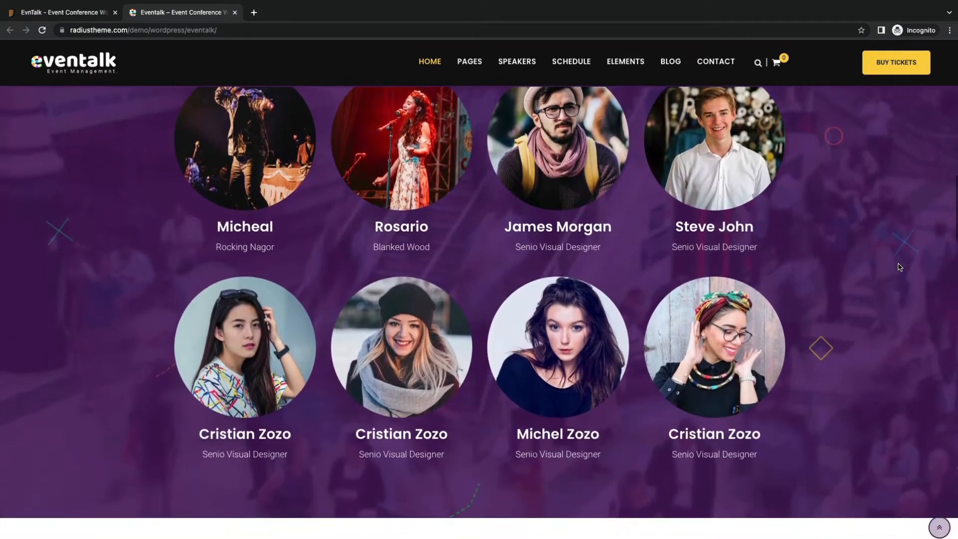
{"action": "scroll", "scroll_direction": "down", "scroll_amount": 3}
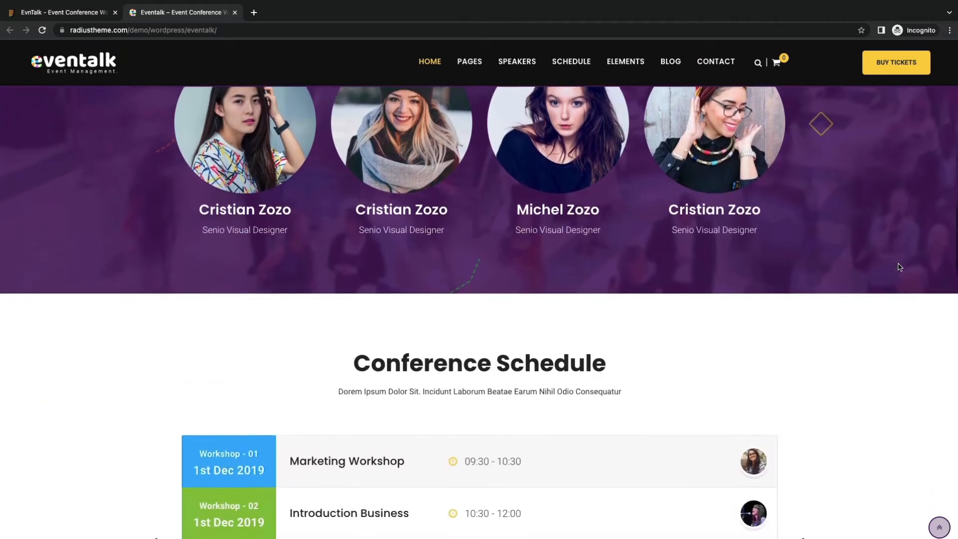
{"action": "scroll", "scroll_direction": "down", "scroll_amount": 3}
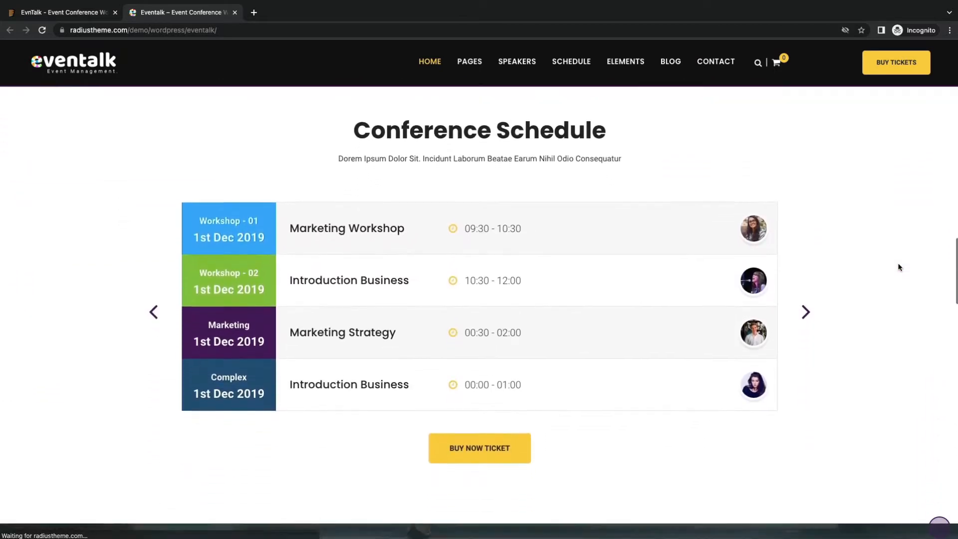
{"action": "scroll", "scroll_direction": "down", "scroll_amount": 3}
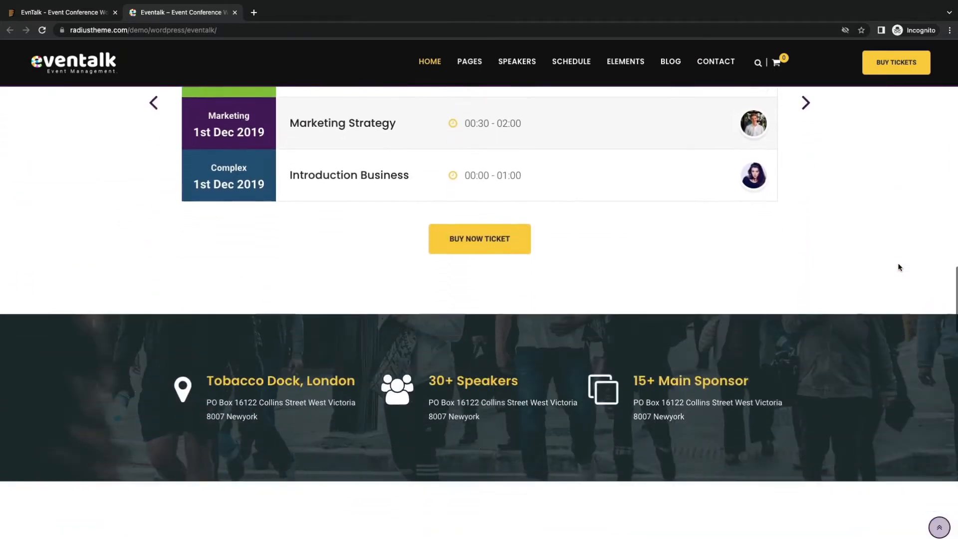
{"action": "scroll", "scroll_direction": "down", "scroll_amount": 3}
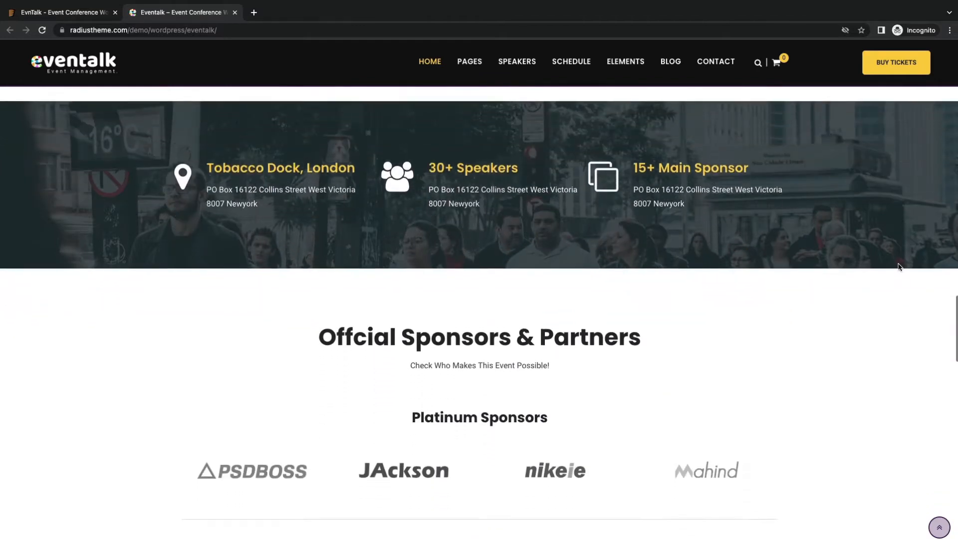
{"action": "scroll", "scroll_direction": "down", "scroll_amount": 3}
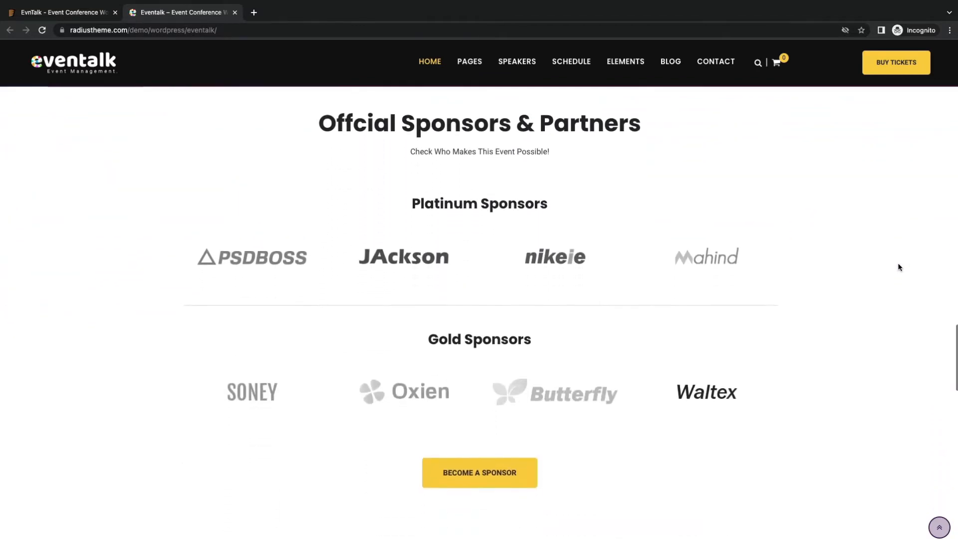
{"action": "scroll", "scroll_direction": "down", "scroll_amount": 3}
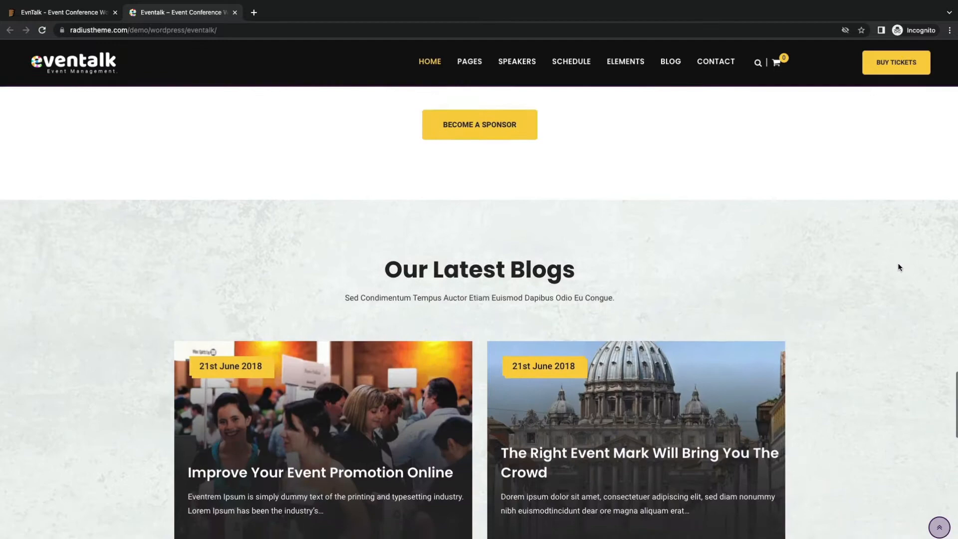
{"action": "scroll", "scroll_direction": "down", "scroll_amount": 3}
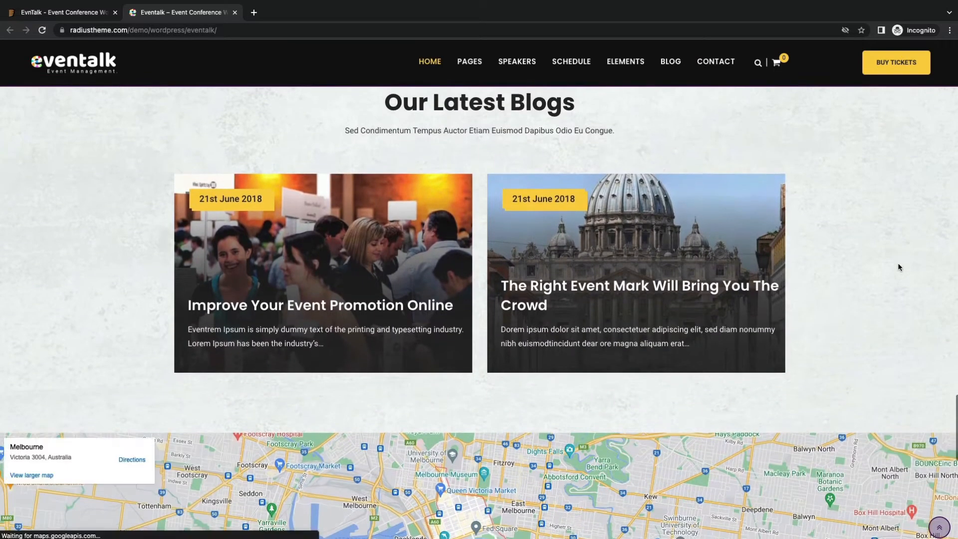
{"action": "scroll", "scroll_direction": "down", "scroll_amount": 3}
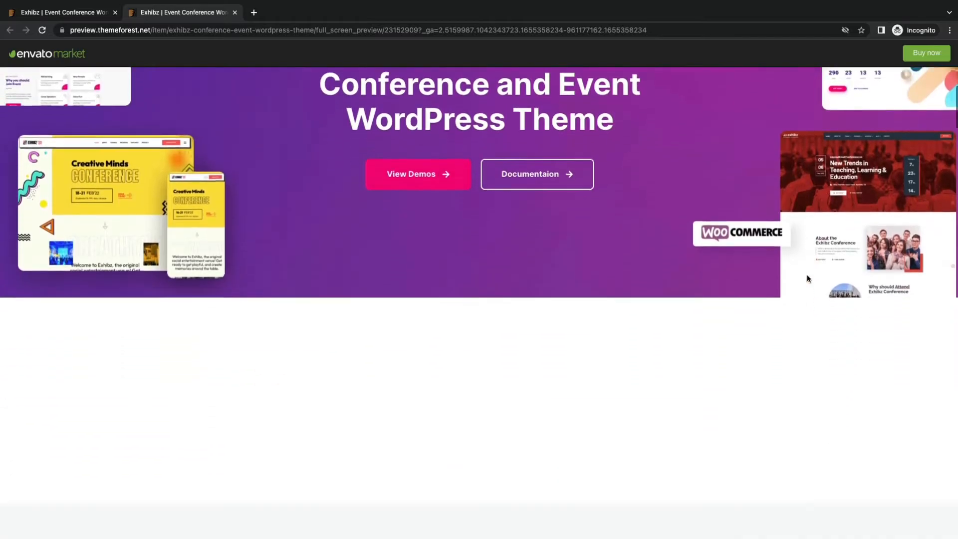
- Scroll the Exhibz preview past the Elementor, demo import, blocks and WooCommerce sections to Documentation
{"action": "scroll", "scroll_direction": "down", "scroll_amount": 3}
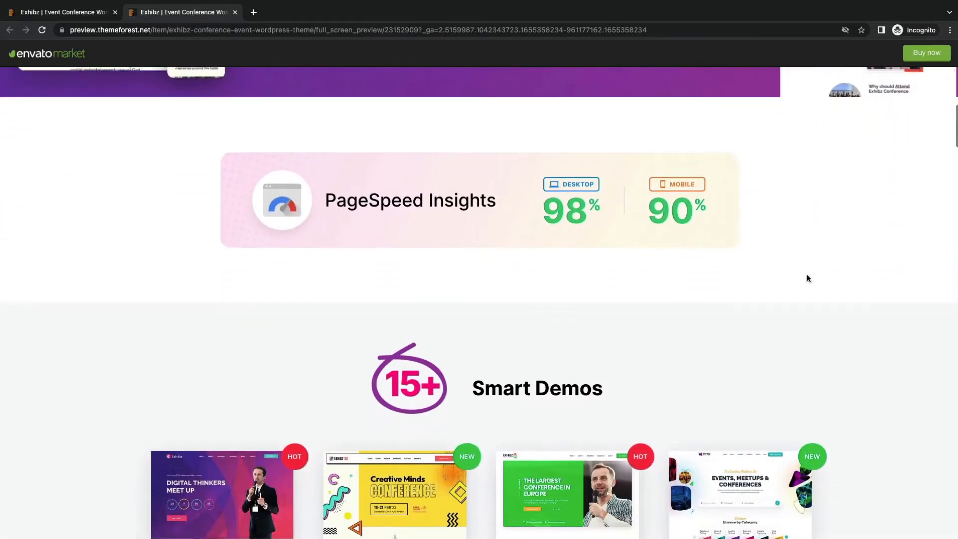
{"action": "scroll", "scroll_direction": "down", "scroll_amount": 3}
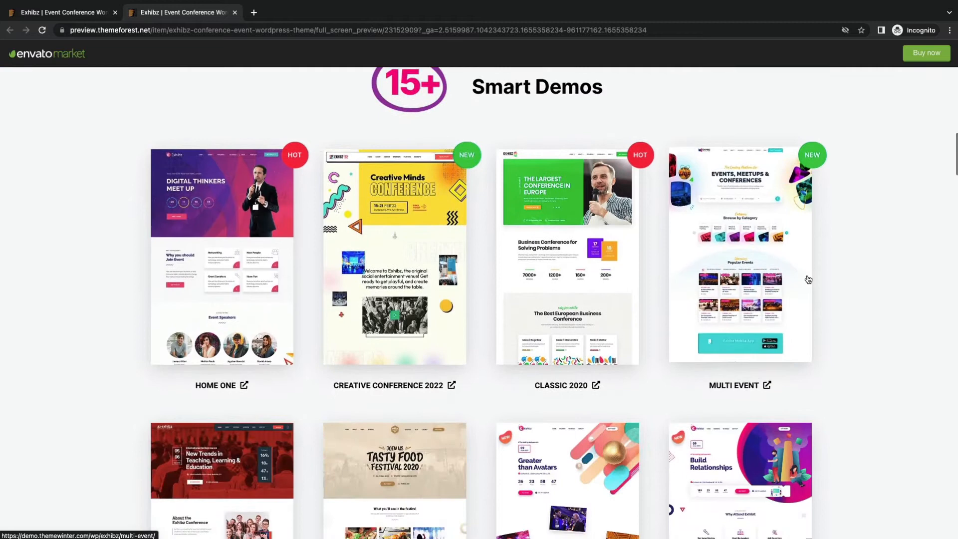
{"action": "scroll", "scroll_direction": "down", "scroll_amount": 3}
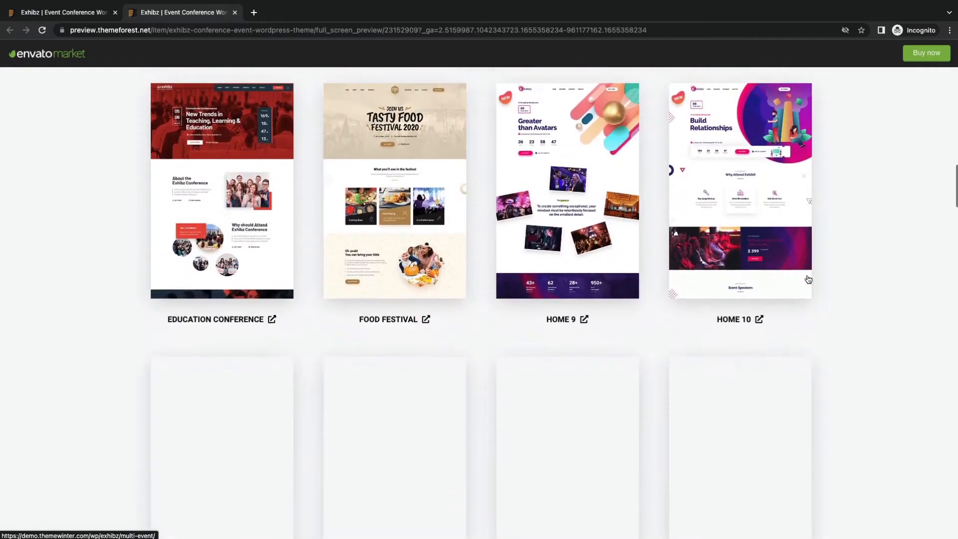
{"action": "scroll", "scroll_direction": "down", "scroll_amount": 3}
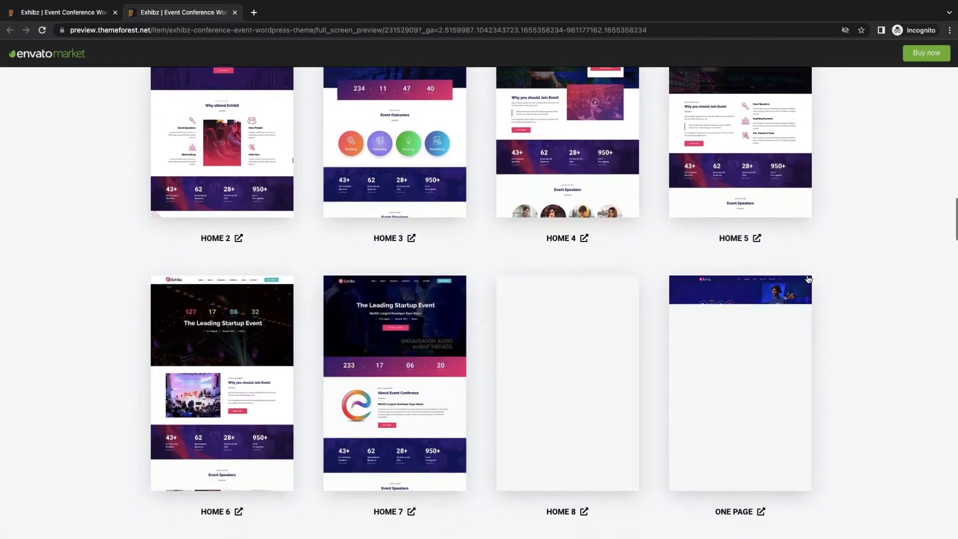
{"action": "scroll", "scroll_direction": "down", "scroll_amount": 3}
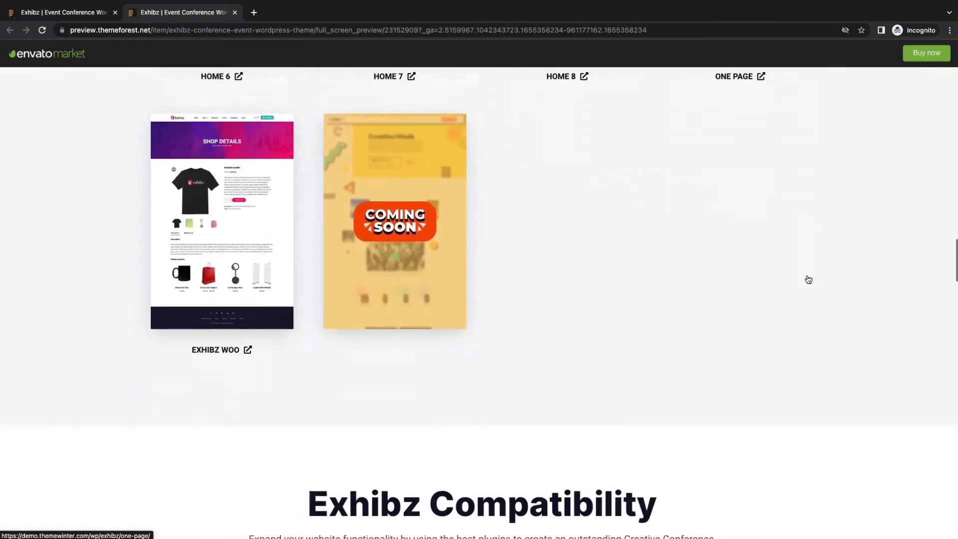
{"action": "scroll", "scroll_direction": "down", "scroll_amount": 3}
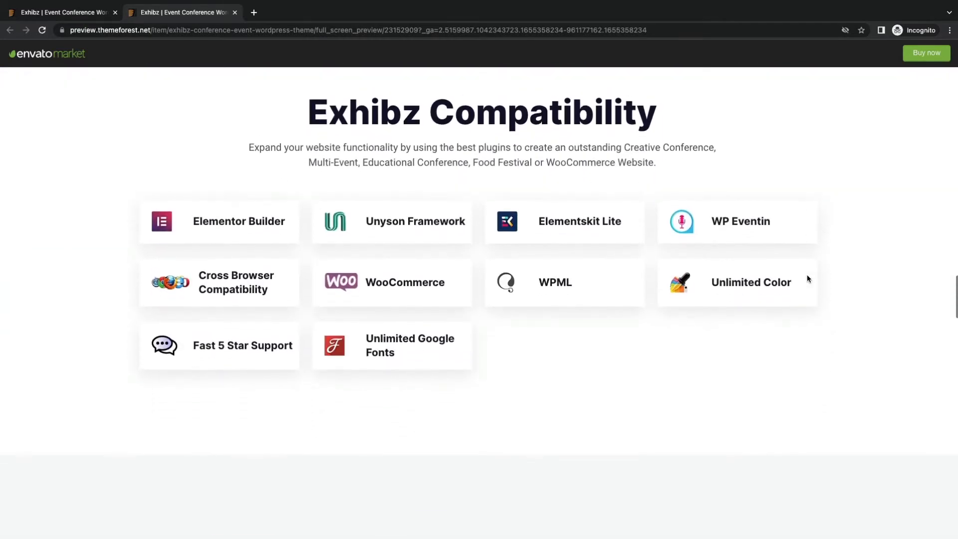
{"action": "scroll", "scroll_direction": "down", "scroll_amount": 3}
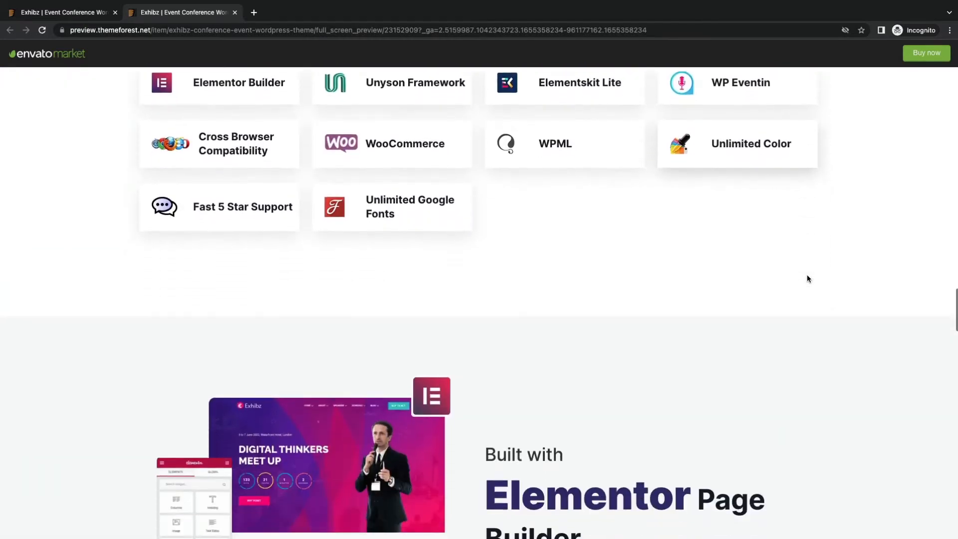
{"action": "scroll", "scroll_direction": "down", "scroll_amount": 3}
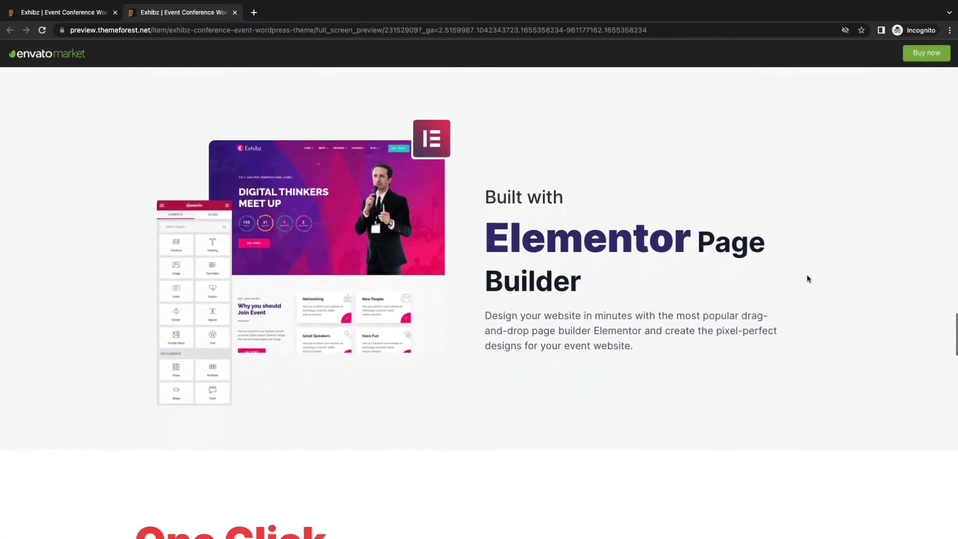
{"action": "scroll", "scroll_direction": "down", "scroll_amount": 3}
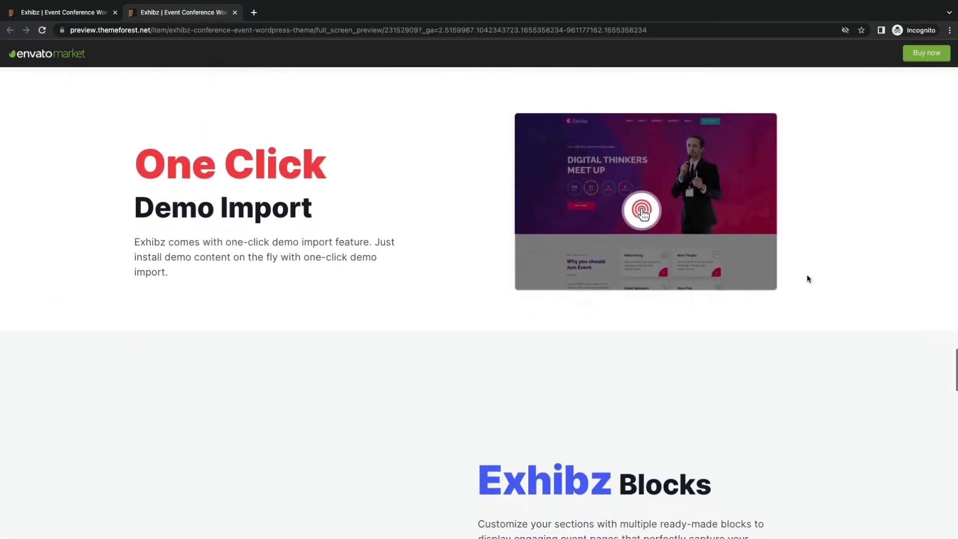
{"action": "scroll", "scroll_direction": "down", "scroll_amount": 3}
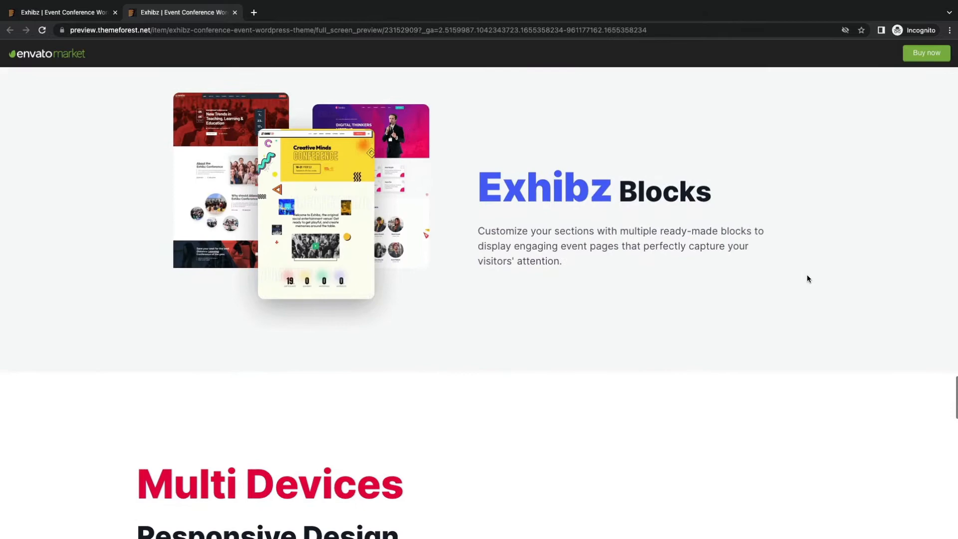
{"action": "scroll", "scroll_direction": "down", "scroll_amount": 3}
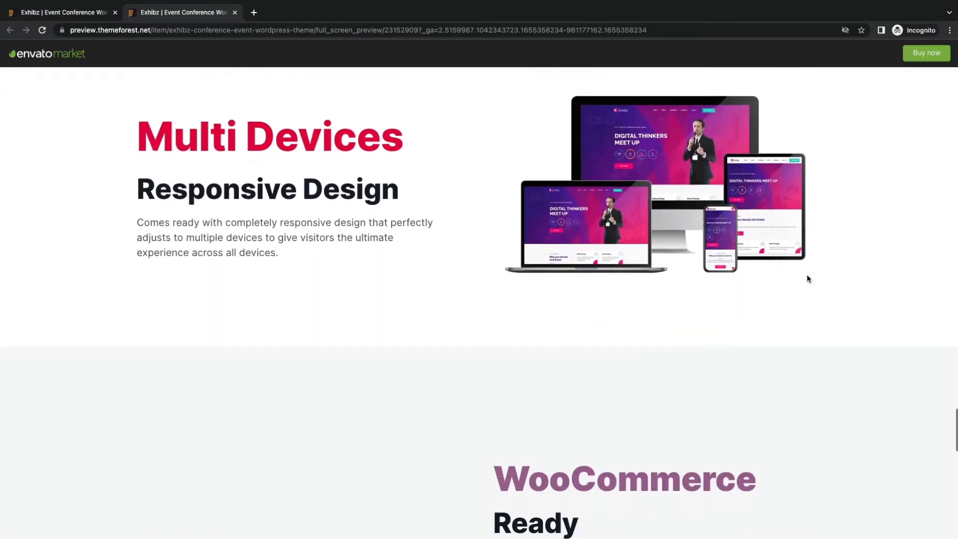
{"action": "scroll", "scroll_direction": "down", "scroll_amount": 3}
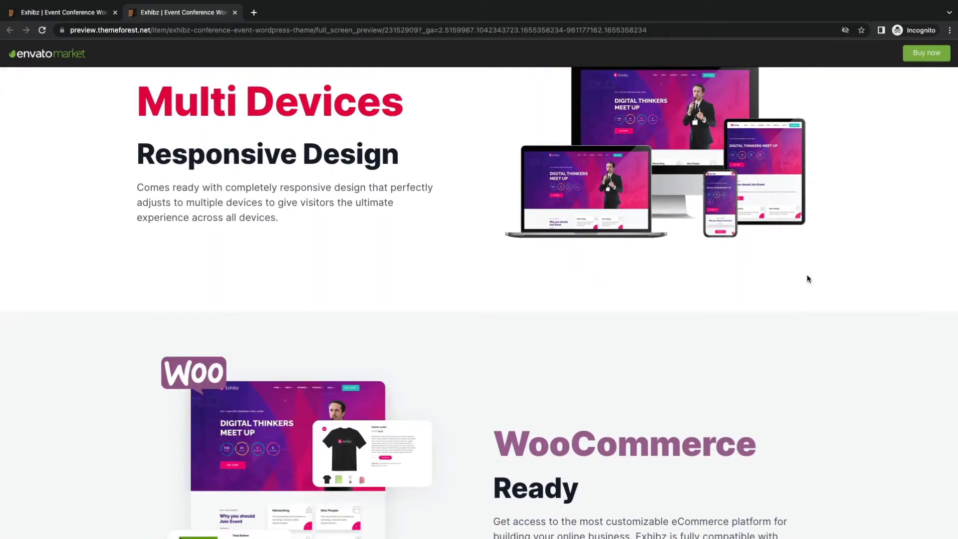
{"action": "scroll", "scroll_direction": "down", "scroll_amount": 3}
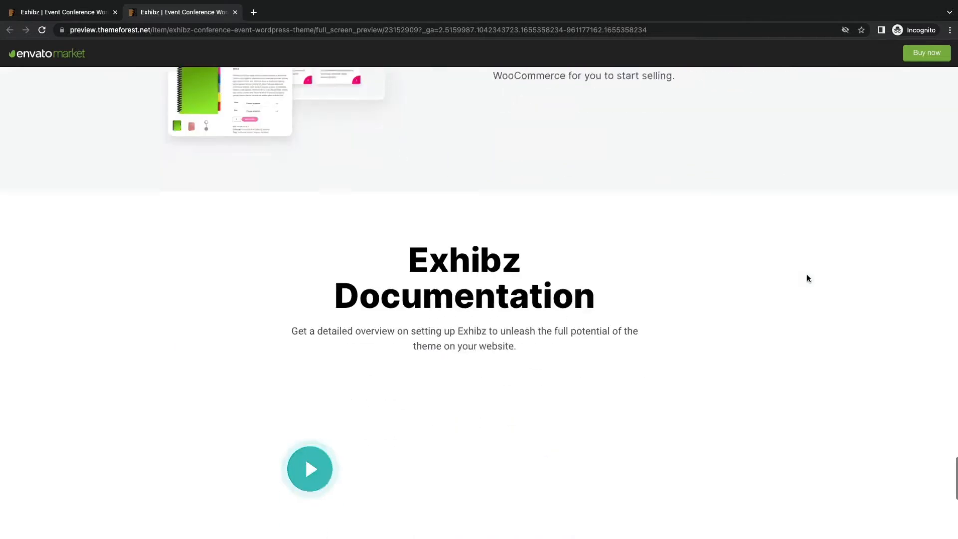
{"action": "scroll", "scroll_direction": "down", "scroll_amount": 3}
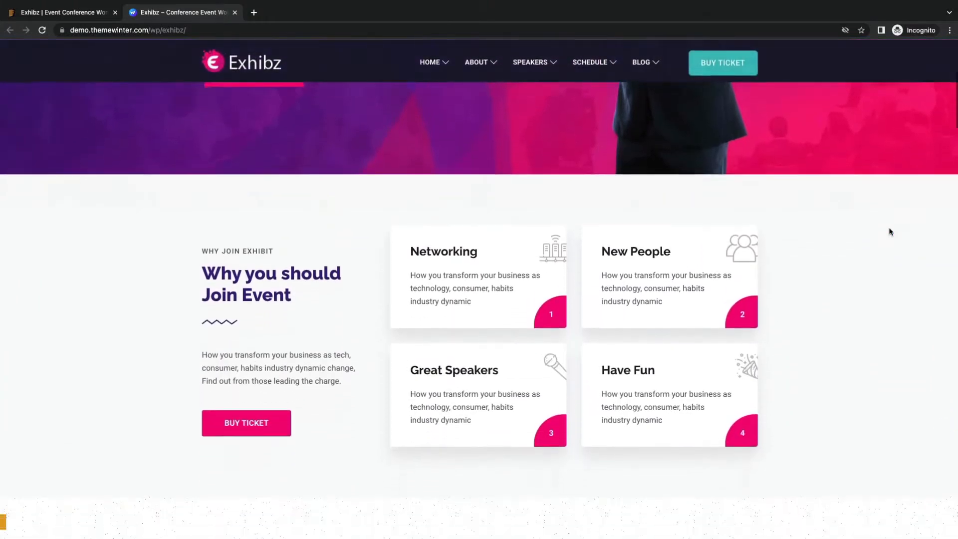
- Scroll the Exhibz demo through Speakers, Schedule, Pricing, News, Sponsors and Map to the newsletter
{"action": "scroll", "scroll_direction": "down", "scroll_amount": 3}
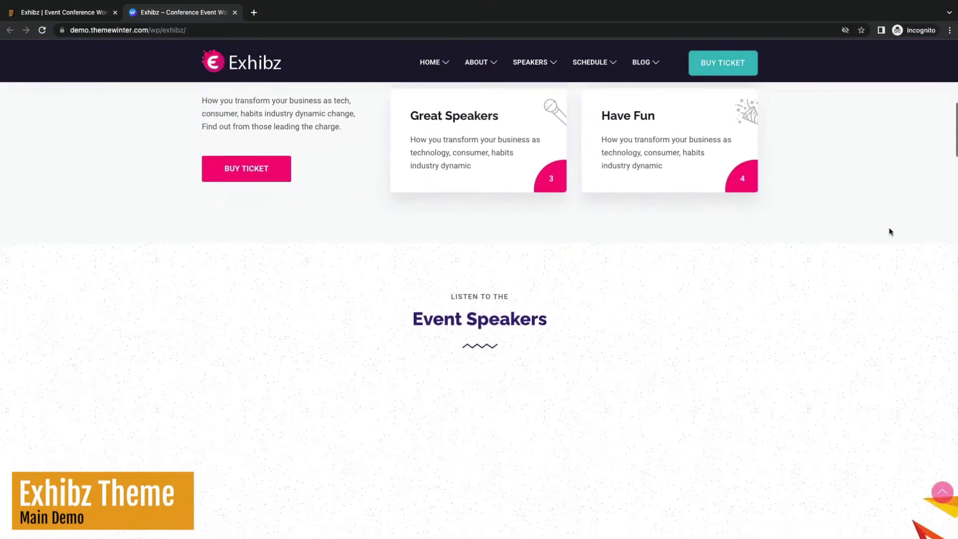
{"action": "scroll", "scroll_direction": "down", "scroll_amount": 3}
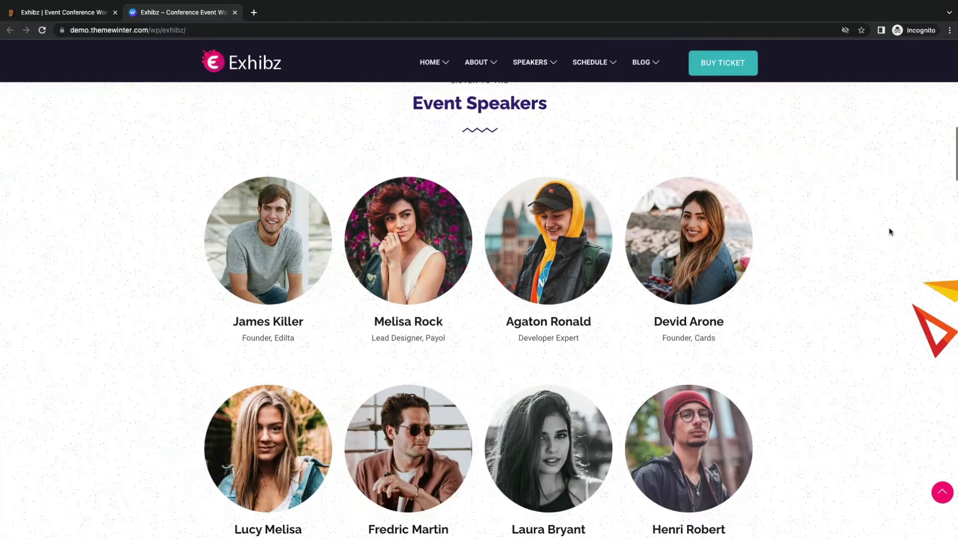
{"action": "scroll", "scroll_direction": "down", "scroll_amount": 3}
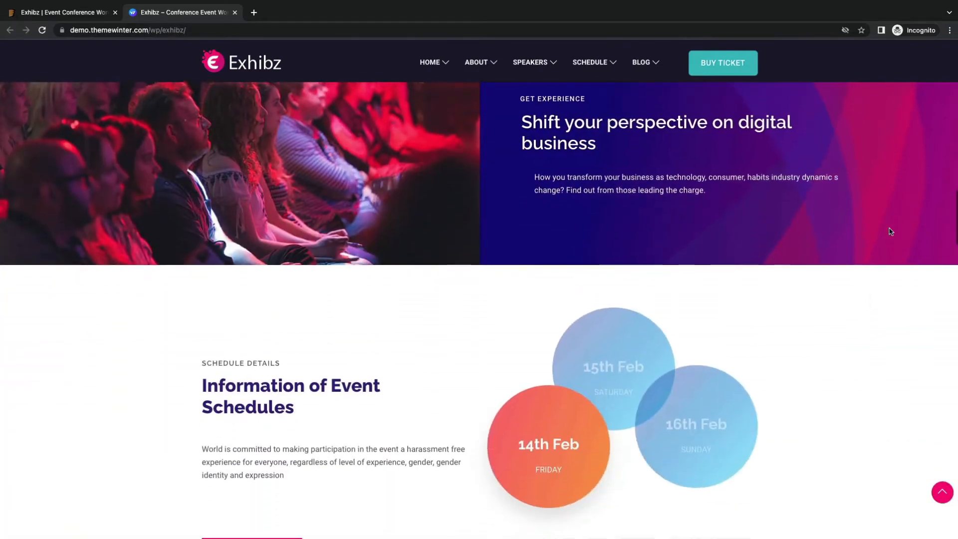
{"action": "scroll", "scroll_direction": "down", "scroll_amount": 3}
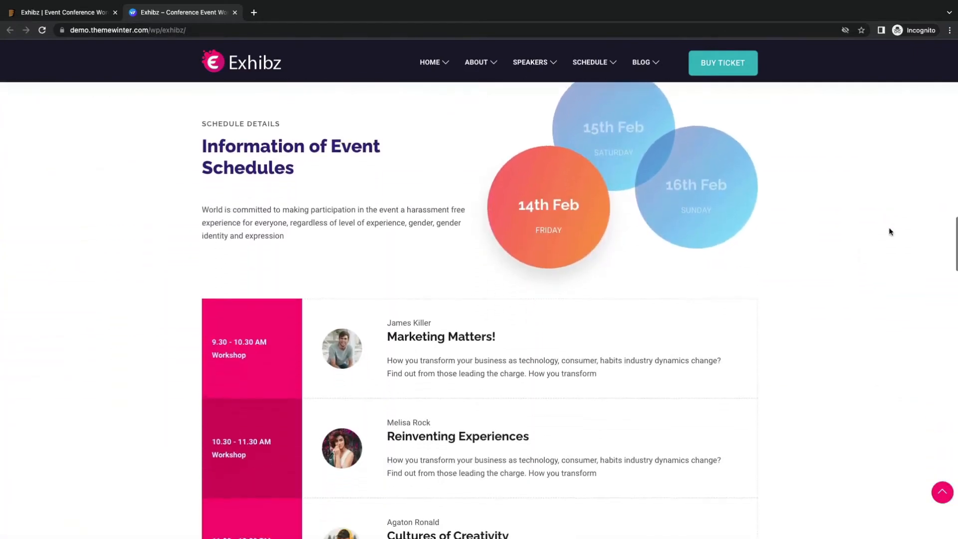
{"action": "scroll", "scroll_direction": "down", "scroll_amount": 3}
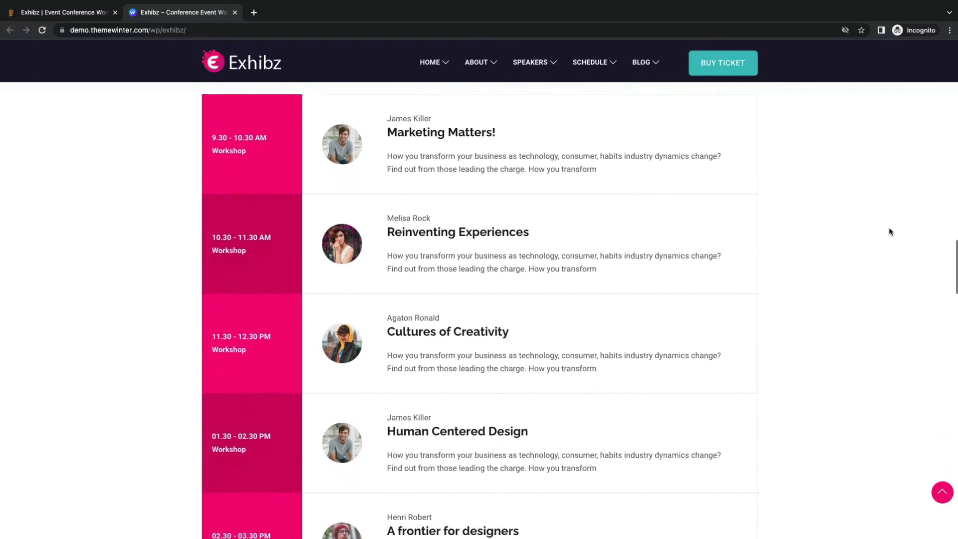
{"action": "scroll", "scroll_direction": "down", "scroll_amount": 3}
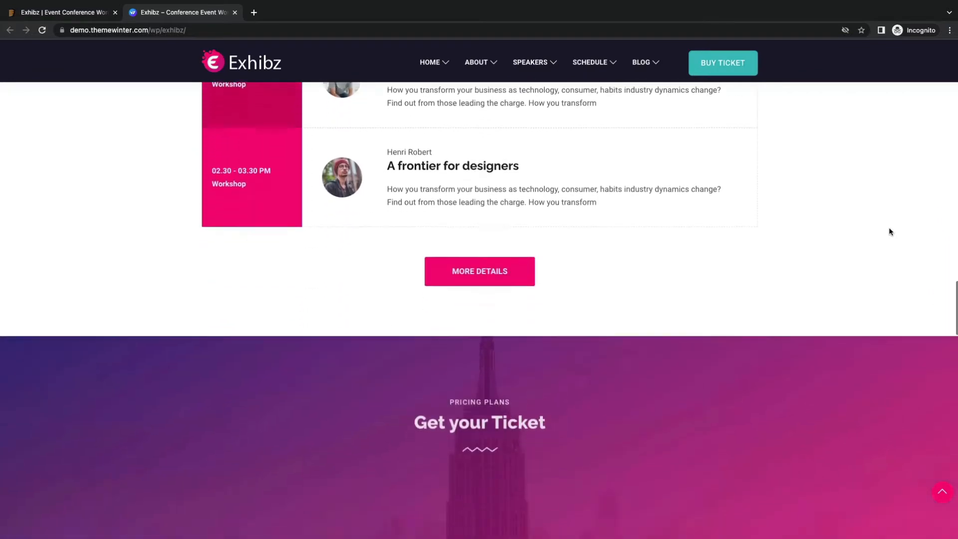
{"action": "scroll", "scroll_direction": "down", "scroll_amount": 3}
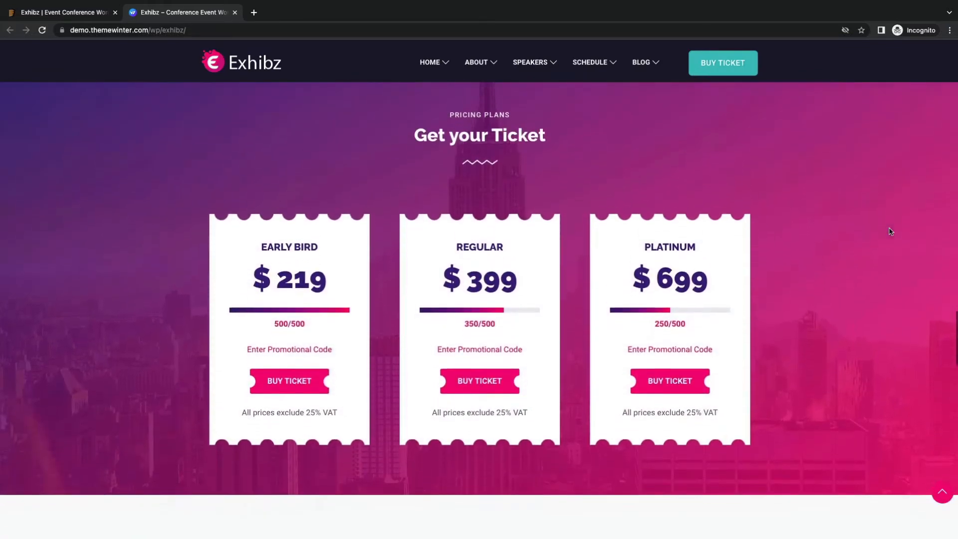
{"action": "scroll", "scroll_direction": "down", "scroll_amount": 3}
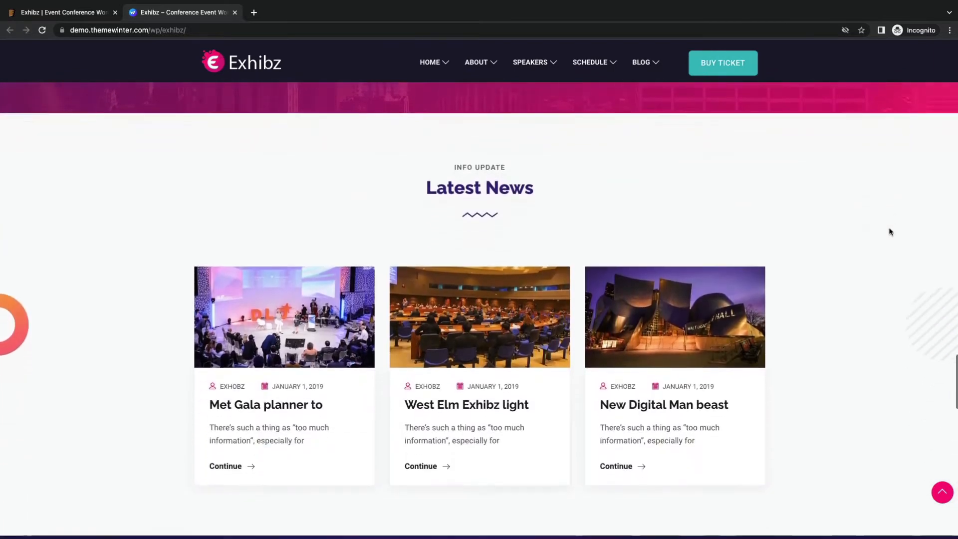
{"action": "scroll", "scroll_direction": "down", "scroll_amount": 3}
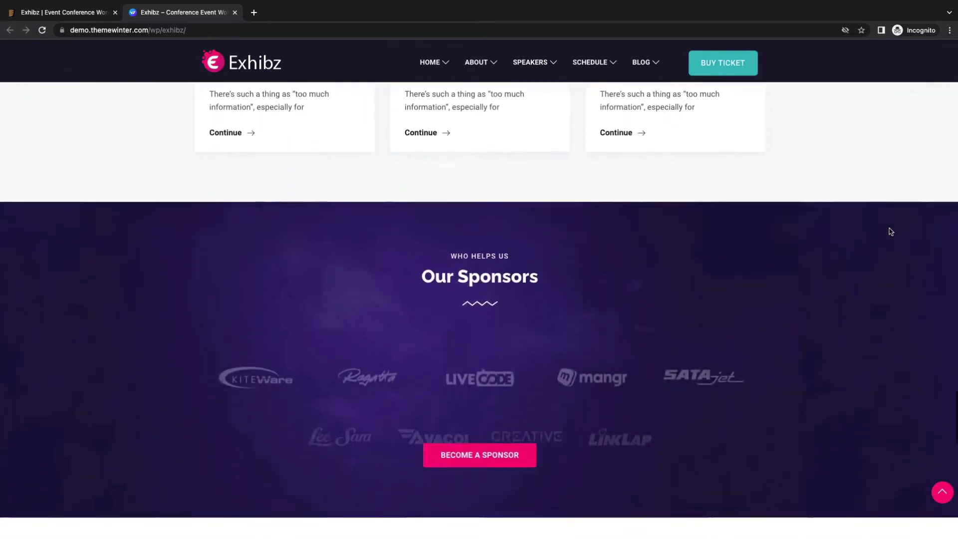
{"action": "scroll", "scroll_direction": "down", "scroll_amount": 3}
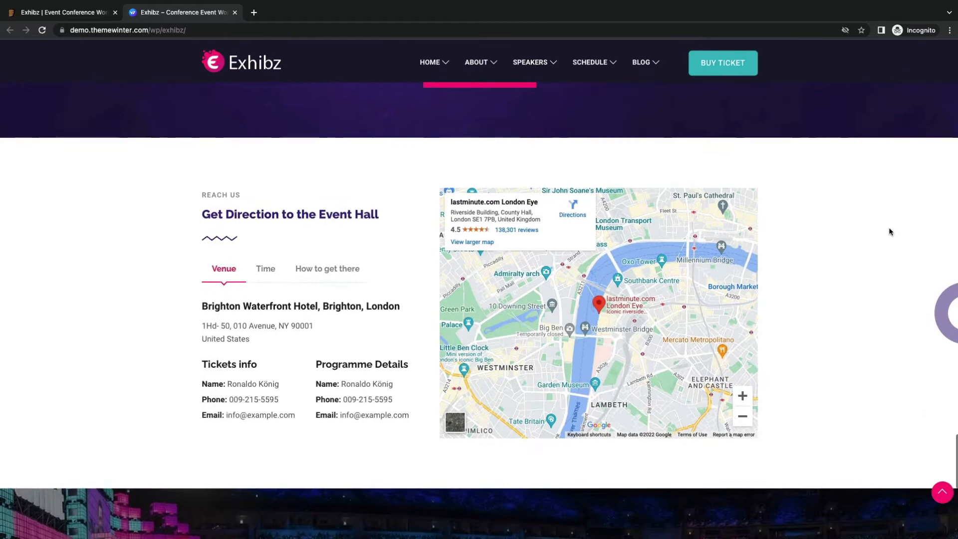
{"action": "scroll", "scroll_direction": "down", "scroll_amount": 3}
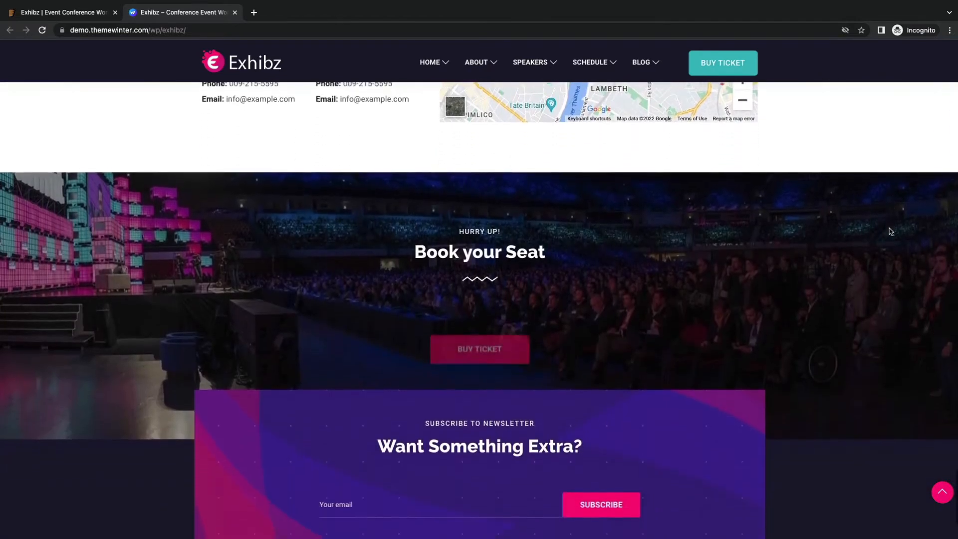
{"action": "scroll", "scroll_direction": "down", "scroll_amount": 3}
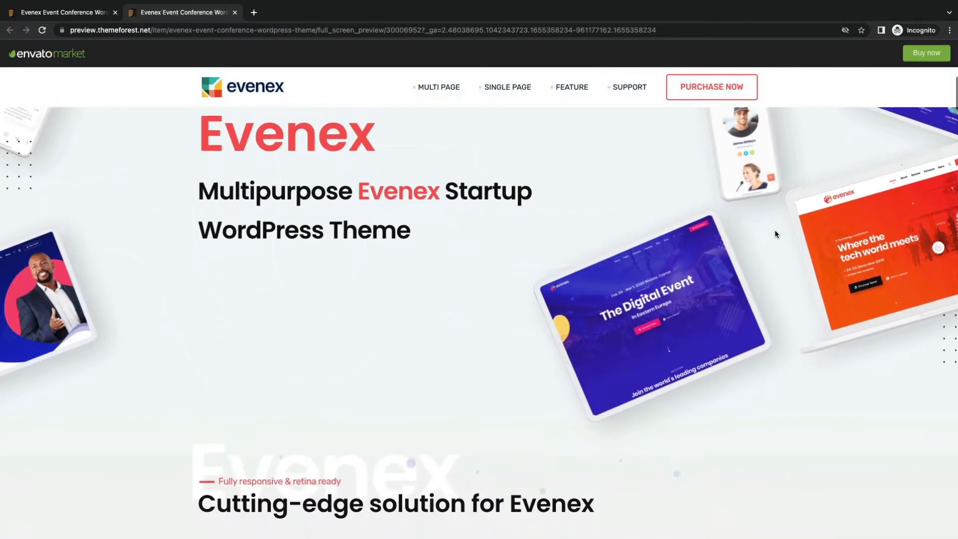
- Scroll the Evenex preview through Multipage Demo, One Page Demo and features to Fully Responsive
{"action": "scroll", "scroll_direction": "down", "scroll_amount": 3}
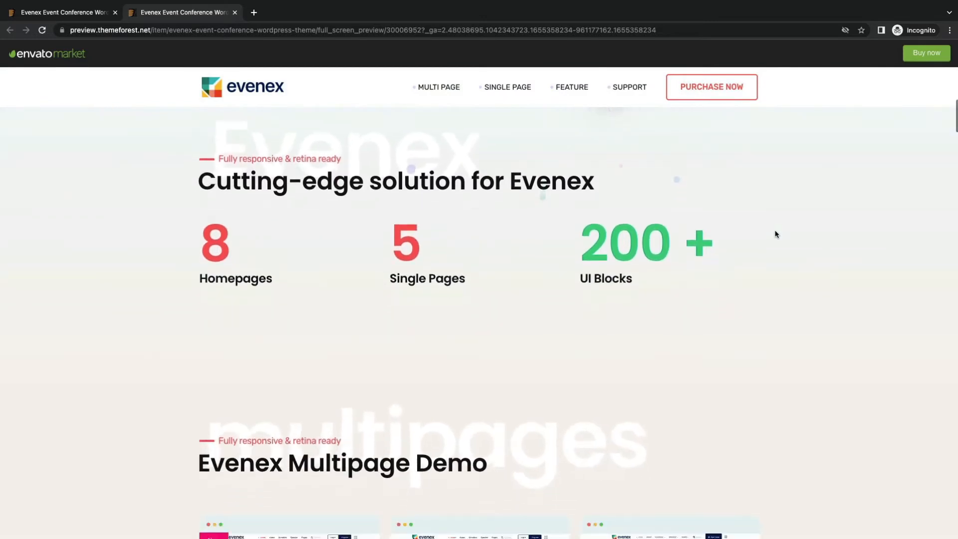
{"action": "scroll", "scroll_direction": "down", "scroll_amount": 3}
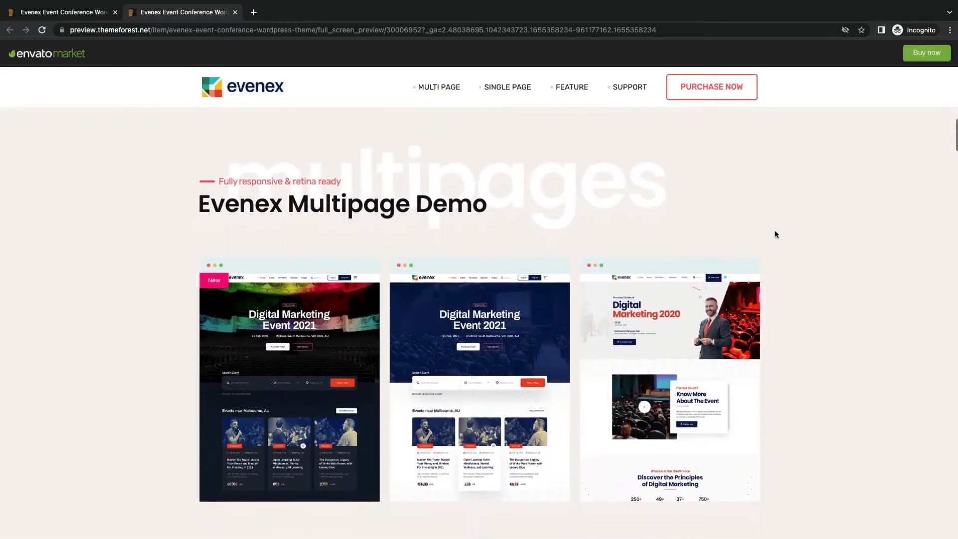
{"action": "scroll", "scroll_direction": "down", "scroll_amount": 3}
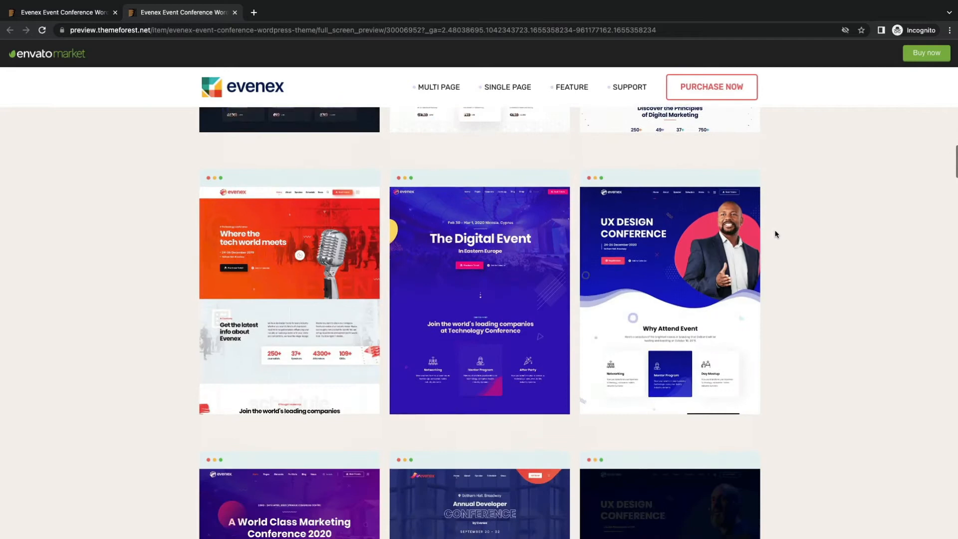
{"action": "scroll", "scroll_direction": "down", "scroll_amount": 3}
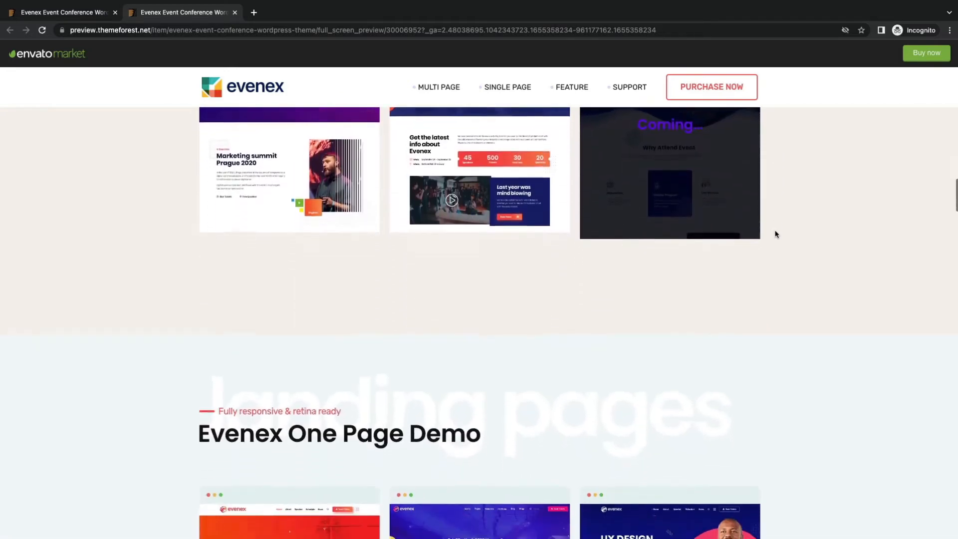
{"action": "scroll", "scroll_direction": "down", "scroll_amount": 3}
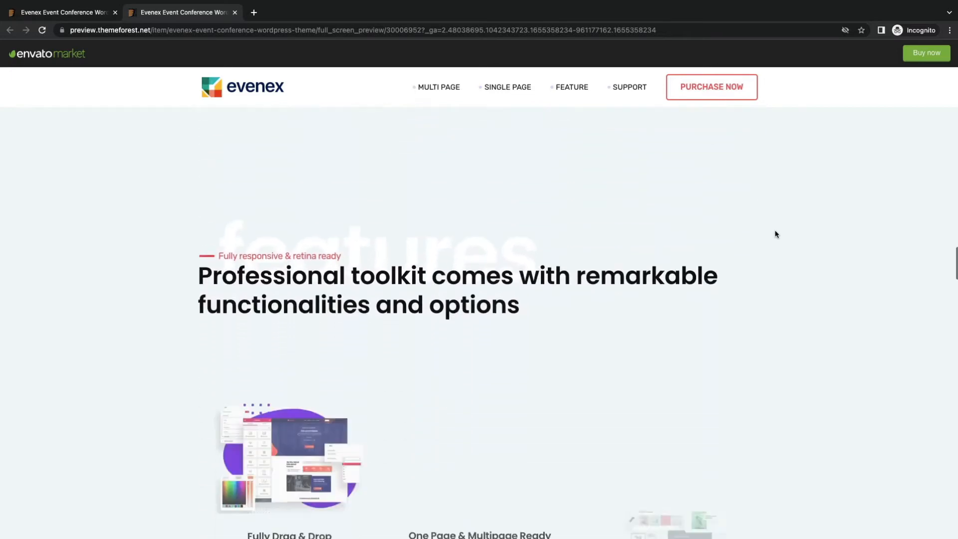
{"action": "scroll", "scroll_direction": "down", "scroll_amount": 3}
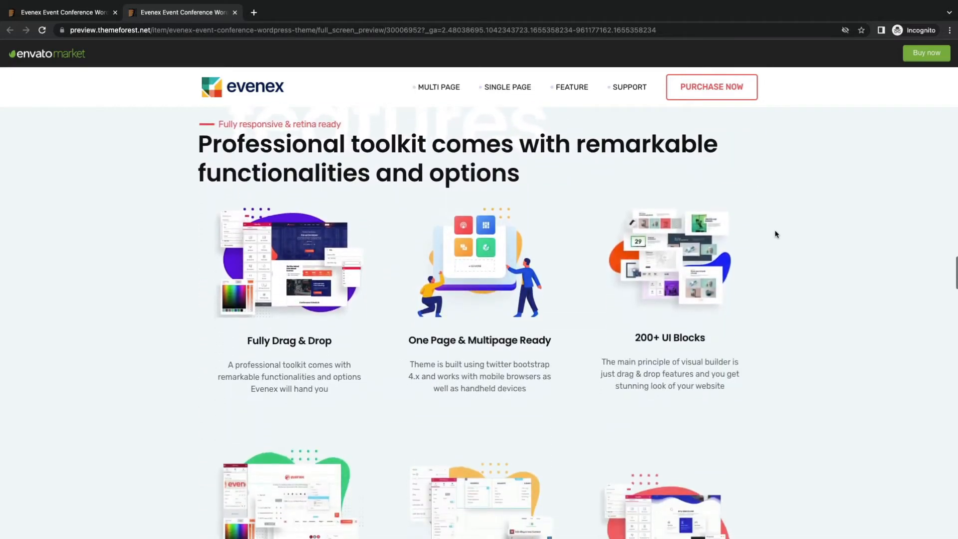
{"action": "scroll", "scroll_direction": "down", "scroll_amount": 3}
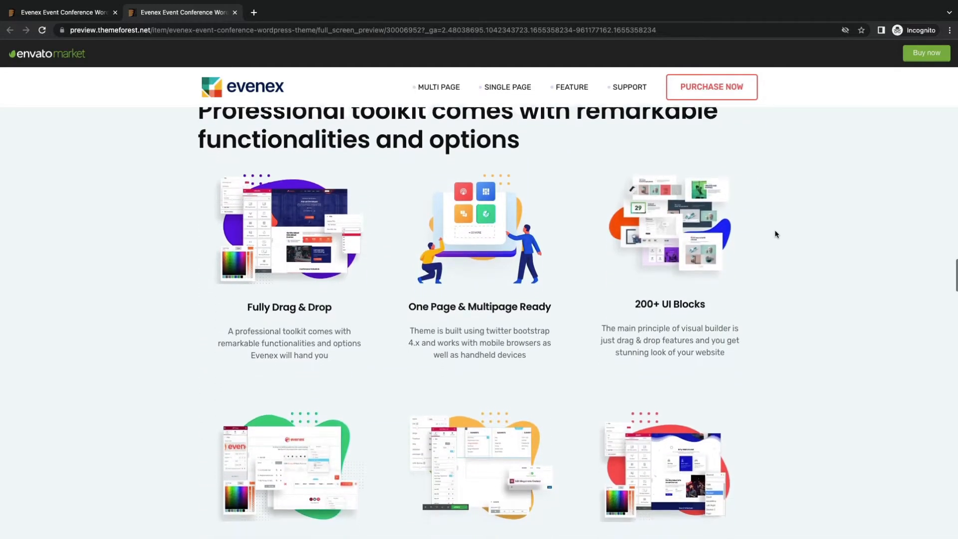
{"action": "scroll", "scroll_direction": "down", "scroll_amount": 3}
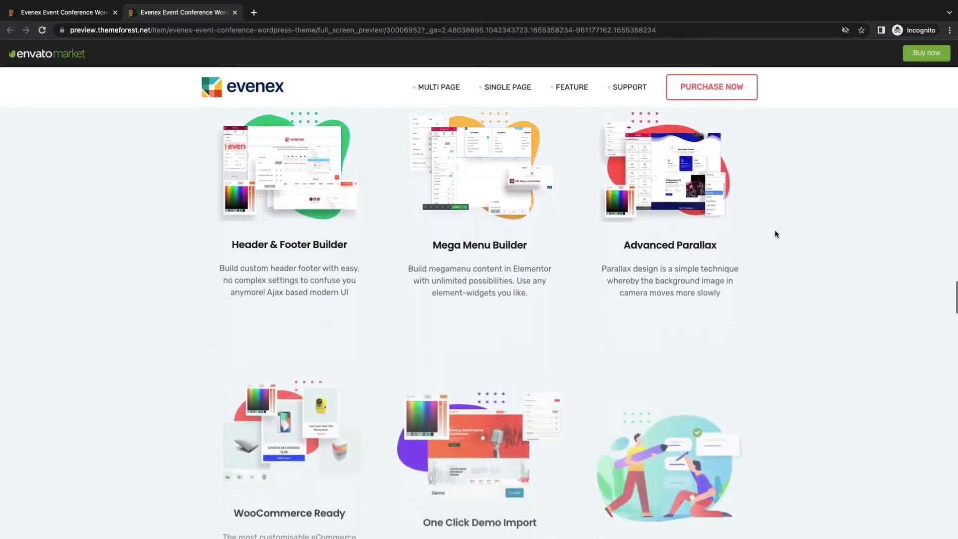
{"action": "scroll", "scroll_direction": "down", "scroll_amount": 3}
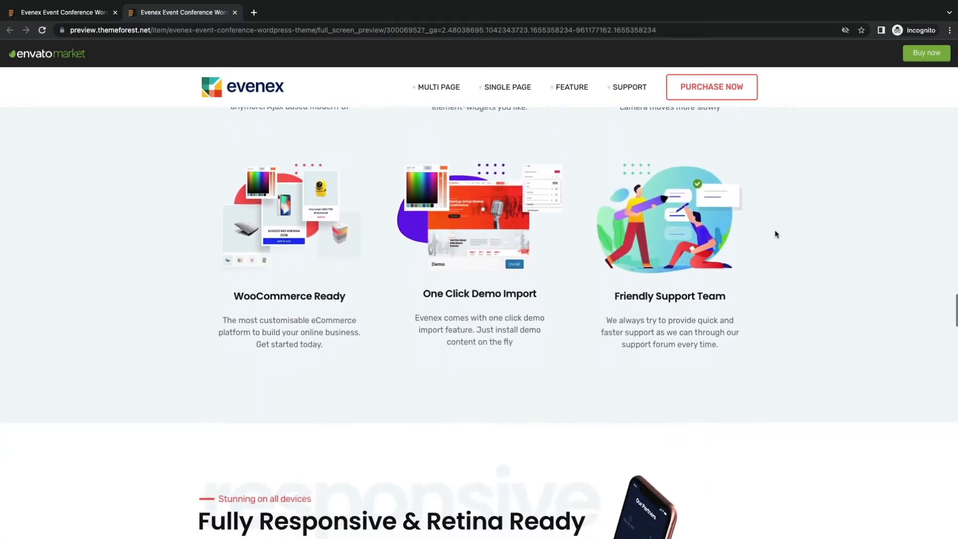
{"action": "scroll", "scroll_direction": "down", "scroll_amount": 3}
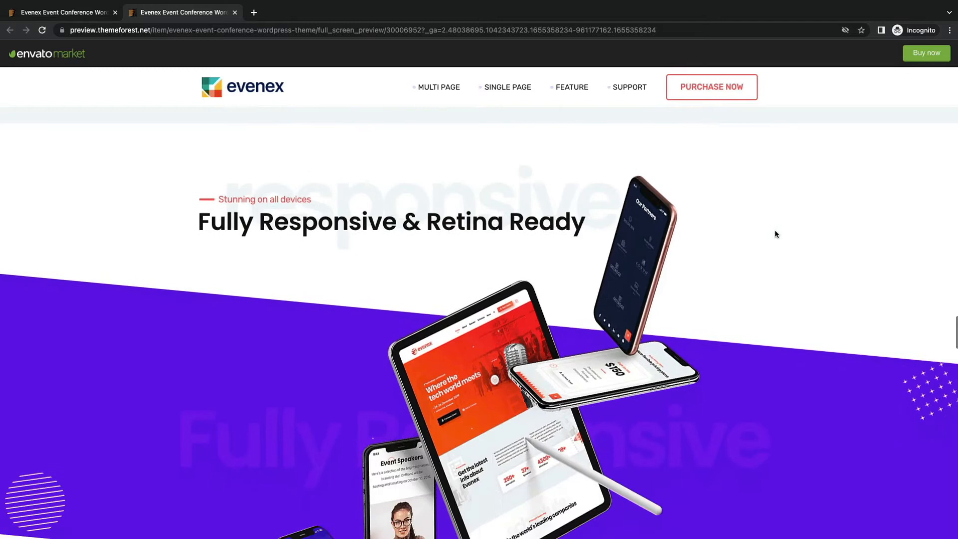
{"action": "scroll", "scroll_direction": "down", "scroll_amount": 3}
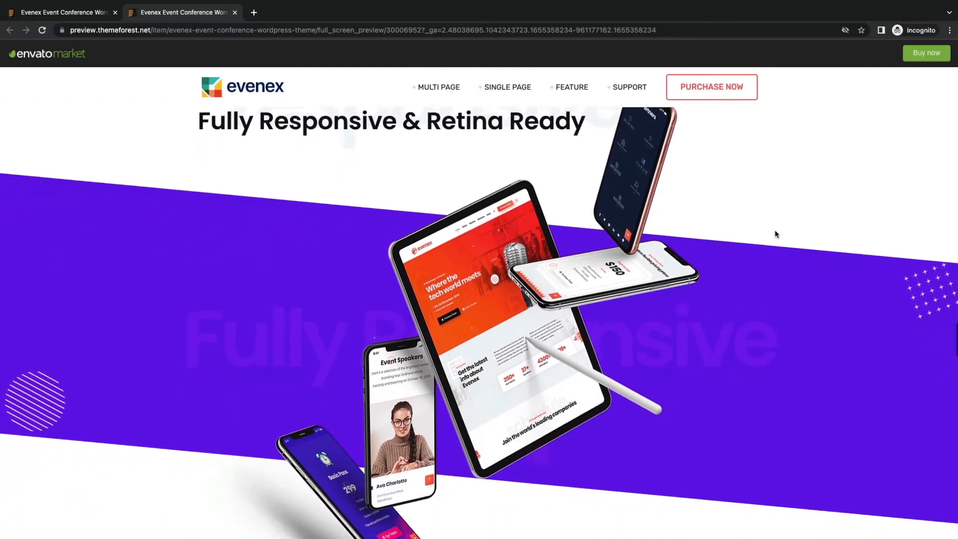
- Scroll the Evenex preview through features and inner pages to the 'It has awesome sections' carousel
{"action": "scroll", "scroll_direction": "down", "scroll_amount": 3}
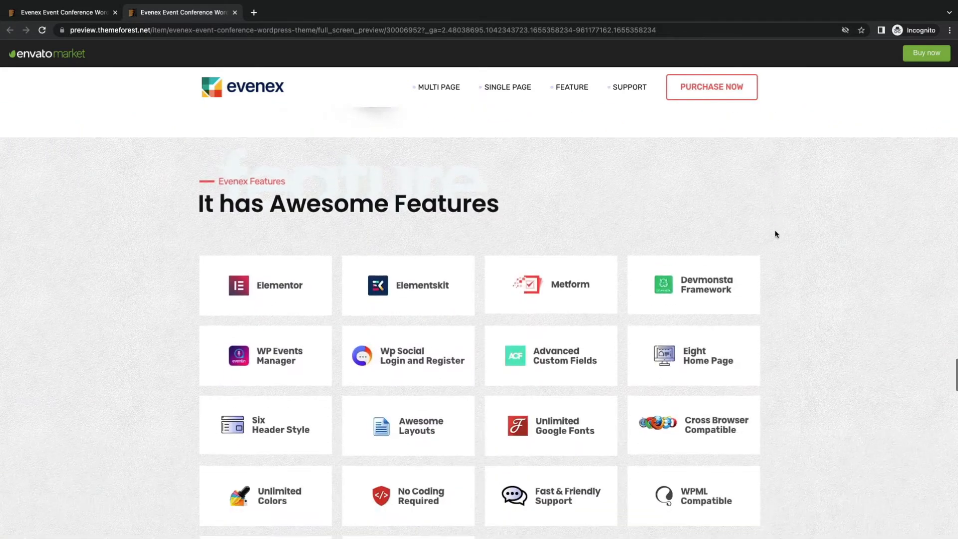
{"action": "scroll", "scroll_direction": "down", "scroll_amount": 3}
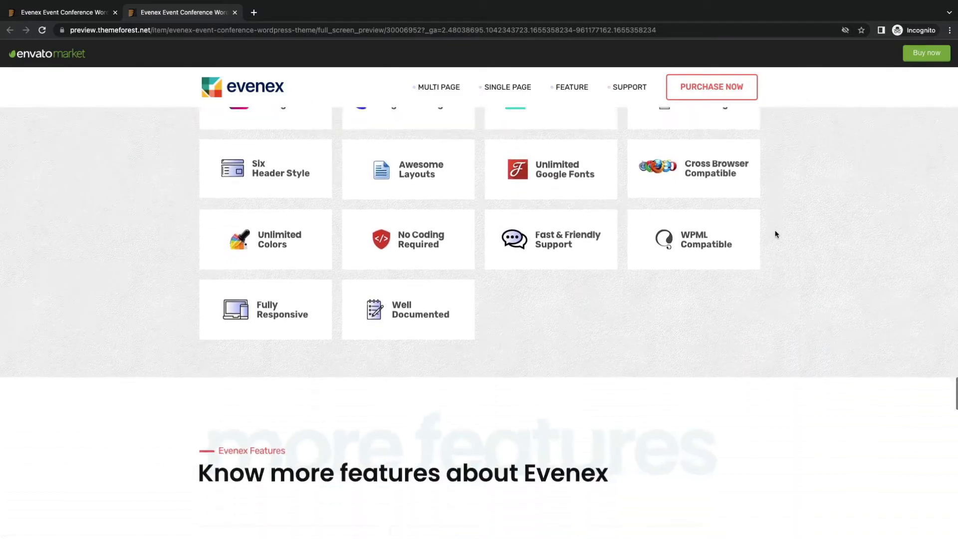
{"action": "scroll", "scroll_direction": "down", "scroll_amount": 3}
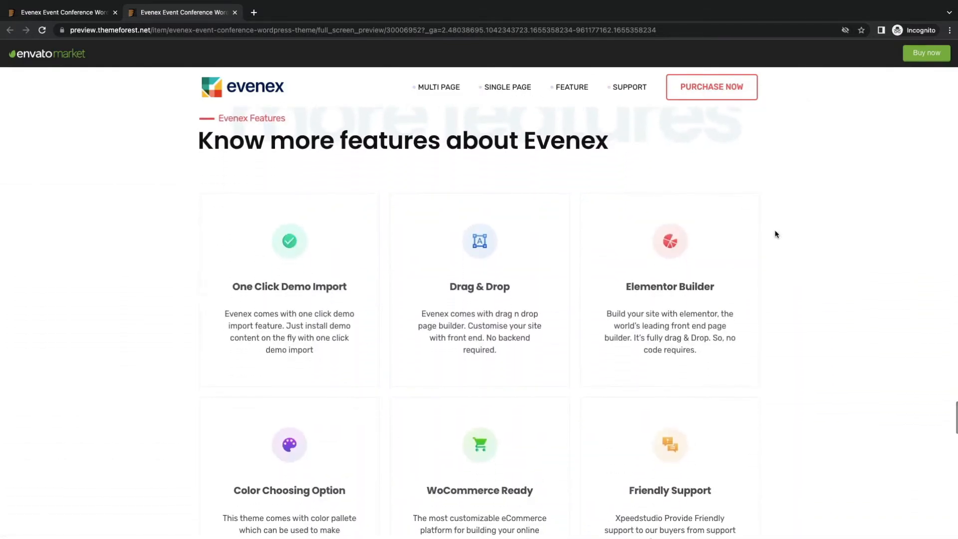
{"action": "scroll", "scroll_direction": "down", "scroll_amount": 3}
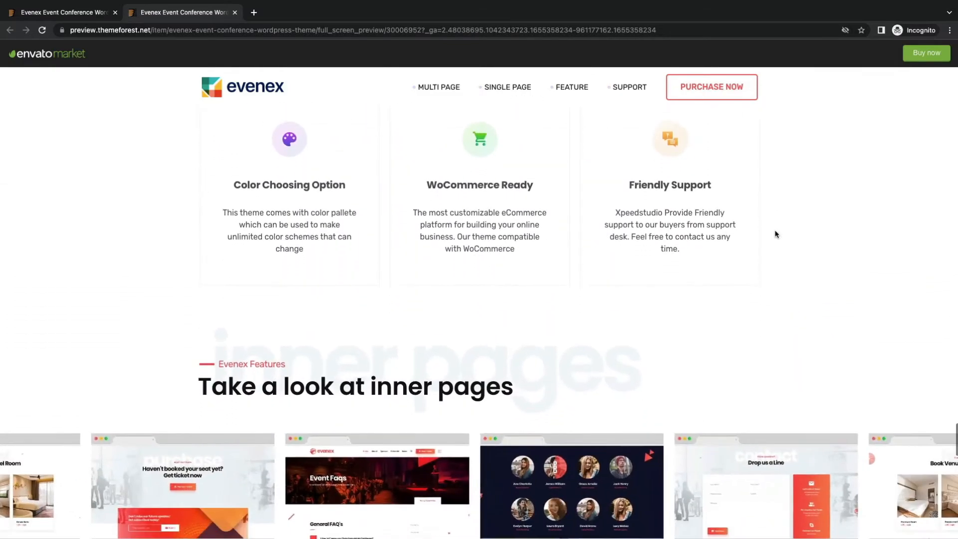
{"action": "scroll", "scroll_direction": "down", "scroll_amount": 3}
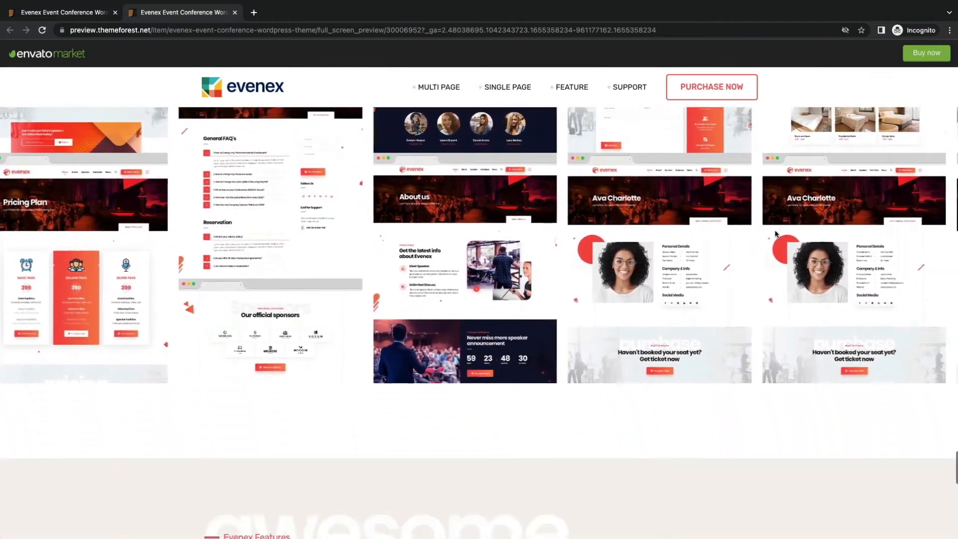
{"action": "scroll", "scroll_direction": "down", "scroll_amount": 3}
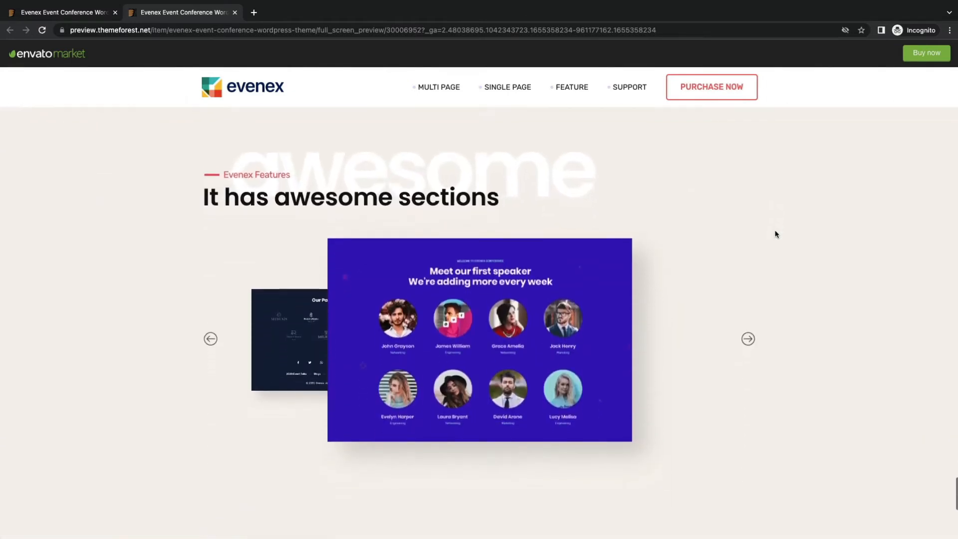
{"action": "scroll", "scroll_direction": "down", "scroll_amount": 3}
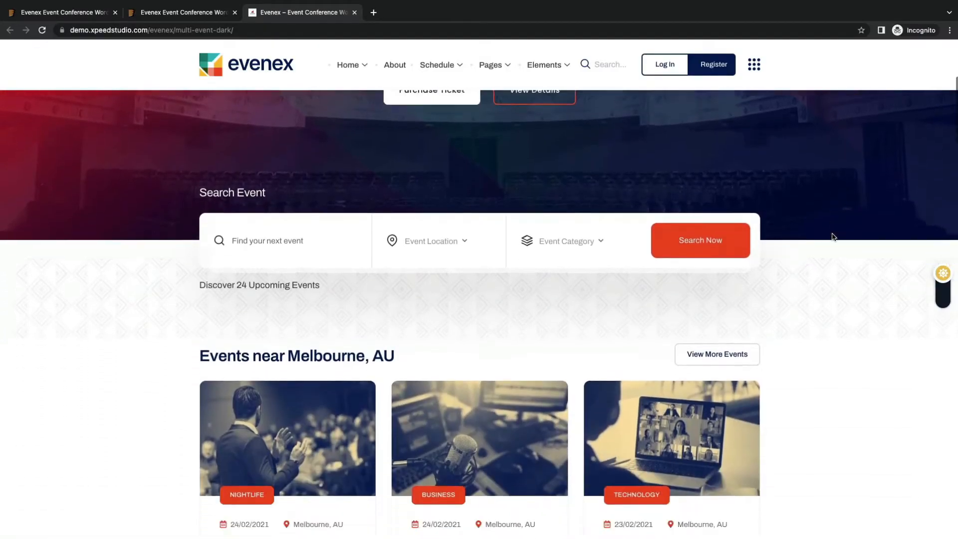
- Scroll the Evenex multi-event-dark demo to the subscription footer, then back up to More Featured Events
{"action": "scroll", "scroll_direction": "down", "scroll_amount": 3}
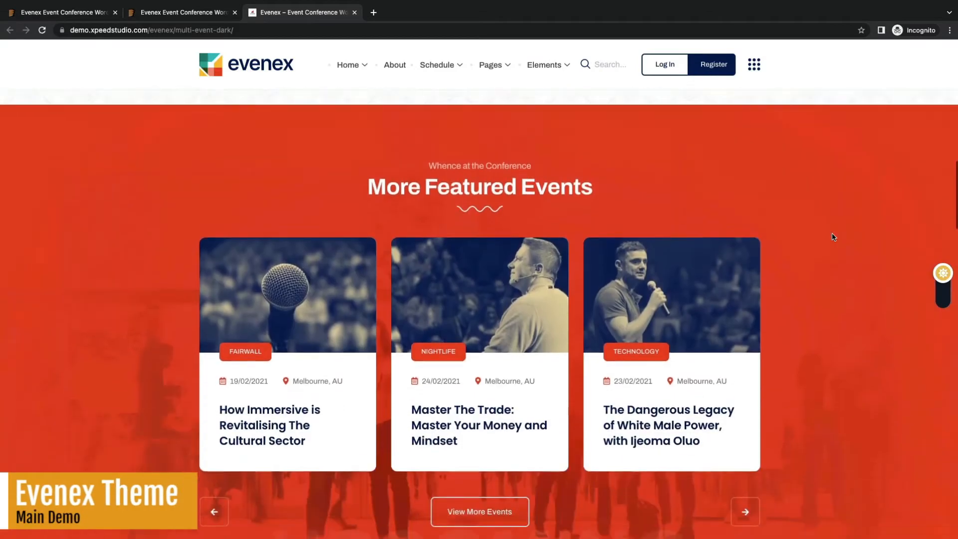
{"action": "scroll", "scroll_direction": "down", "scroll_amount": 3}
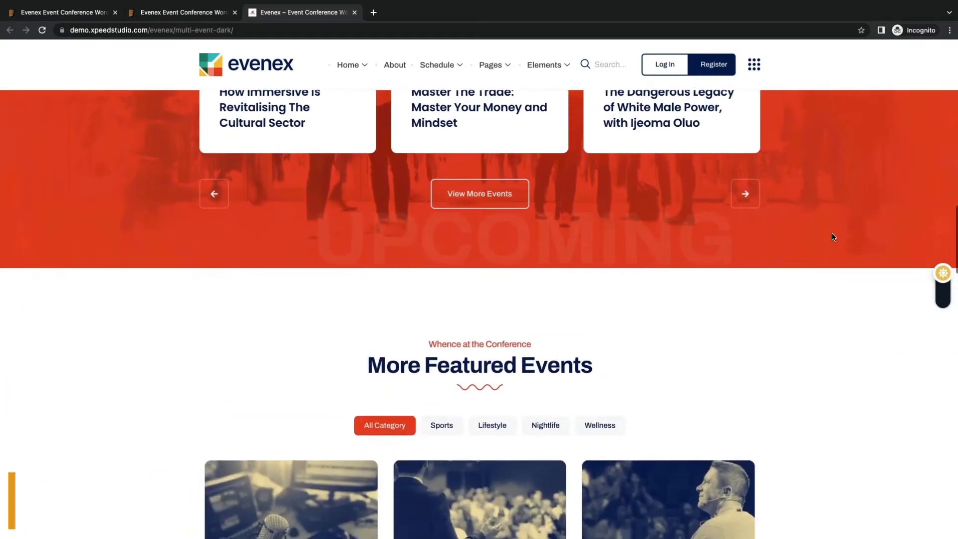
{"action": "scroll", "scroll_direction": "down", "scroll_amount": 3}
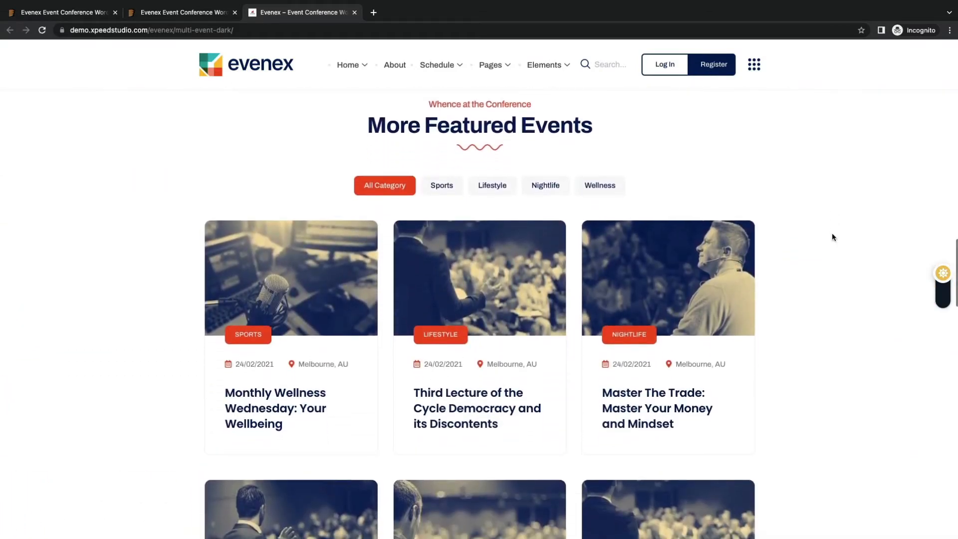
{"action": "scroll", "scroll_direction": "down", "scroll_amount": 3}
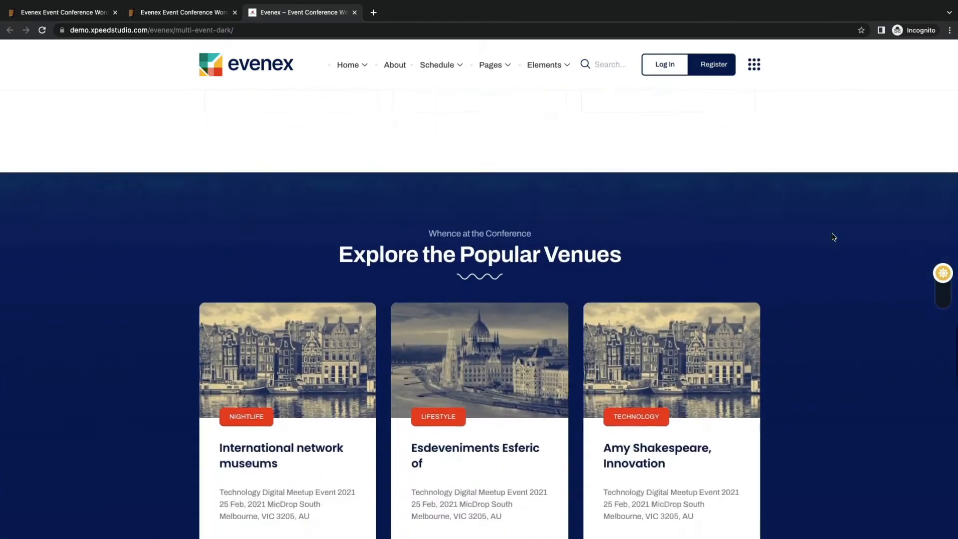
{"action": "scroll", "scroll_direction": "down", "scroll_amount": 3}
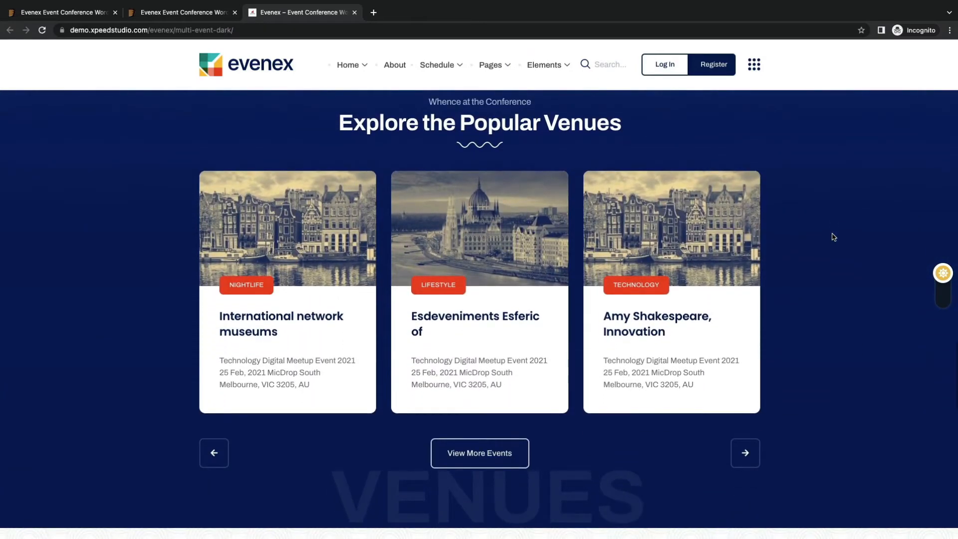
{"action": "scroll", "scroll_direction": "down", "scroll_amount": 3}
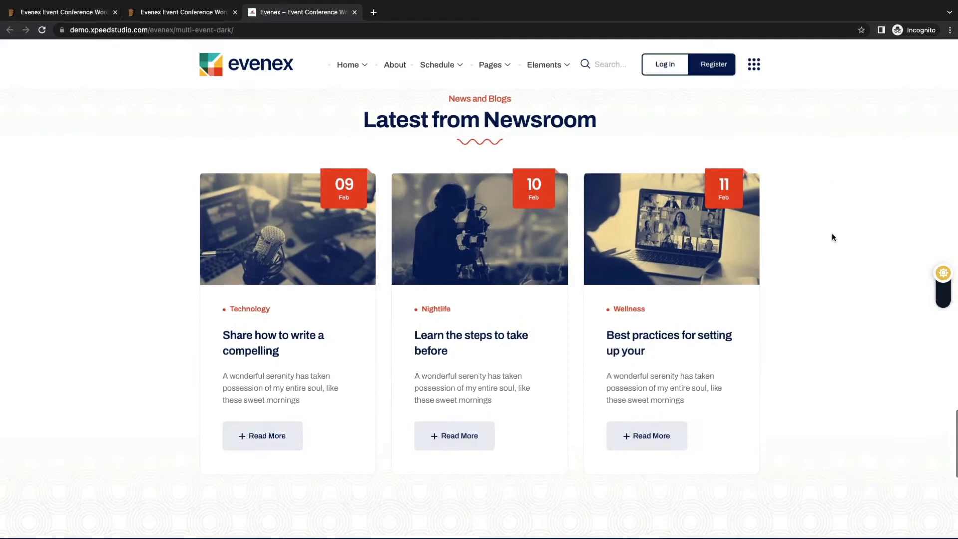
{"action": "scroll", "scroll_direction": "down", "scroll_amount": 3}
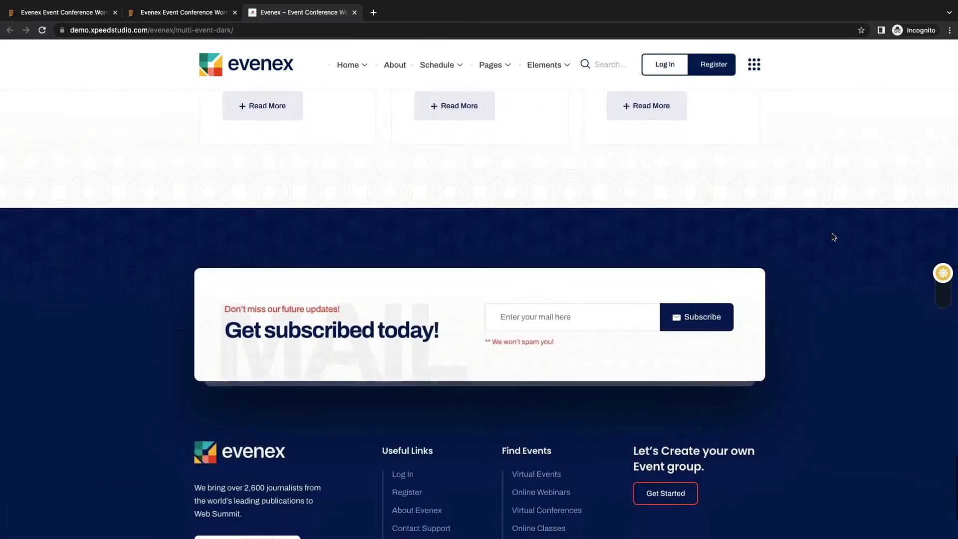
{"action": "scroll", "scroll_direction": "down", "scroll_amount": 3}
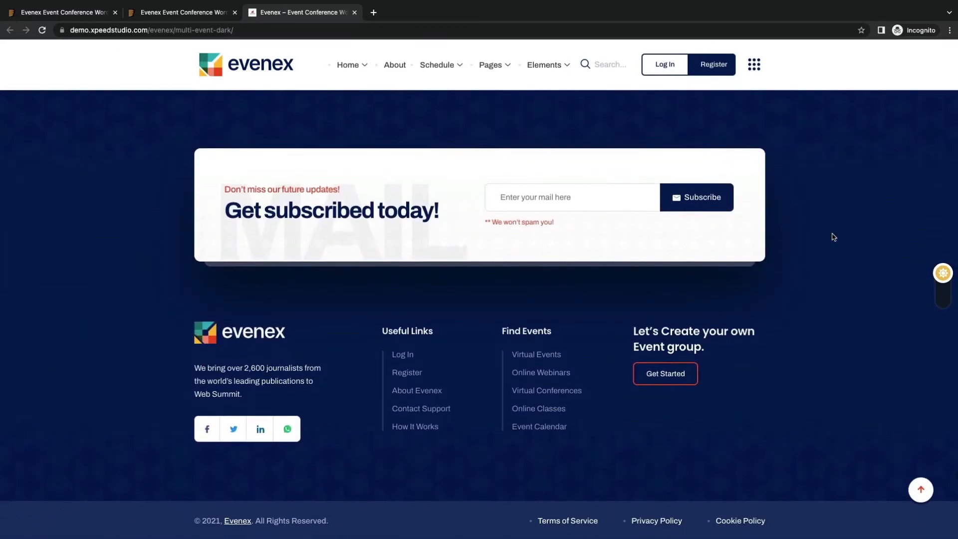
{"action": "scroll", "scroll_direction": "up", "scroll_amount": 3}
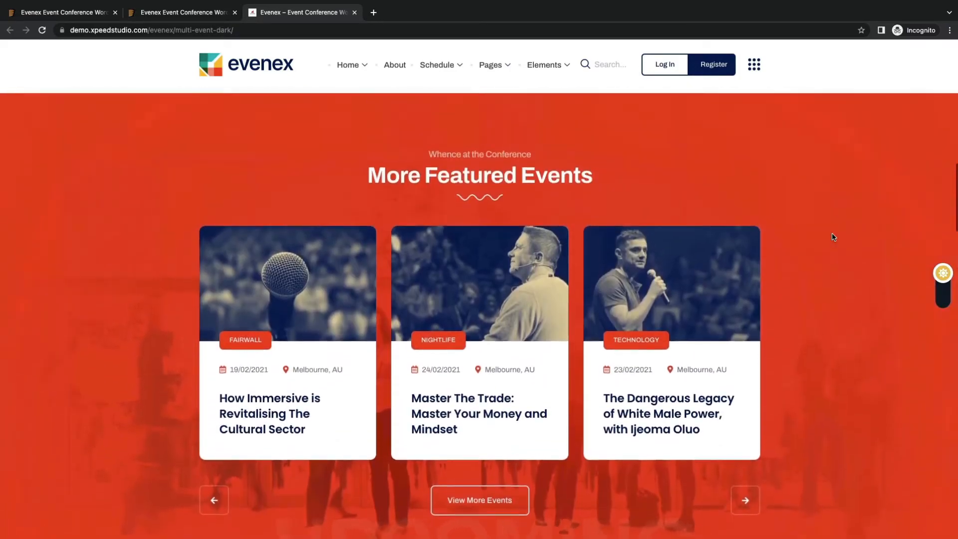
{"action": "scroll", "scroll_direction": "up", "scroll_amount": 3}
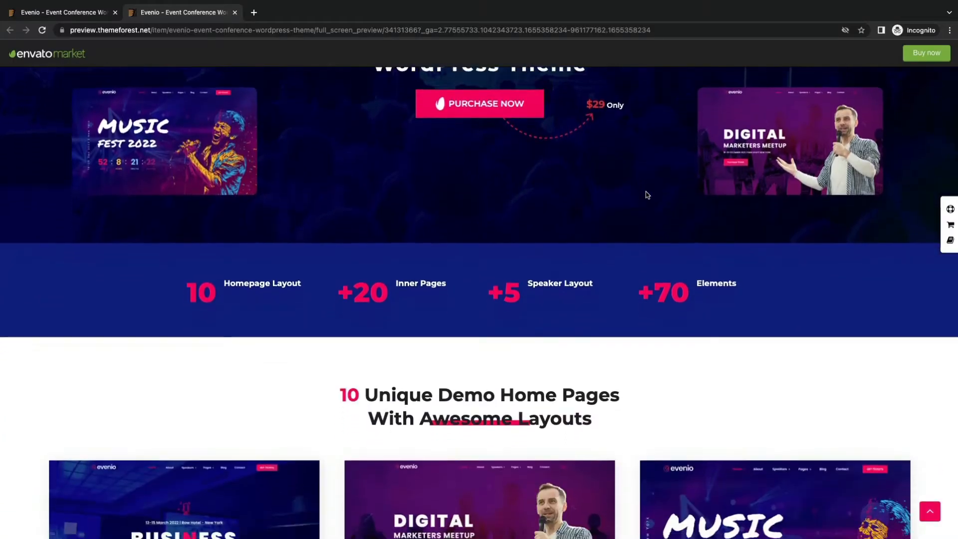
- Scroll the Evenio preview through demos, page builder, plugins and feature list, then launch the live demo
{"action": "scroll", "scroll_direction": "down", "scroll_amount": 3}
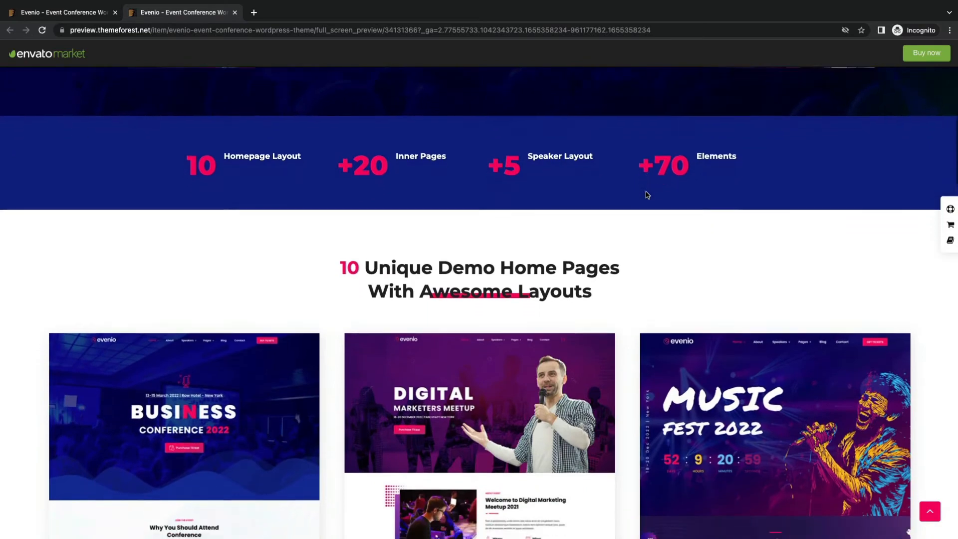
{"action": "scroll", "scroll_direction": "down", "scroll_amount": 3}
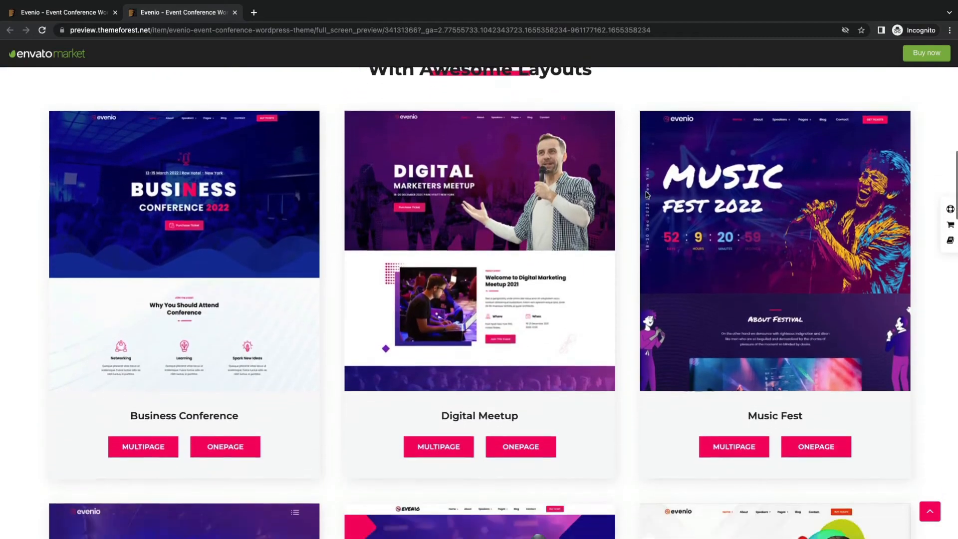
{"action": "scroll", "scroll_direction": "down", "scroll_amount": 3}
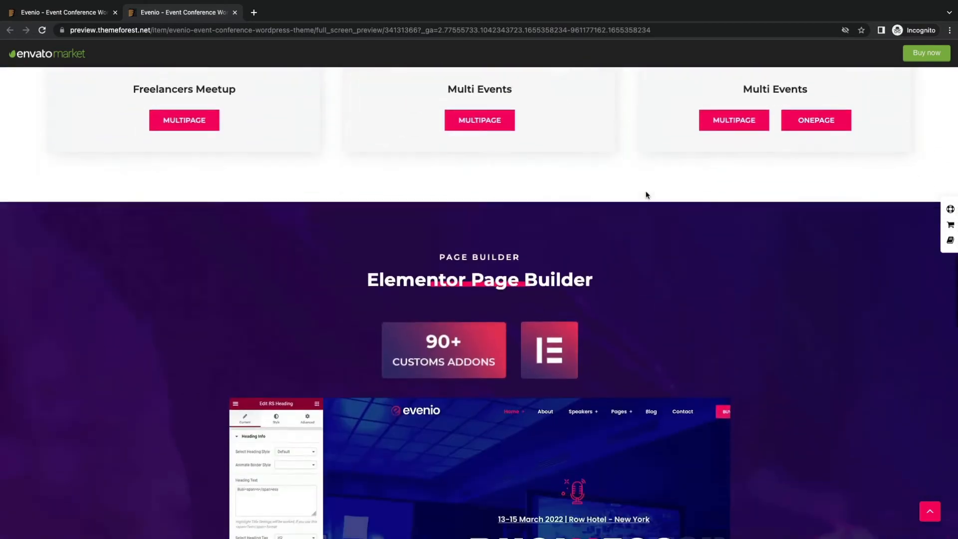
{"action": "scroll", "scroll_direction": "down", "scroll_amount": 3}
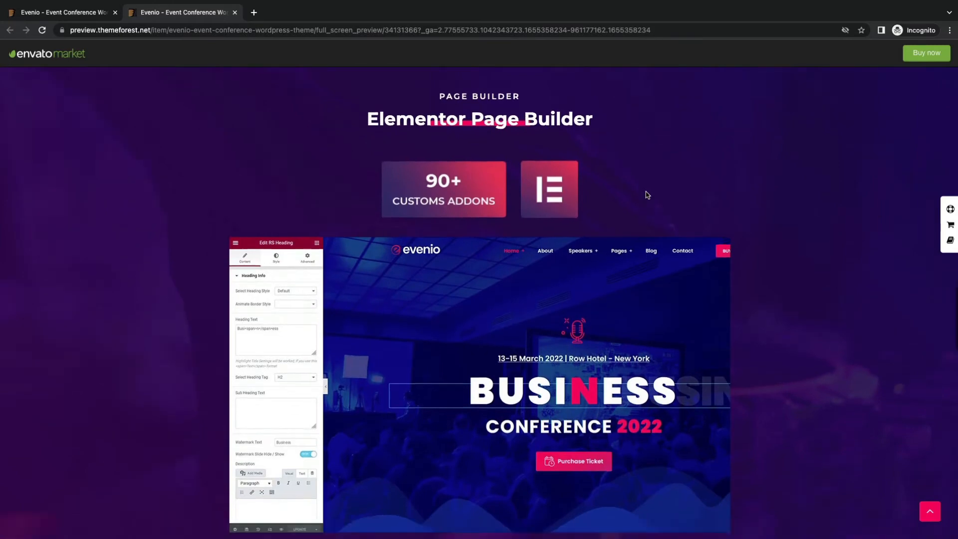
{"action": "scroll", "scroll_direction": "down", "scroll_amount": 3}
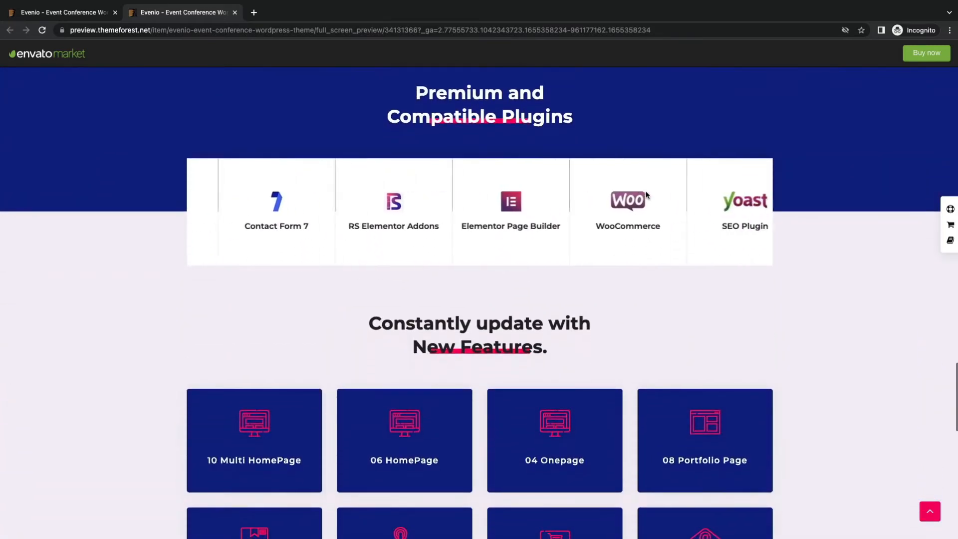
{"action": "scroll", "scroll_direction": "down", "scroll_amount": 3}
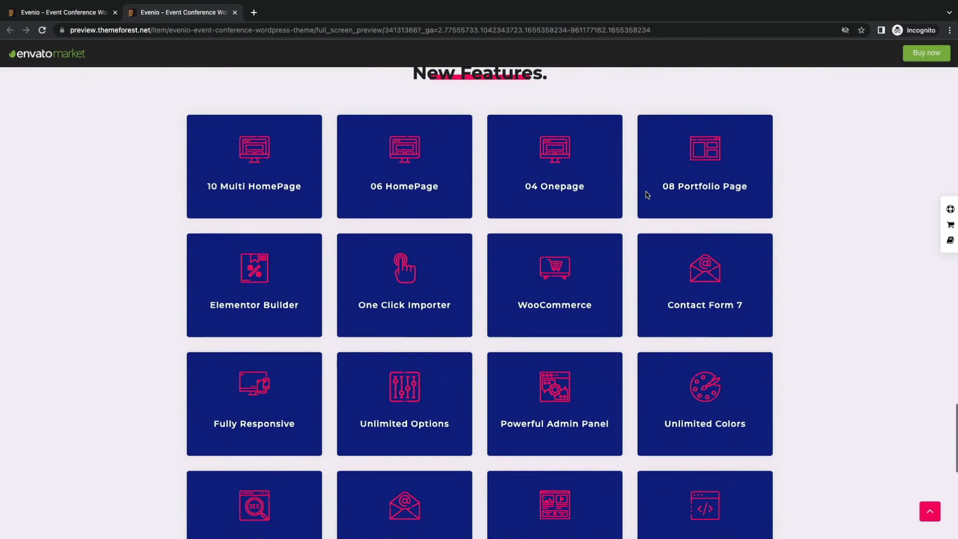
{"action": "scroll", "scroll_direction": "down", "scroll_amount": 3}
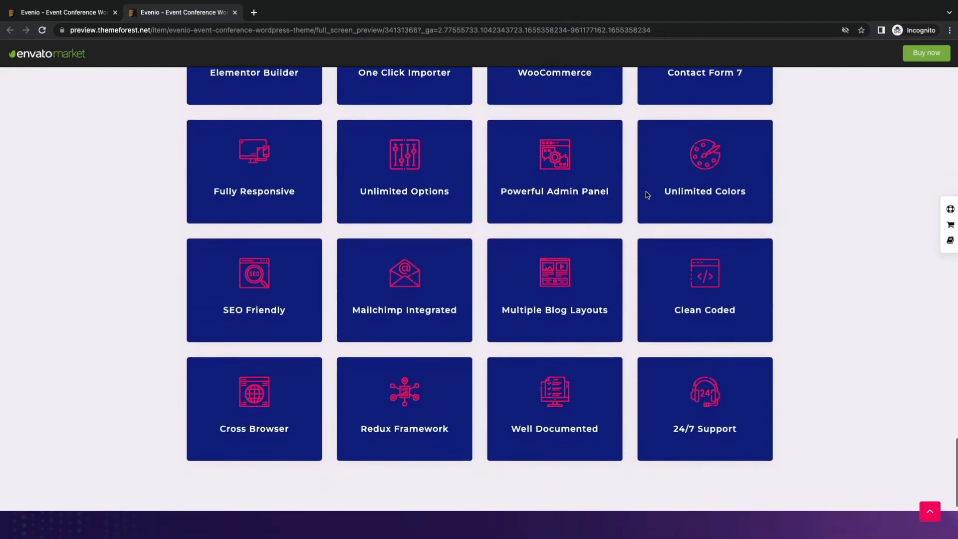
{"action": "scroll", "scroll_direction": "down", "scroll_amount": 3}
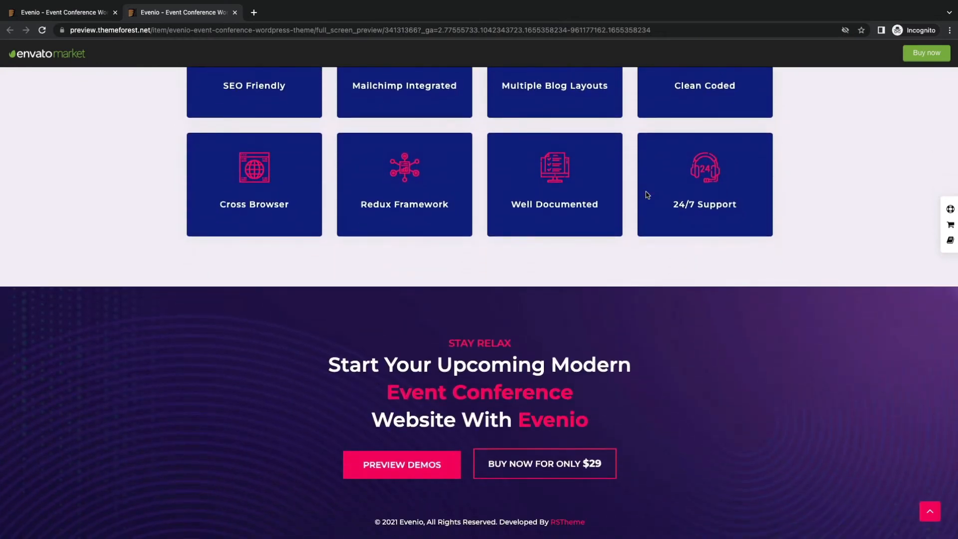
{"action": "left_click", "coordinate": [401, 464]}
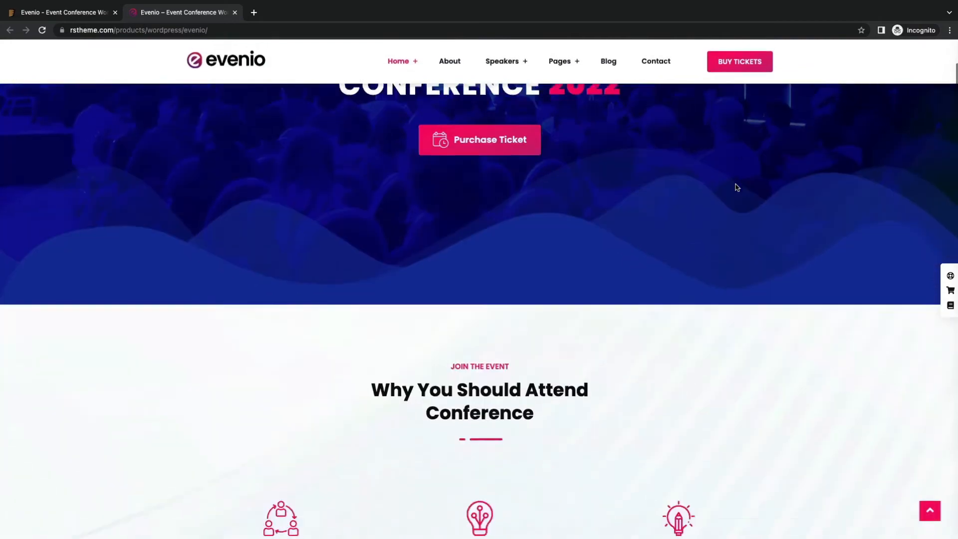
- Scroll the Evenio demo through tickets, sponsors, blog and venue down to the hotel listings
{"action": "scroll", "scroll_direction": "up", "scroll_amount": 3}
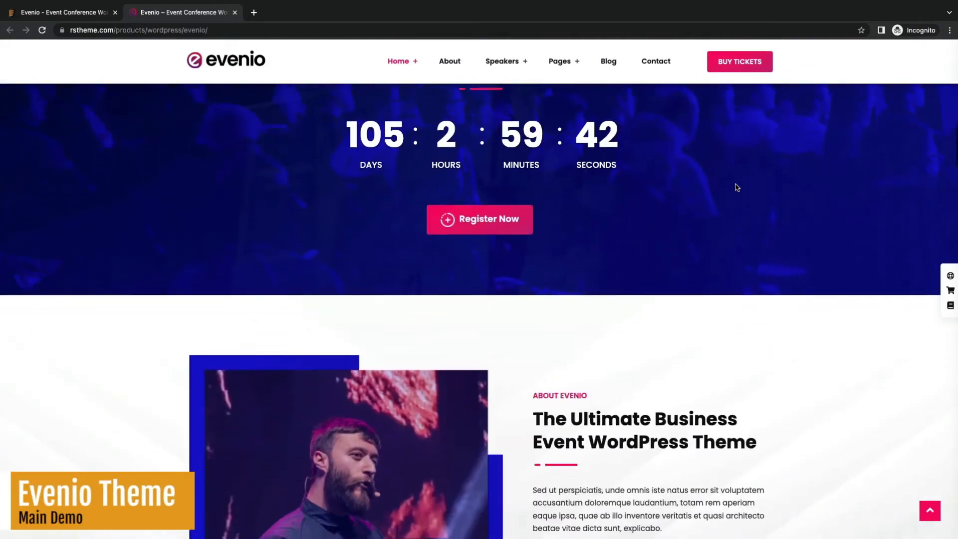
{"action": "scroll", "scroll_direction": "down", "scroll_amount": 3}
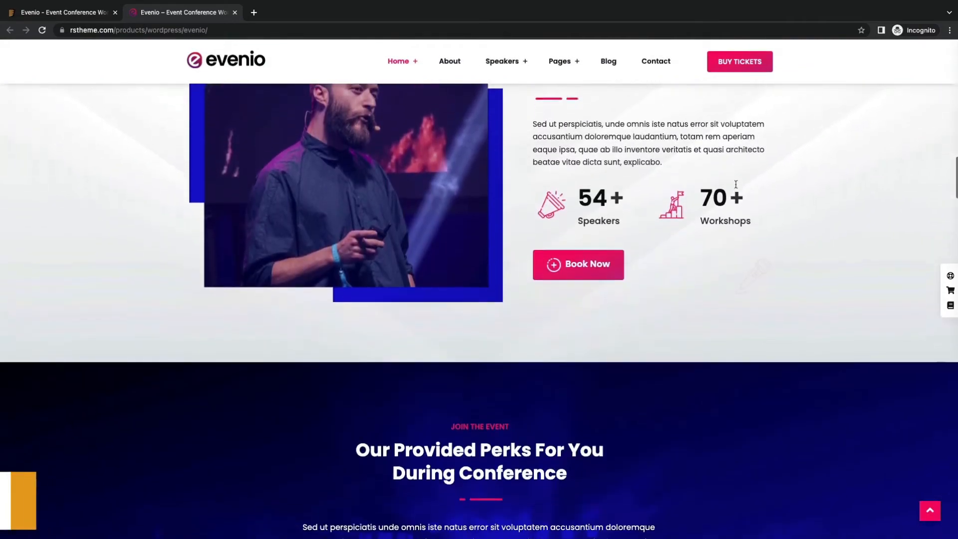
{"action": "scroll", "scroll_direction": "down", "scroll_amount": 3}
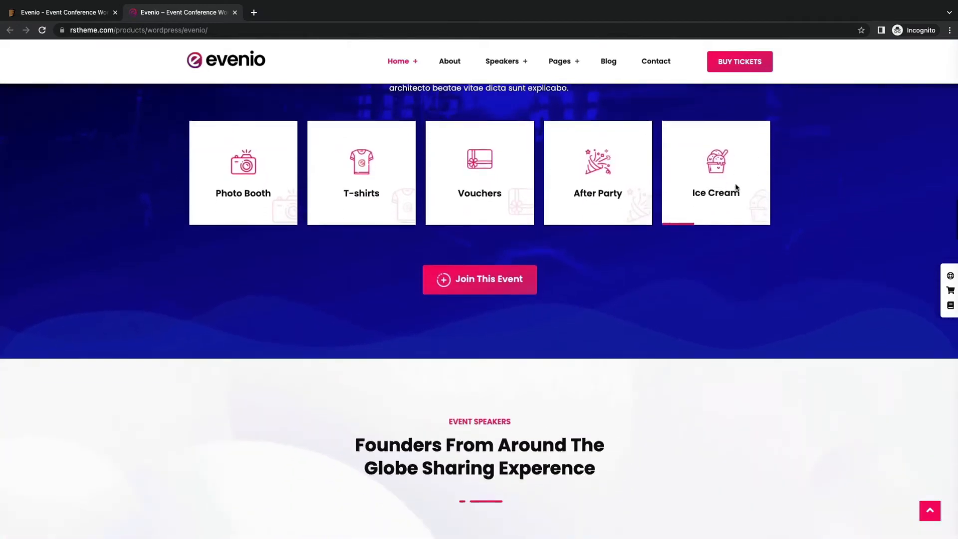
{"action": "scroll", "scroll_direction": "down", "scroll_amount": 3}
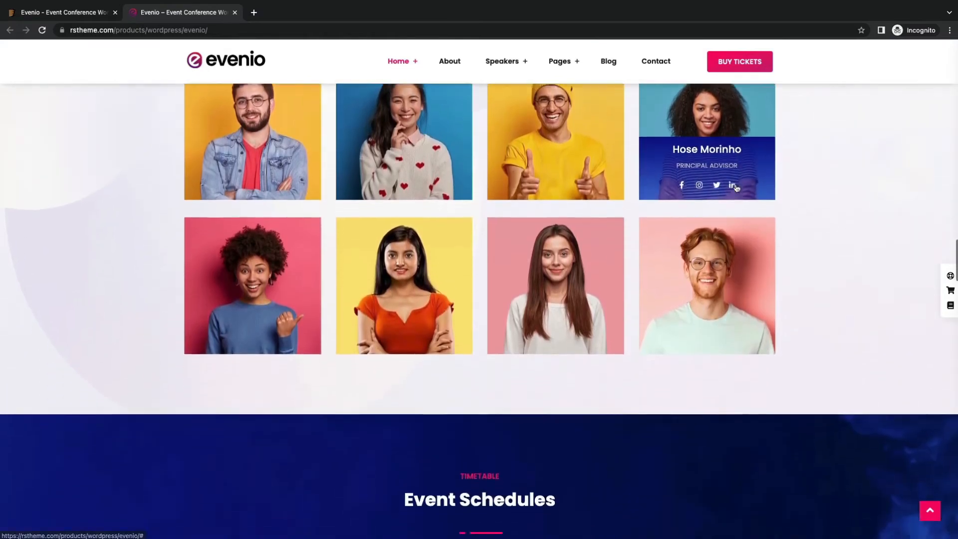
{"action": "scroll", "scroll_direction": "down", "scroll_amount": 3}
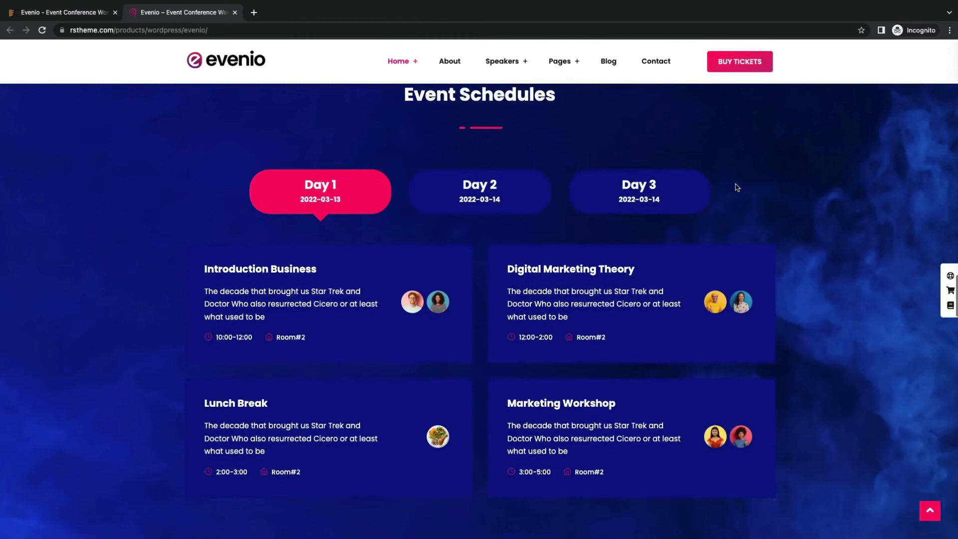
{"action": "scroll", "scroll_direction": "down", "scroll_amount": 3}
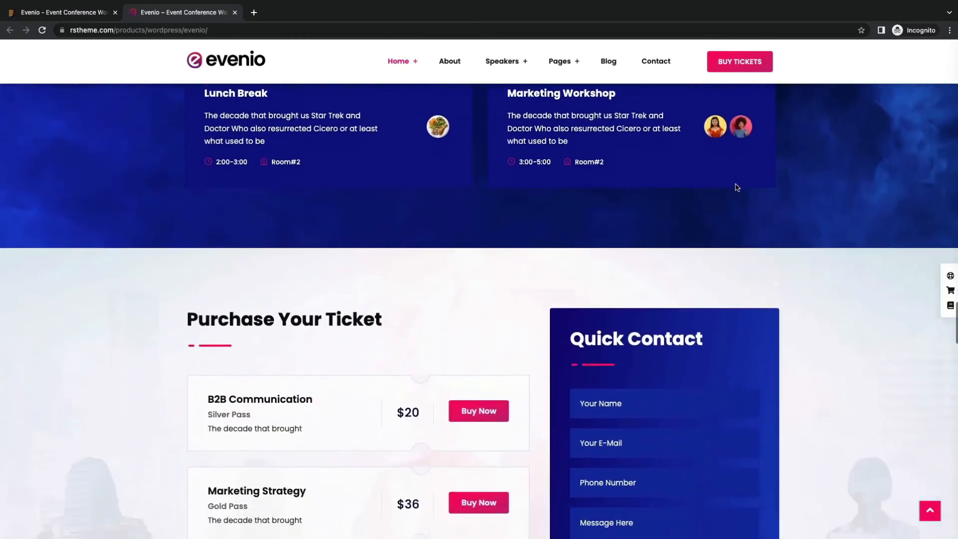
{"action": "scroll", "scroll_direction": "down", "scroll_amount": 3}
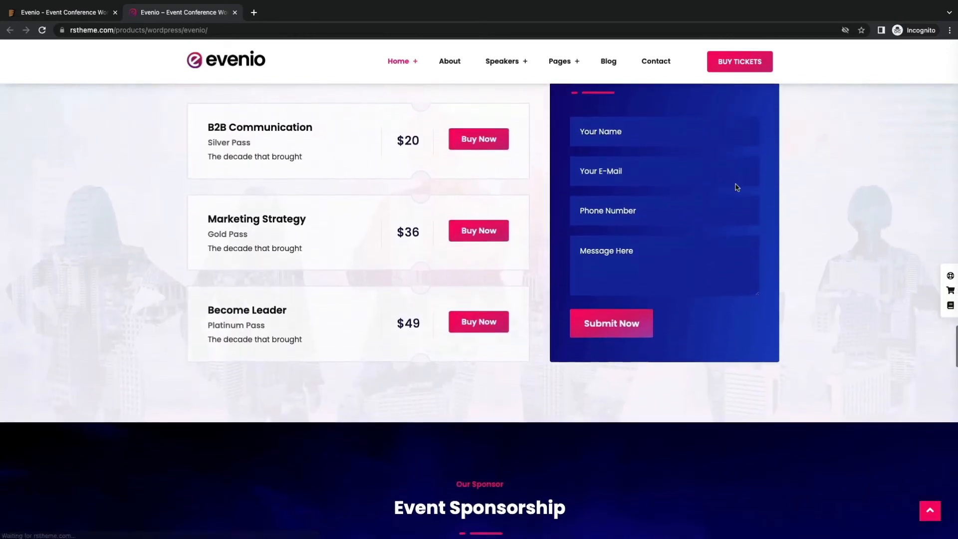
{"action": "scroll", "scroll_direction": "down", "scroll_amount": 3}
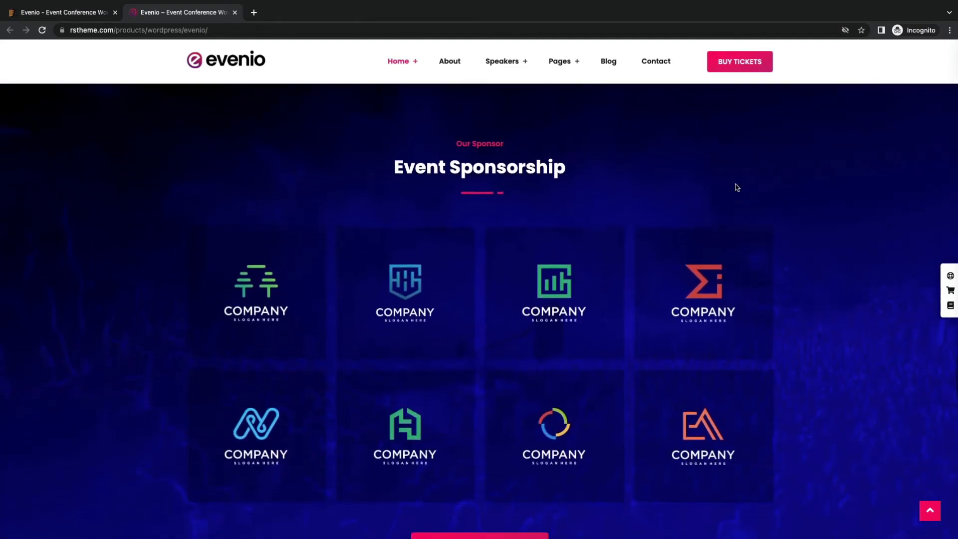
{"action": "scroll", "scroll_direction": "down", "scroll_amount": 3}
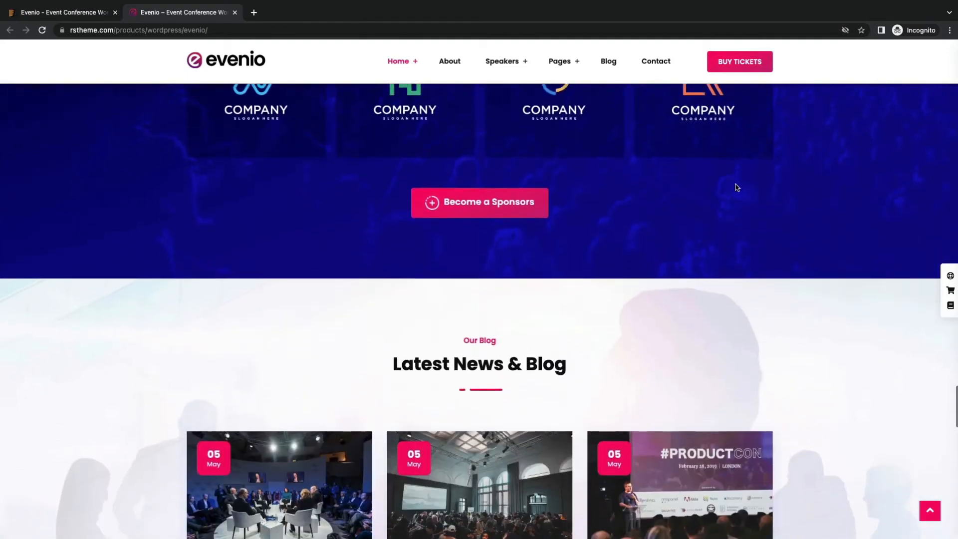
{"action": "scroll", "scroll_direction": "down", "scroll_amount": 3}
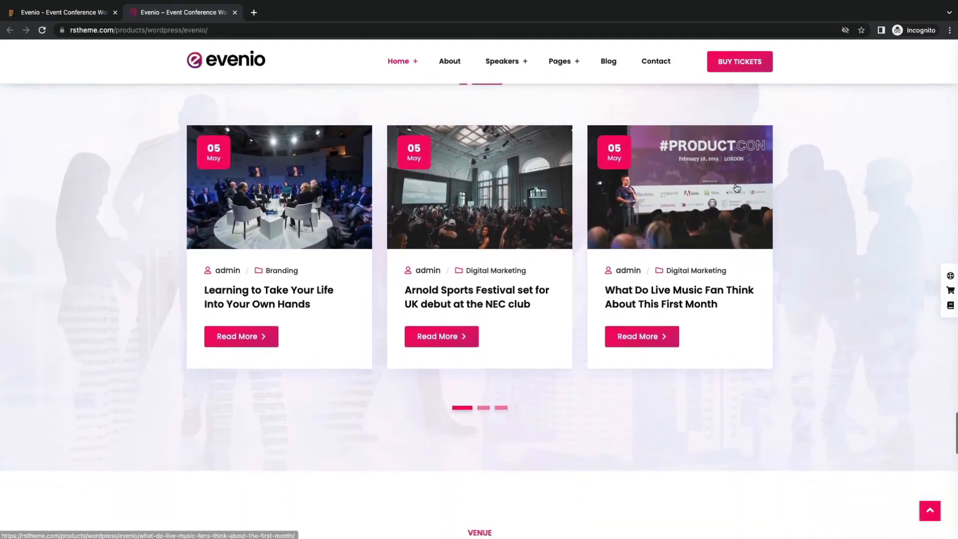
{"action": "scroll", "scroll_direction": "down", "scroll_amount": 3}
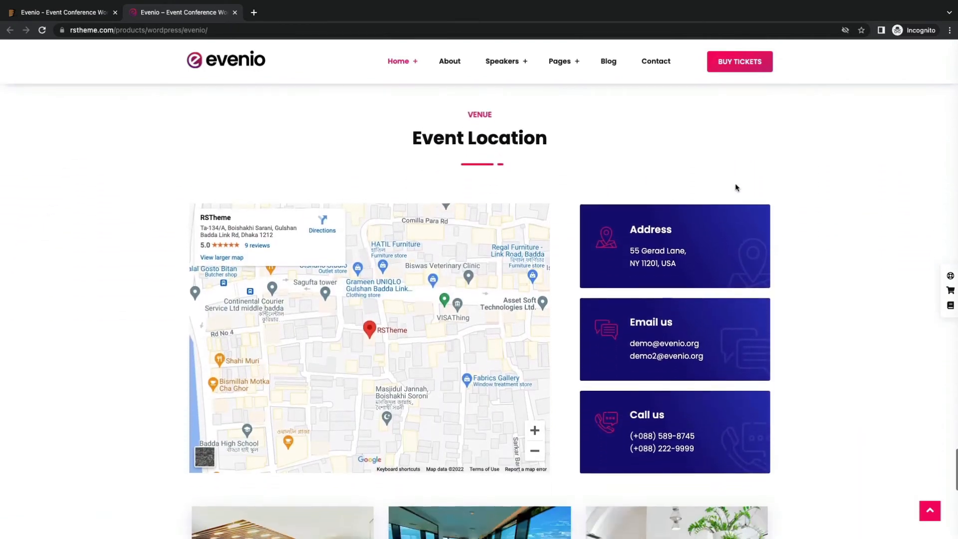
{"action": "scroll", "scroll_direction": "down", "scroll_amount": 3}
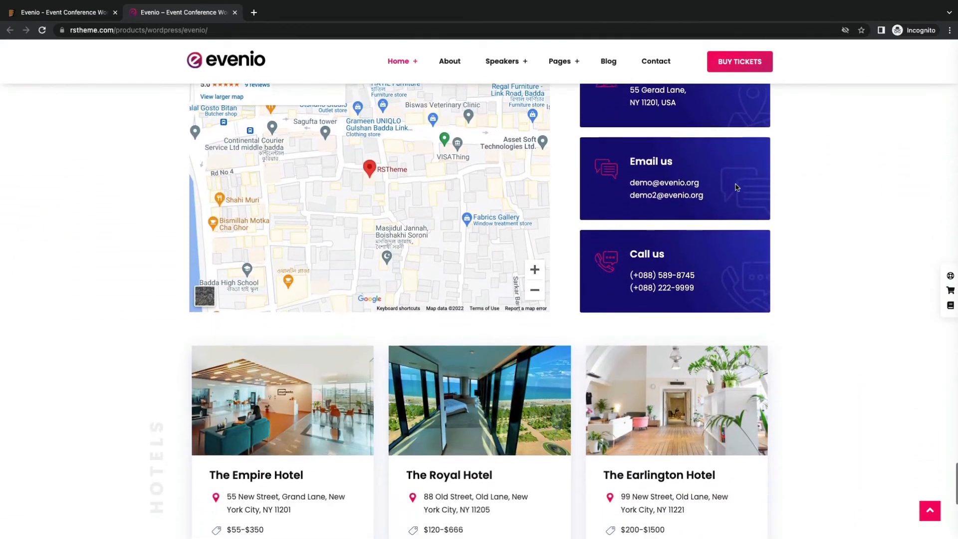
{"action": "scroll", "scroll_direction": "down", "scroll_amount": 3}
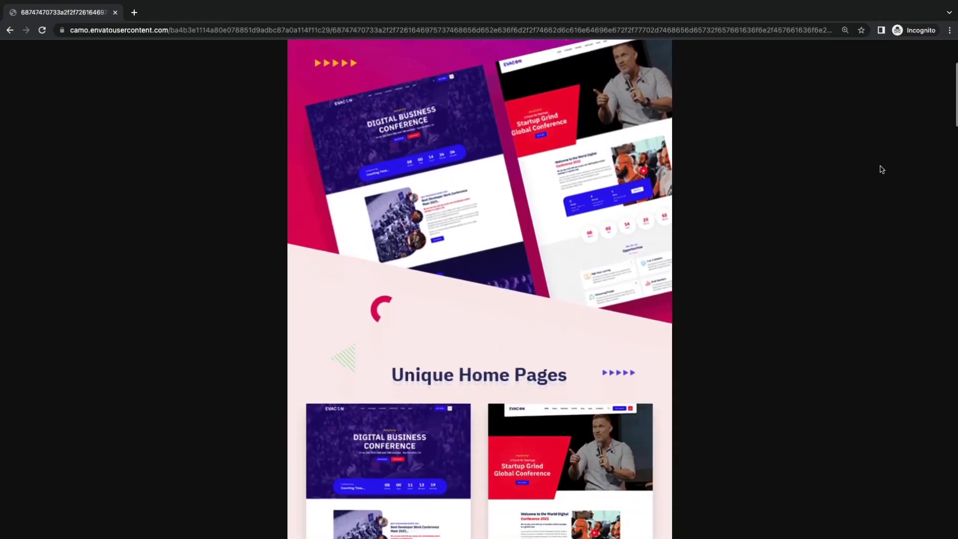
- Scroll the Evacon preview image through home pages, schedules and features down to Inner Pages
{"action": "scroll", "scroll_direction": "down", "scroll_amount": 3}
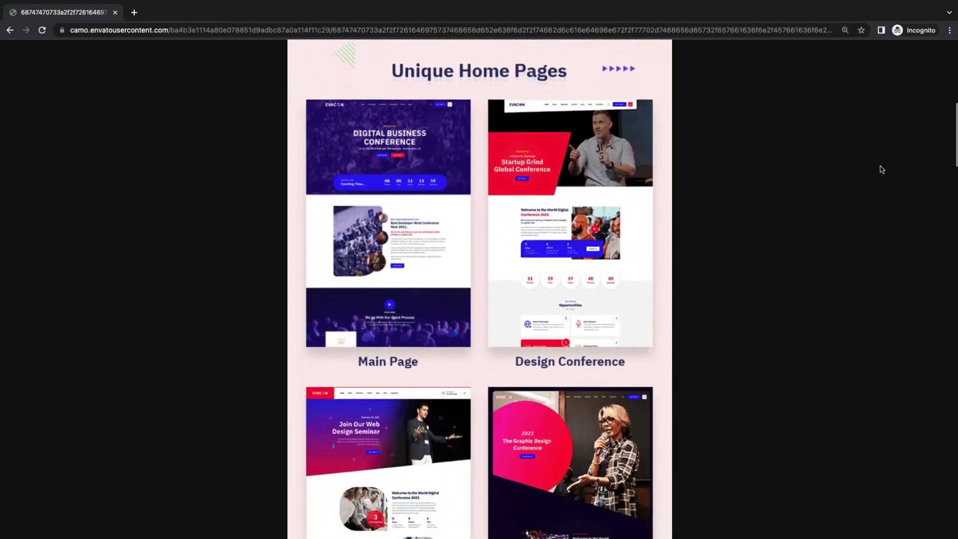
{"action": "scroll", "scroll_direction": "down", "scroll_amount": 3}
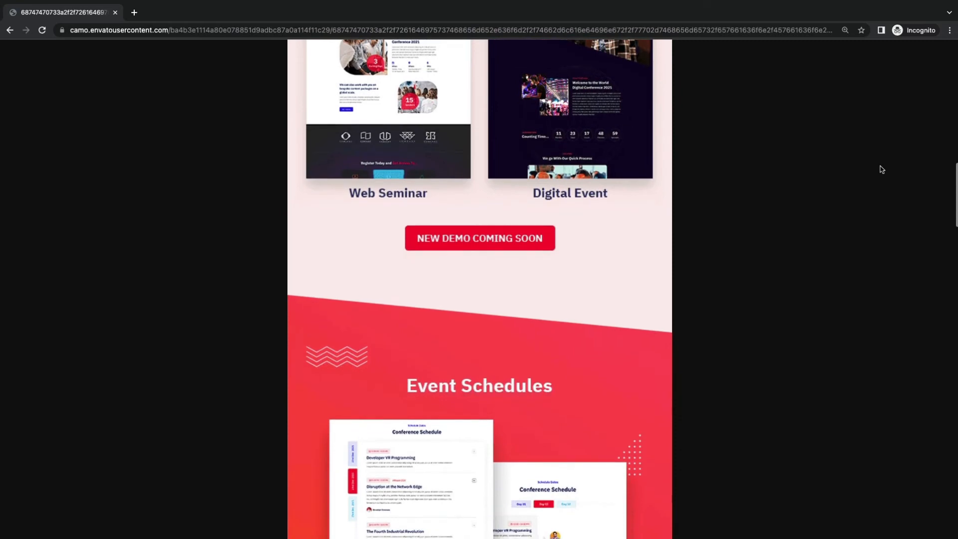
{"action": "scroll", "scroll_direction": "down", "scroll_amount": 3}
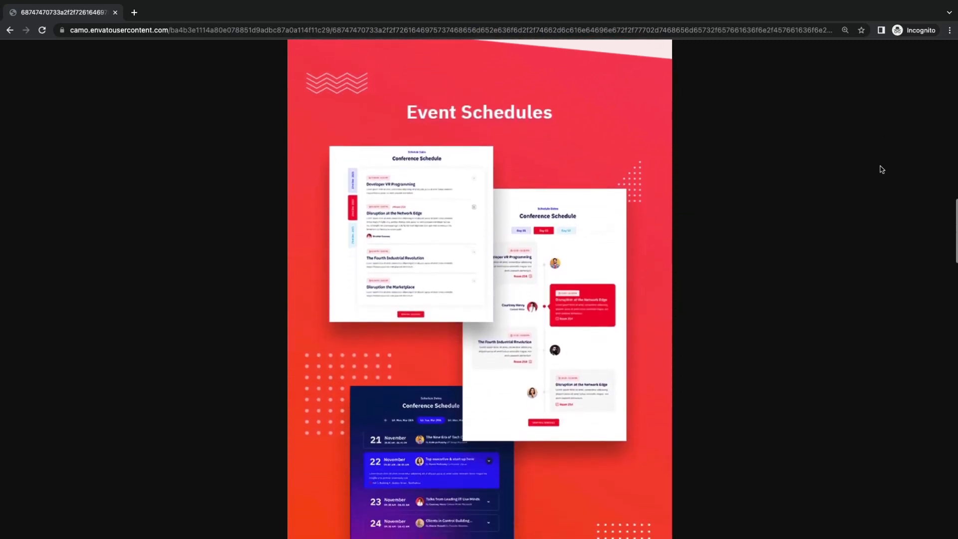
{"action": "scroll", "scroll_direction": "down", "scroll_amount": 3}
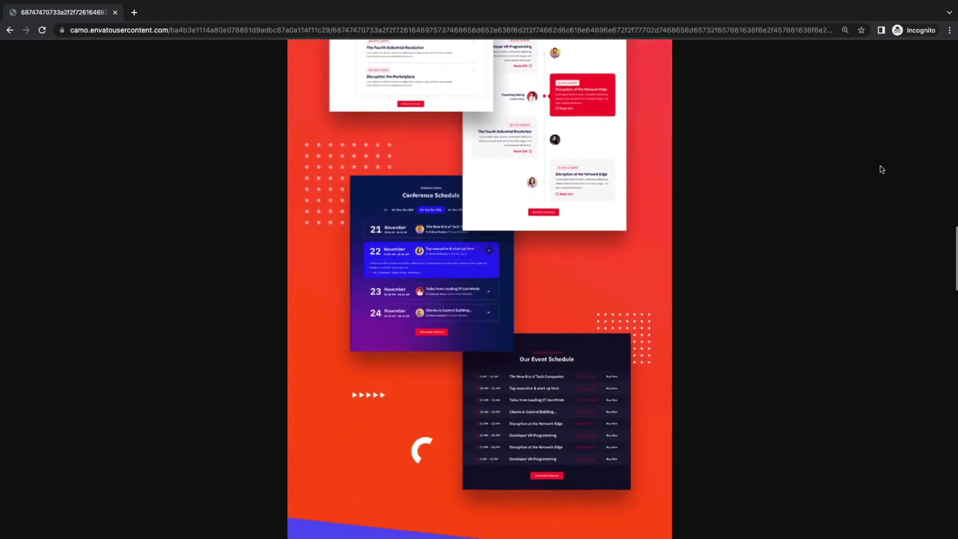
{"action": "scroll", "scroll_direction": "down", "scroll_amount": 3}
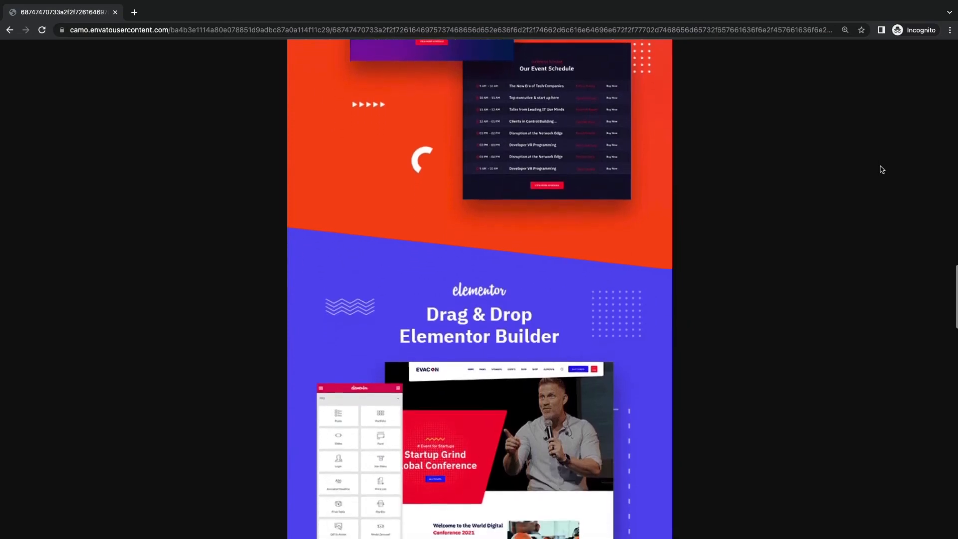
{"action": "scroll", "scroll_direction": "down", "scroll_amount": 3}
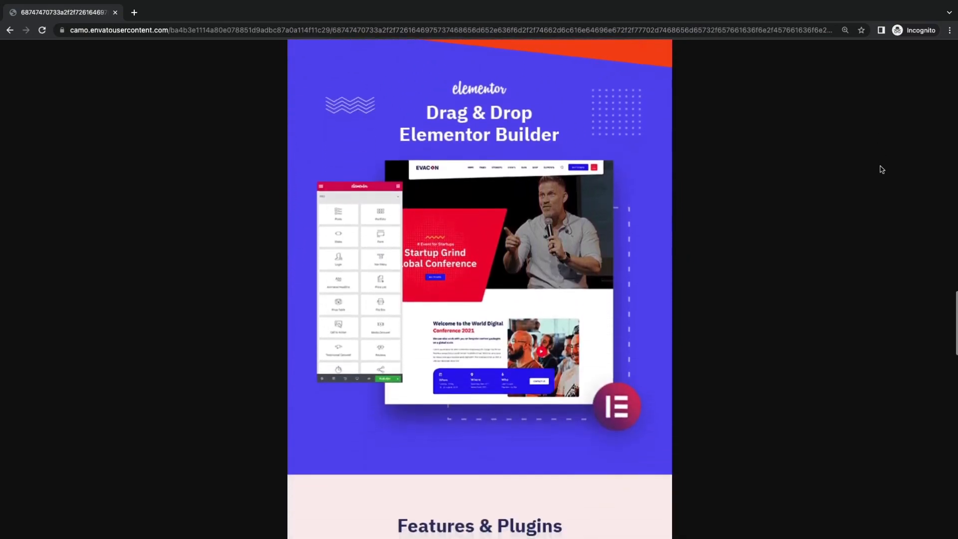
{"action": "scroll", "scroll_direction": "down", "scroll_amount": 3}
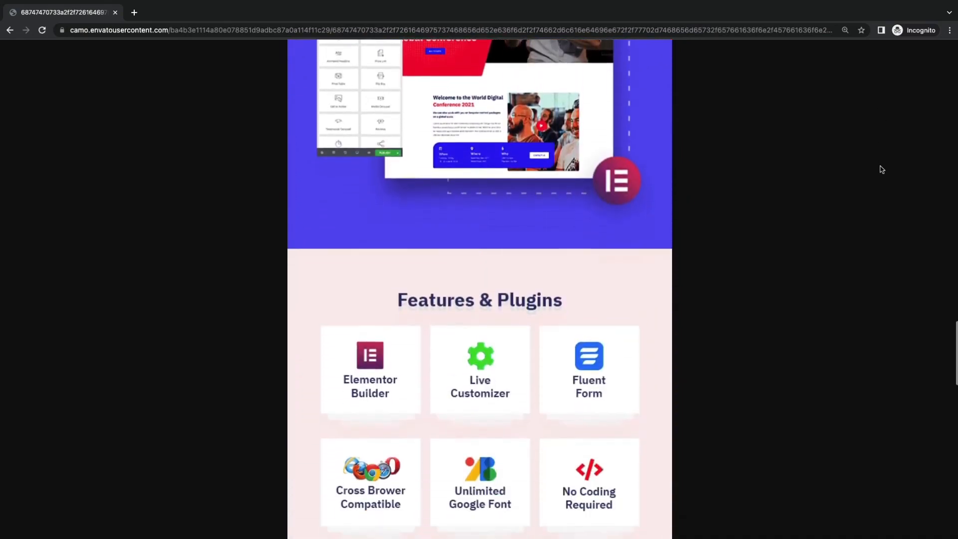
{"action": "scroll", "scroll_direction": "down", "scroll_amount": 3}
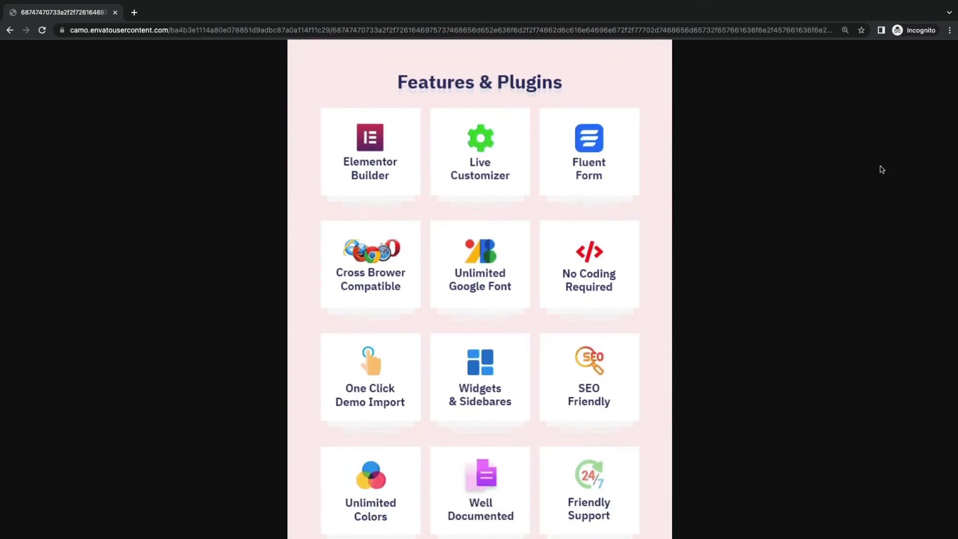
{"action": "scroll", "scroll_direction": "down", "scroll_amount": 3}
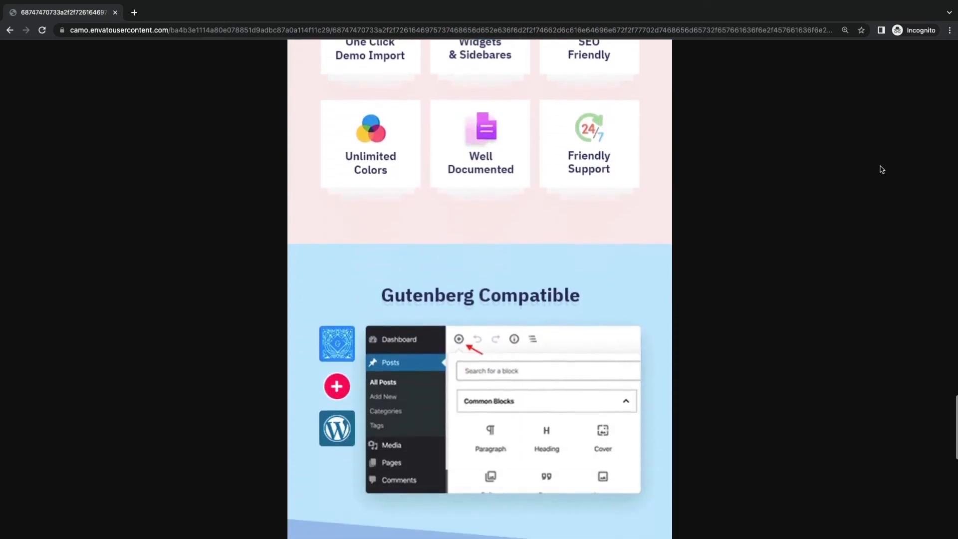
{"action": "scroll", "scroll_direction": "down", "scroll_amount": 3}
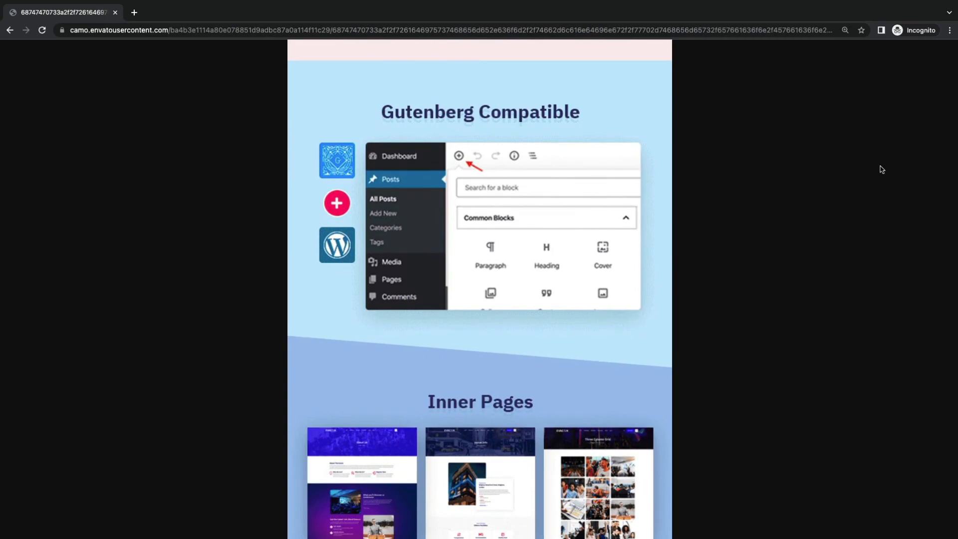
{"action": "scroll", "scroll_direction": "down", "scroll_amount": 3}
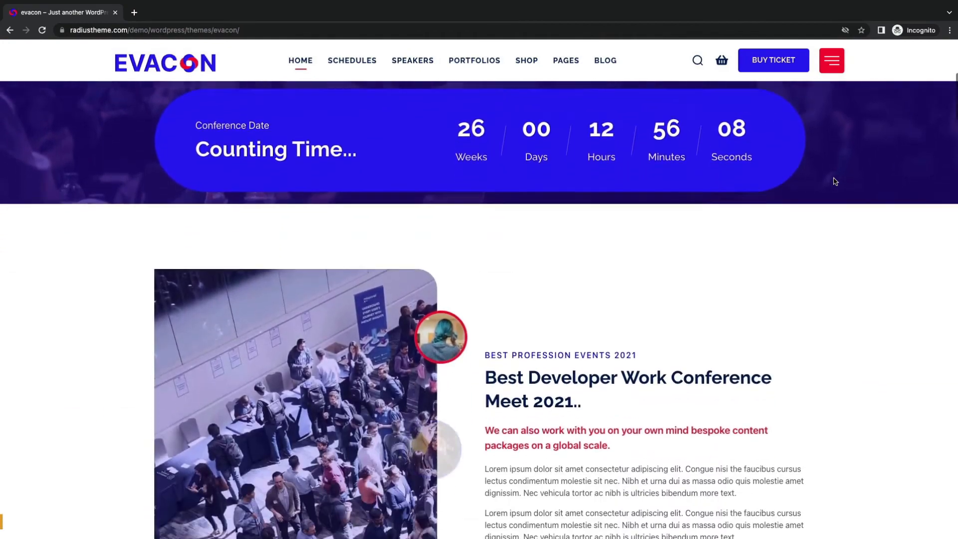
- Scroll the Evacon demo homepage through speakers, pricing tables, venue map and blog to the subscription footer
{"action": "scroll", "scroll_direction": "down", "scroll_amount": 3}
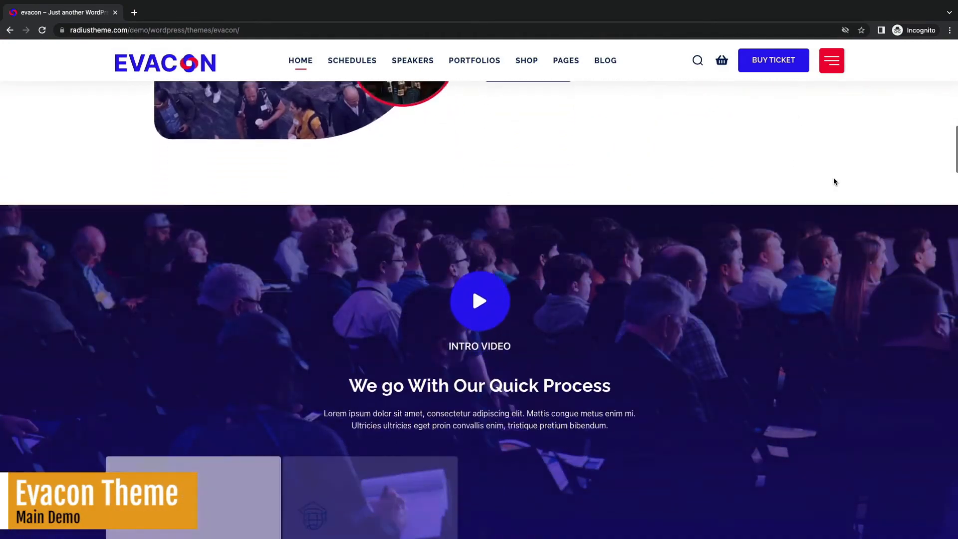
{"action": "scroll", "scroll_direction": "down", "scroll_amount": 3}
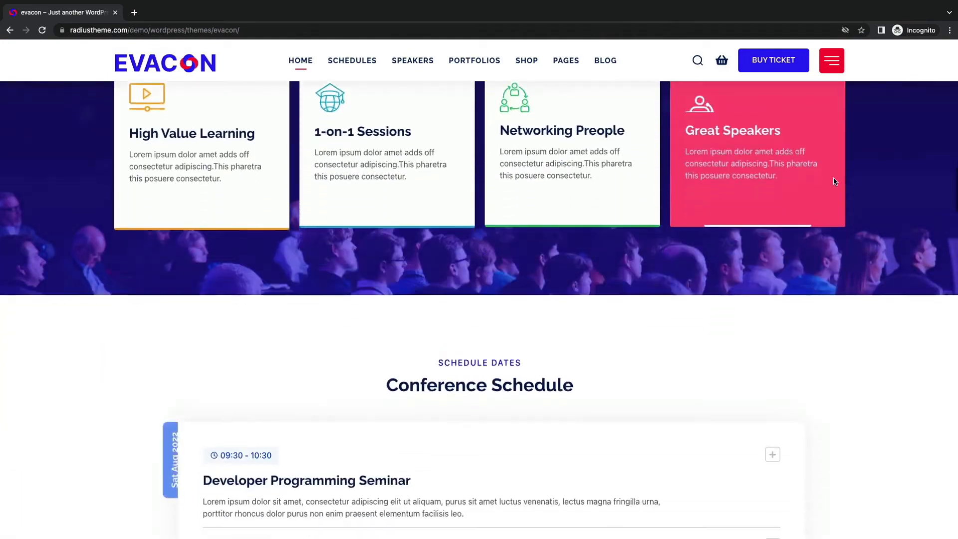
{"action": "scroll", "scroll_direction": "down", "scroll_amount": 3}
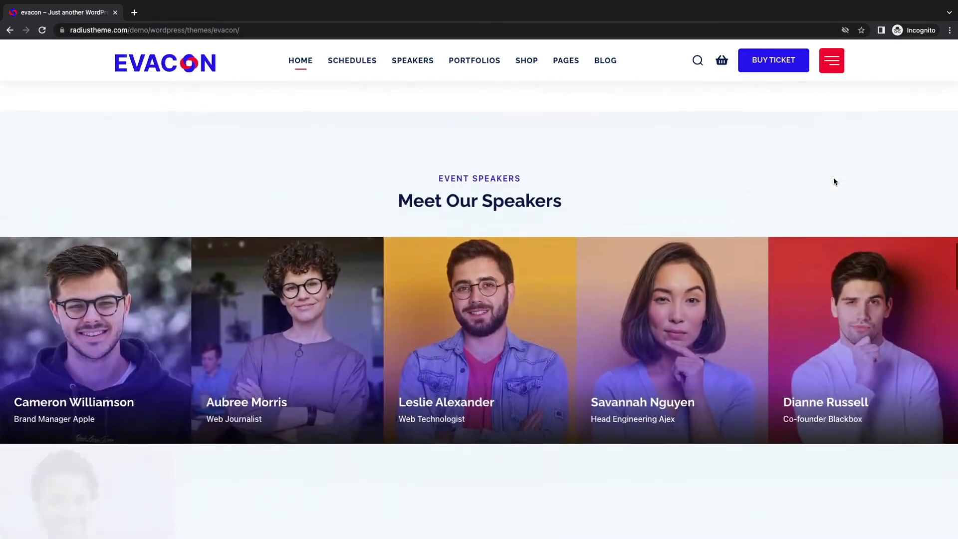
{"action": "scroll", "scroll_direction": "down", "scroll_amount": 3}
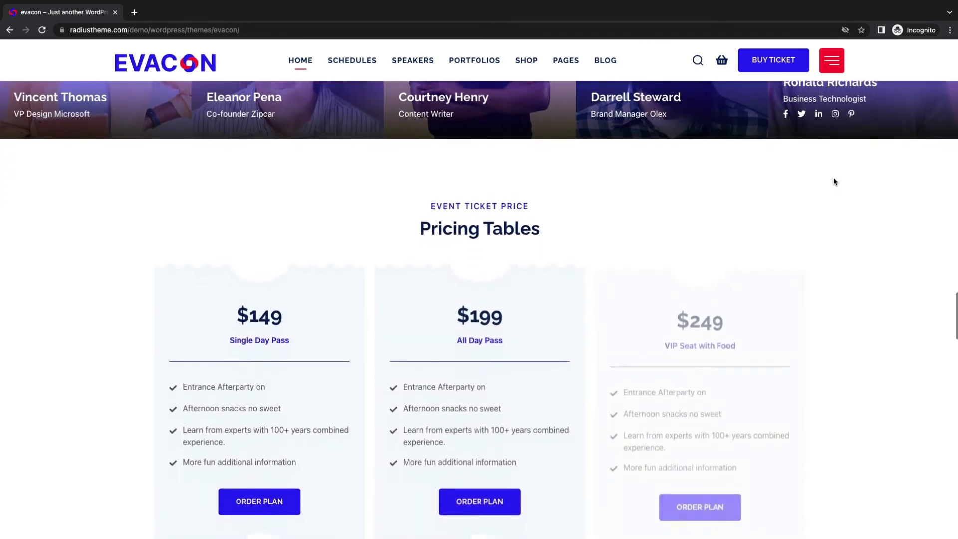
{"action": "scroll", "scroll_direction": "down", "scroll_amount": 3}
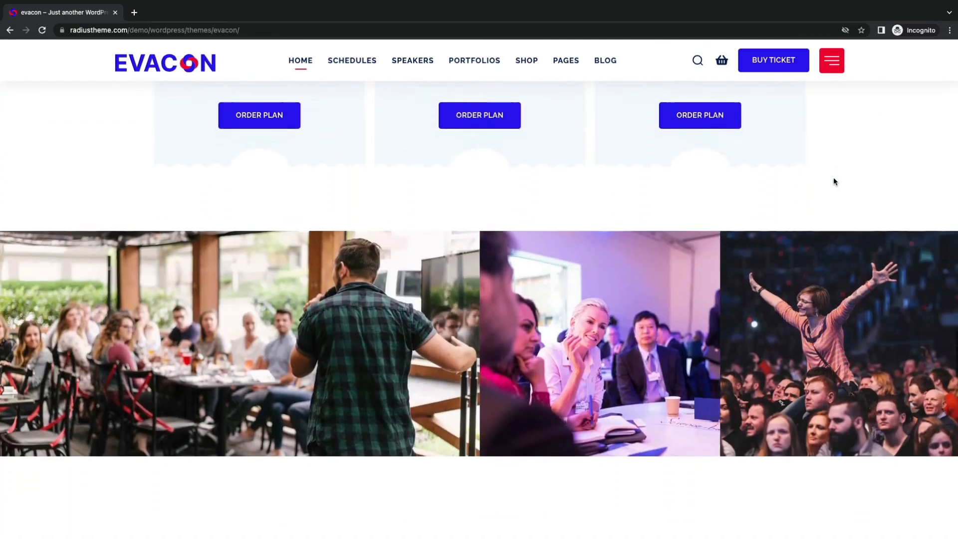
{"action": "scroll", "scroll_direction": "down", "scroll_amount": 3}
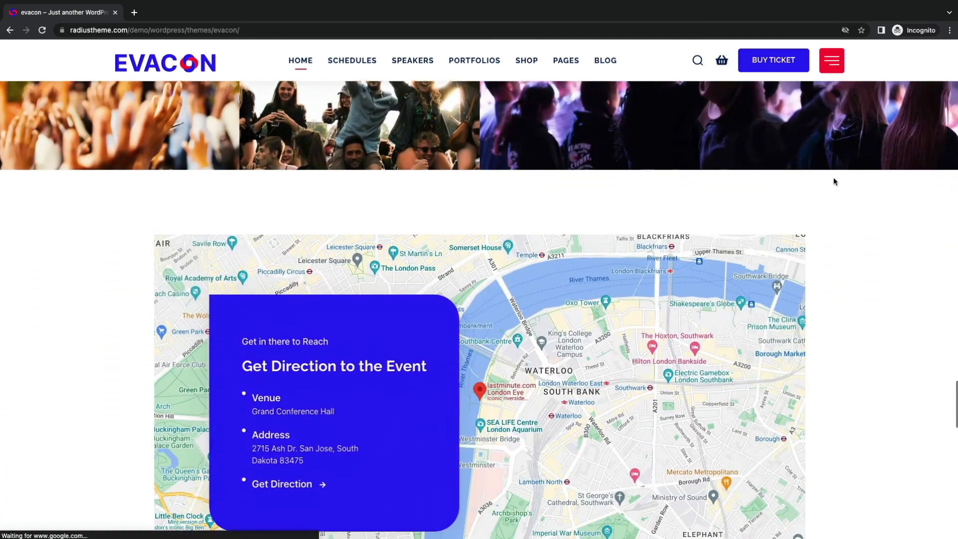
{"action": "scroll", "scroll_direction": "down", "scroll_amount": 3}
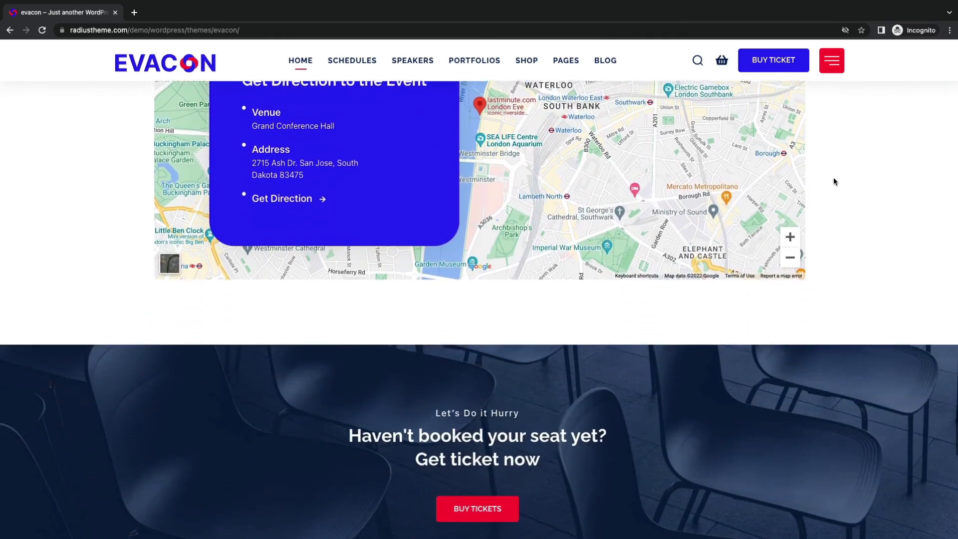
{"action": "scroll", "scroll_direction": "down", "scroll_amount": 3}
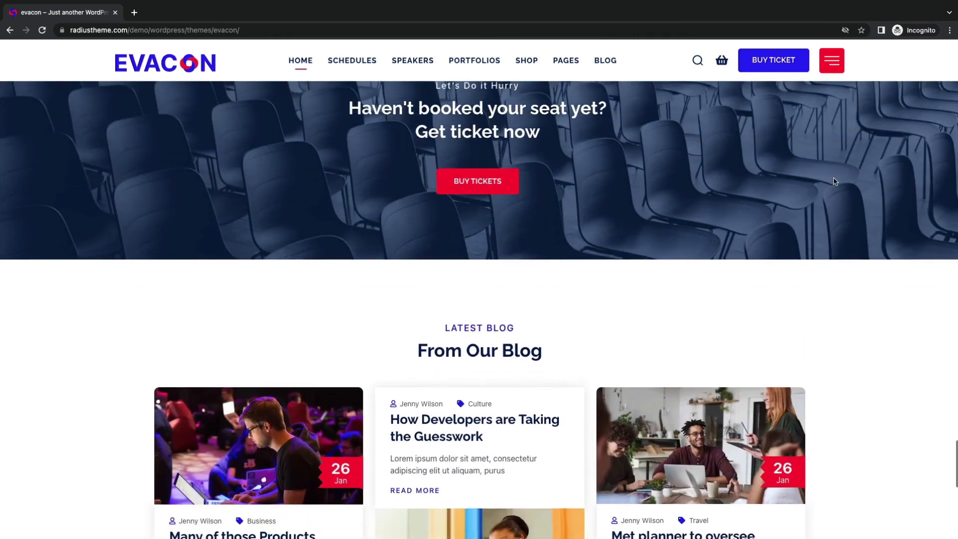
{"action": "scroll", "scroll_direction": "down", "scroll_amount": 3}
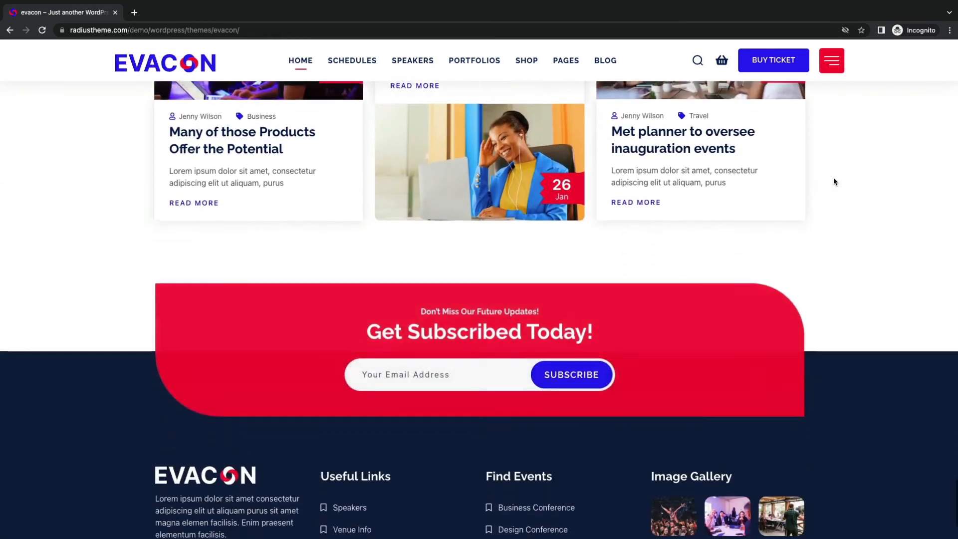
{"action": "scroll", "scroll_direction": "down", "scroll_amount": 3}
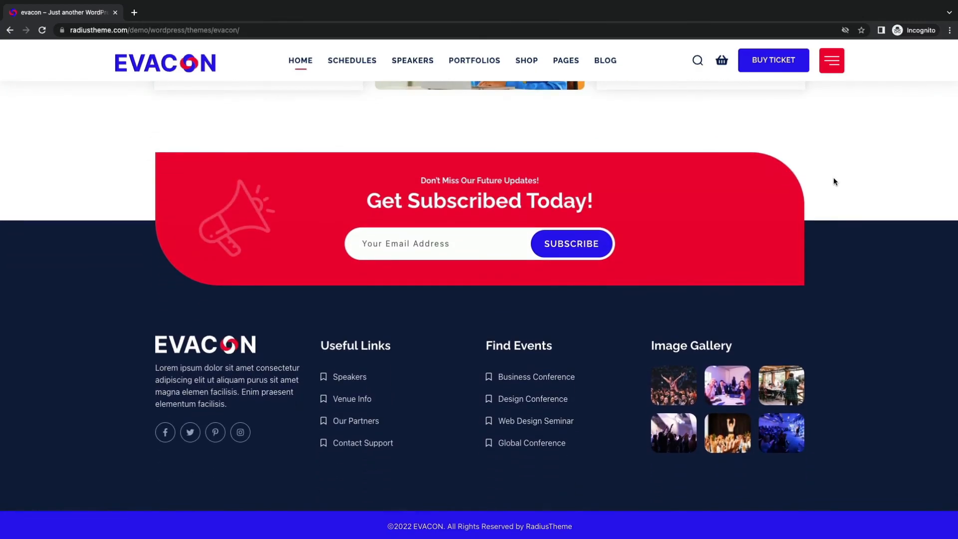
{"action": "scroll", "scroll_direction": "up", "scroll_amount": 3}
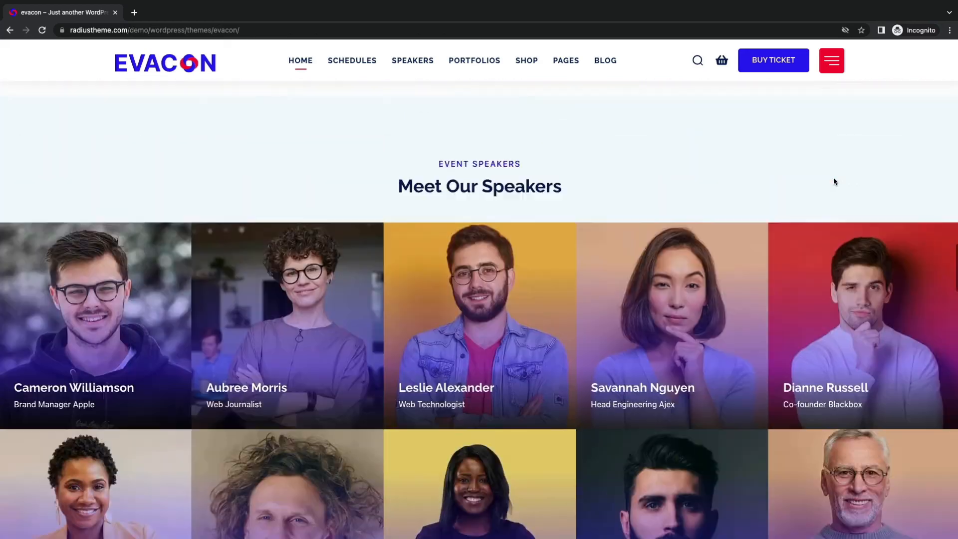
- Scroll up past the schedule and features to the Digital Business Conference countdown hero
{"action": "scroll", "scroll_direction": "up", "scroll_amount": 3}
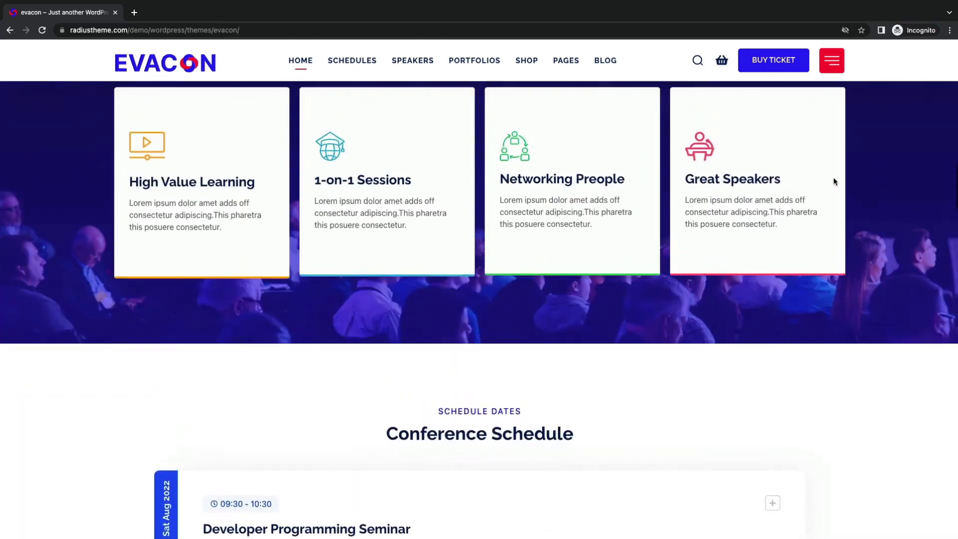
{"action": "scroll", "scroll_direction": "down", "scroll_amount": 3}
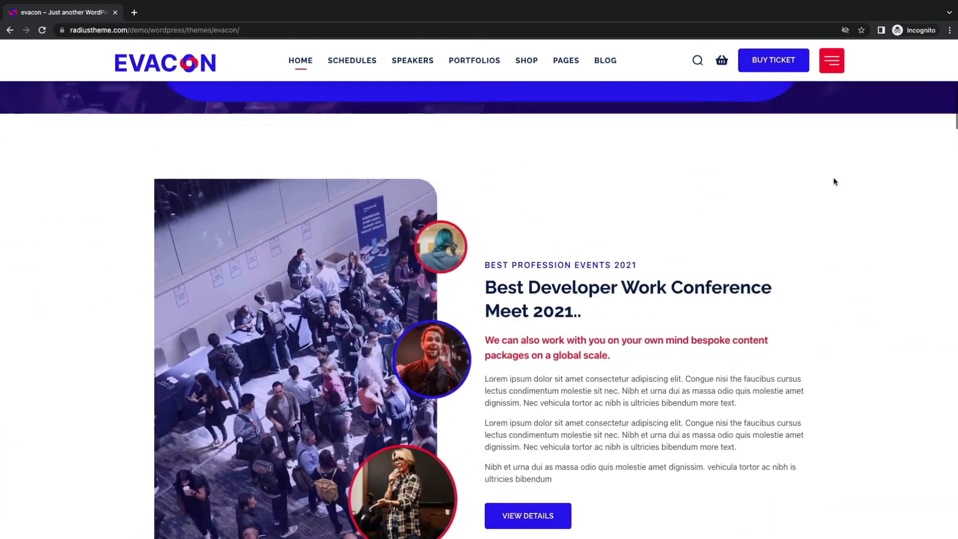
{"action": "scroll", "scroll_direction": "up", "scroll_amount": 3}
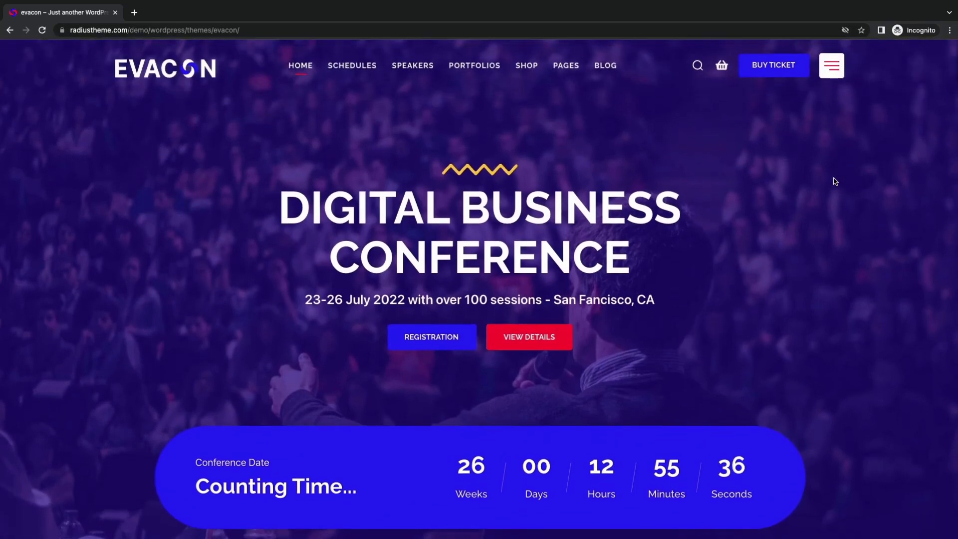